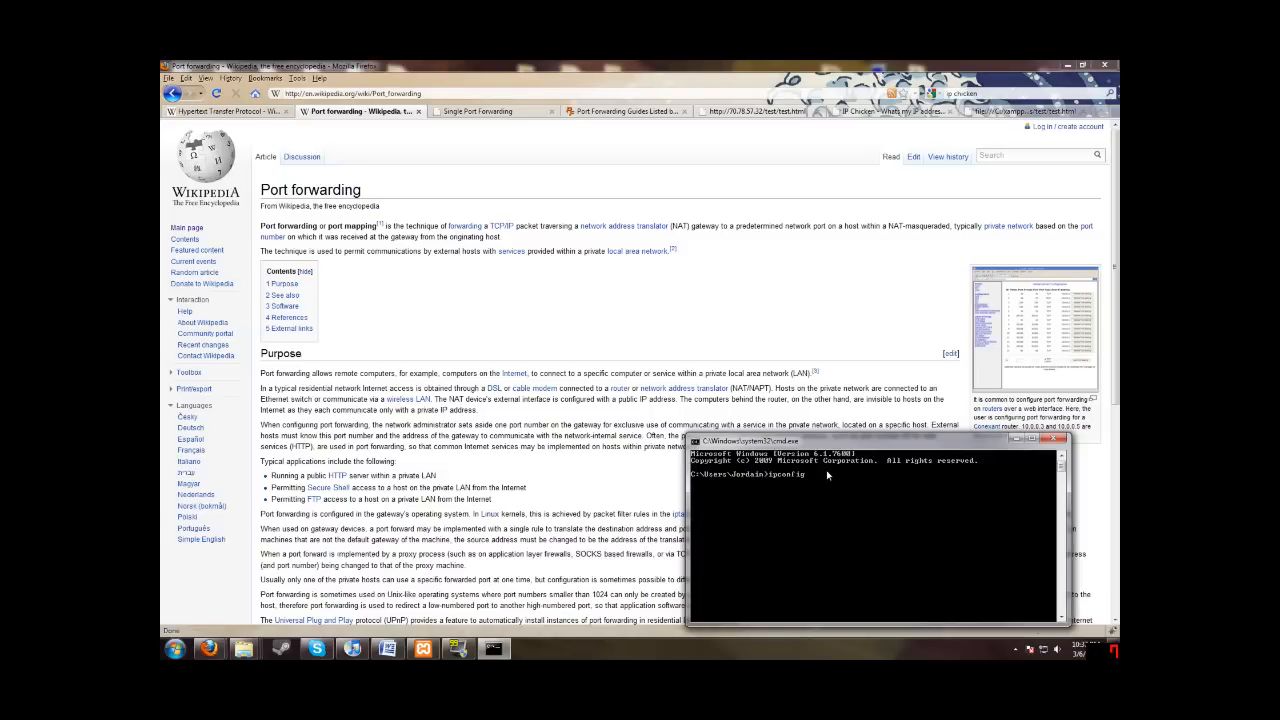
Step: Run ipconfig to list the machine's IPv4 address and default gateway
{"action": "key", "text": "Return"}
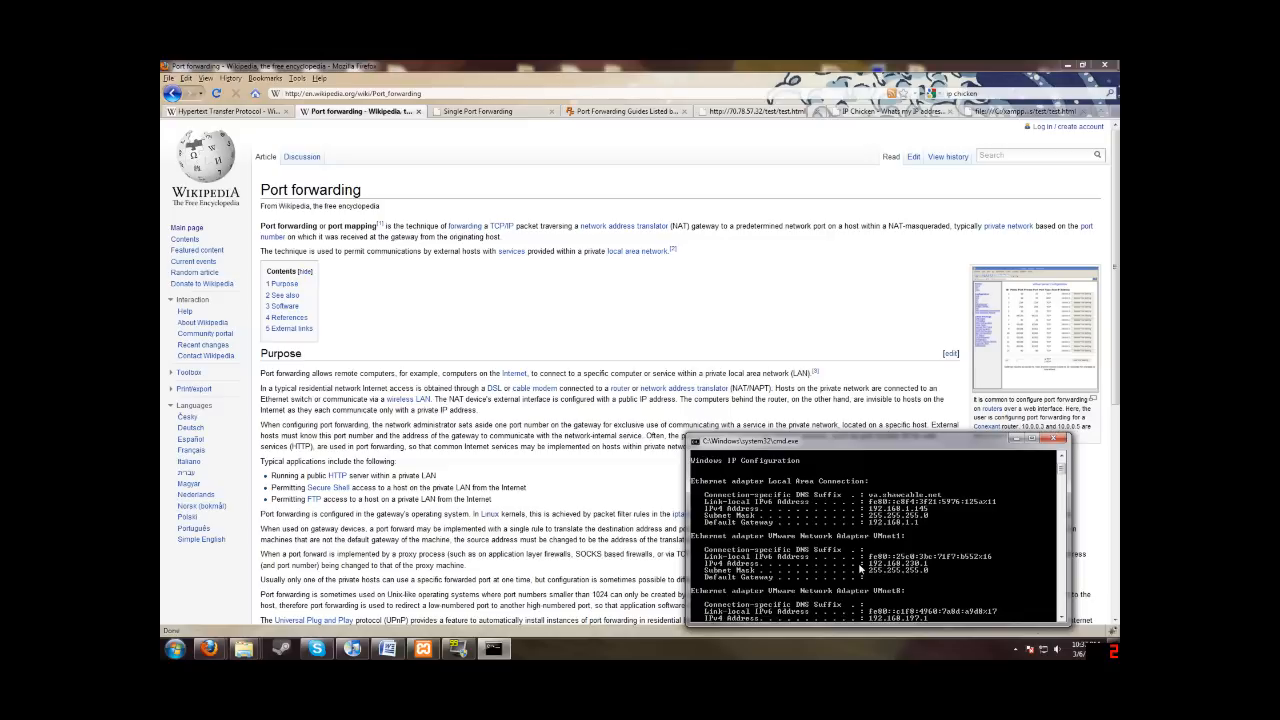
{"action": "mouse_move", "coordinate": [906, 530]}
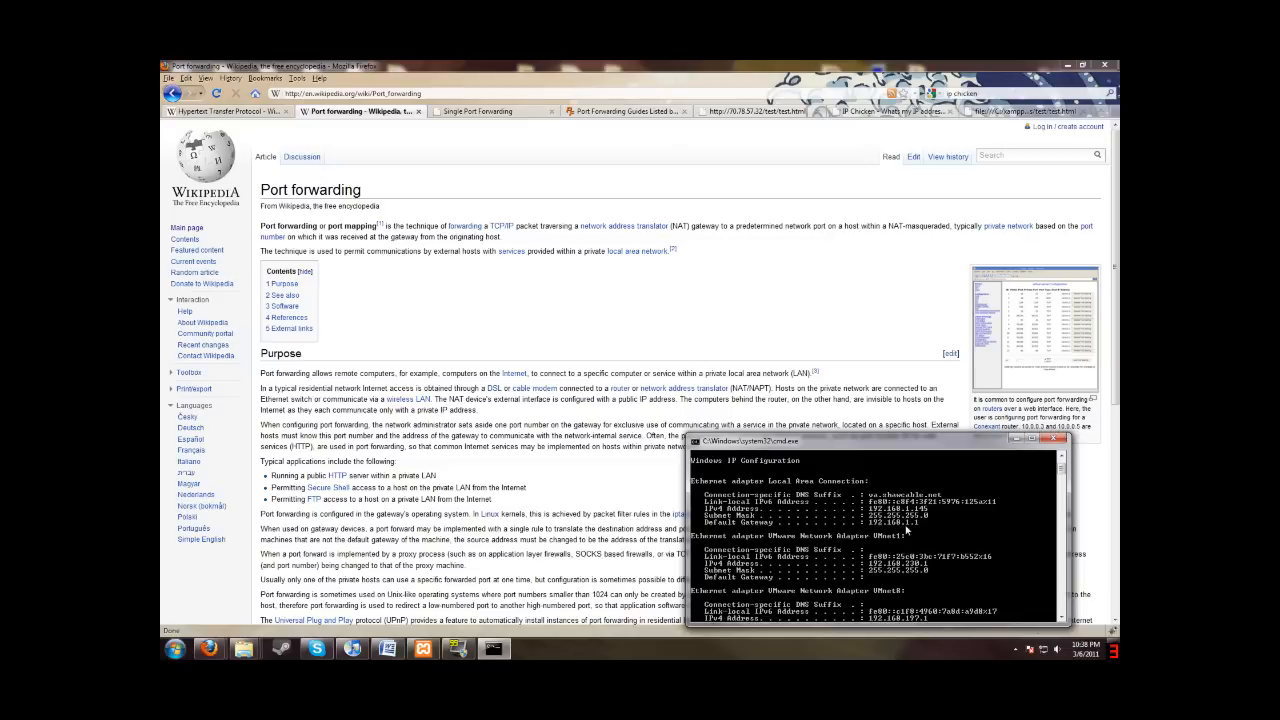
{"action": "mouse_move", "coordinate": [348, 84]}
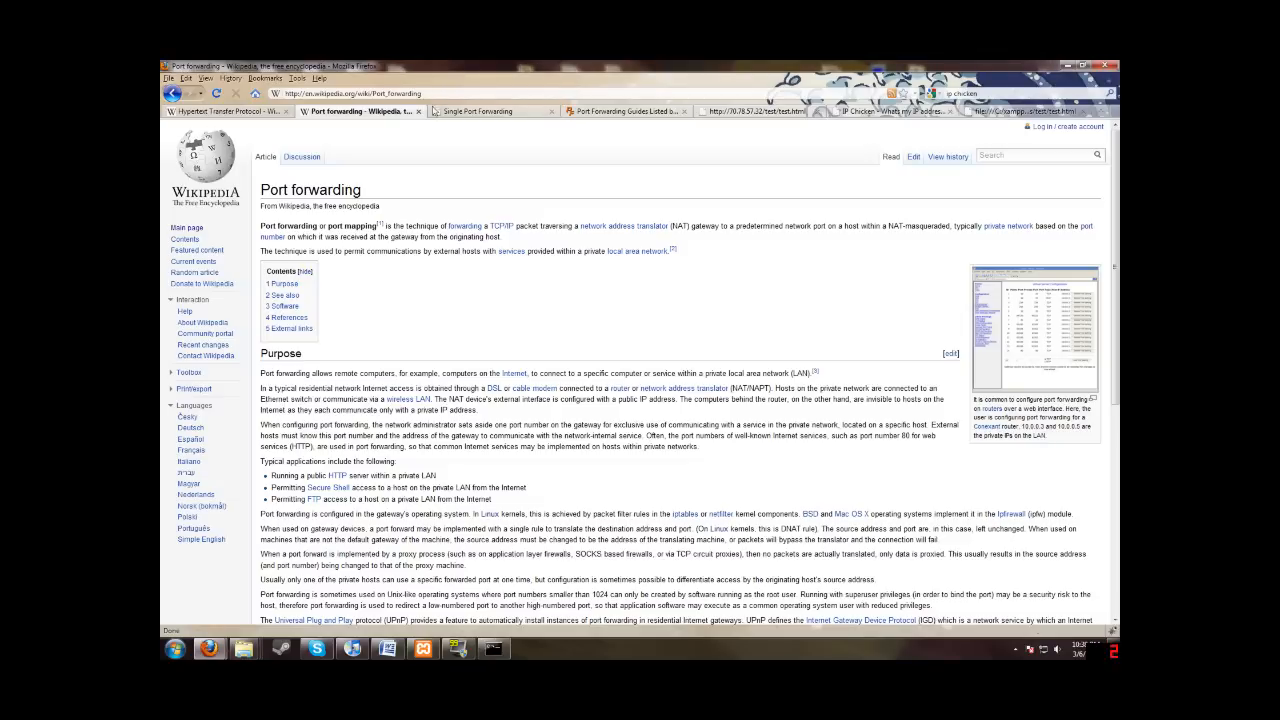
{"action": "mouse_move", "coordinate": [862, 166]}
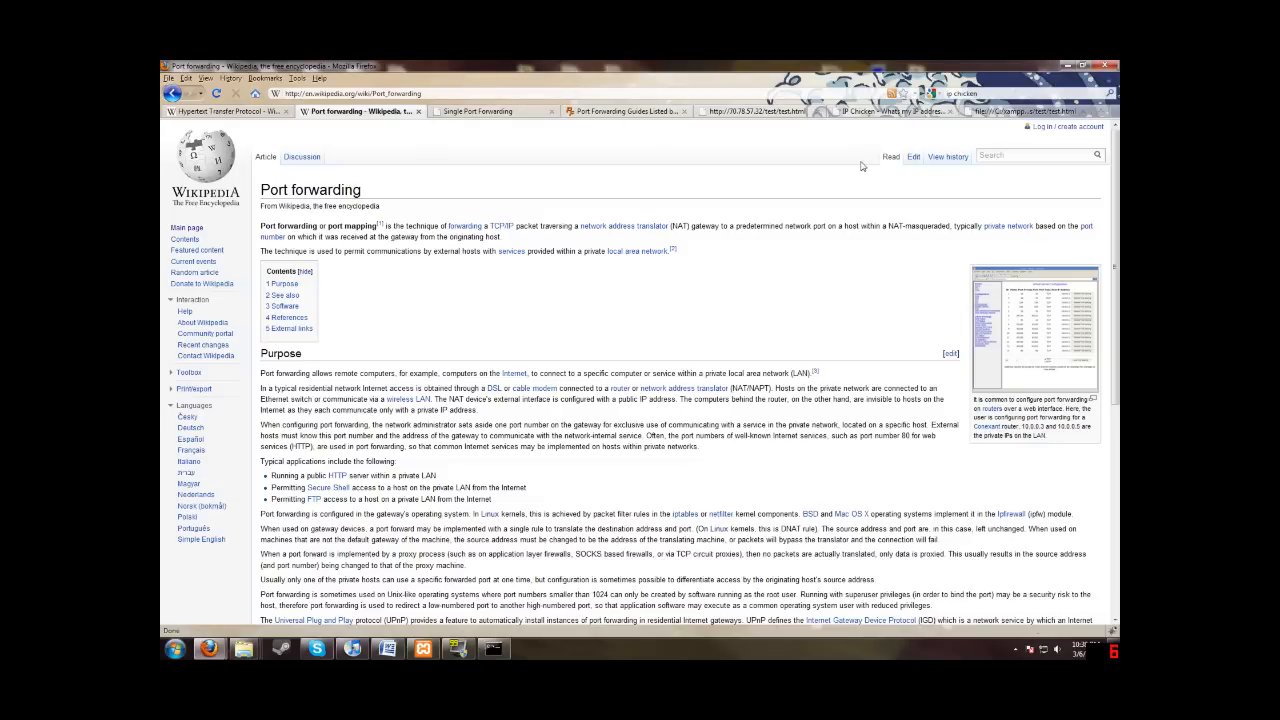
Step: Navigate to the router at 192.168.1.1, reaching its login prompt
{"action": "type", "text": "192.168.1.1"}
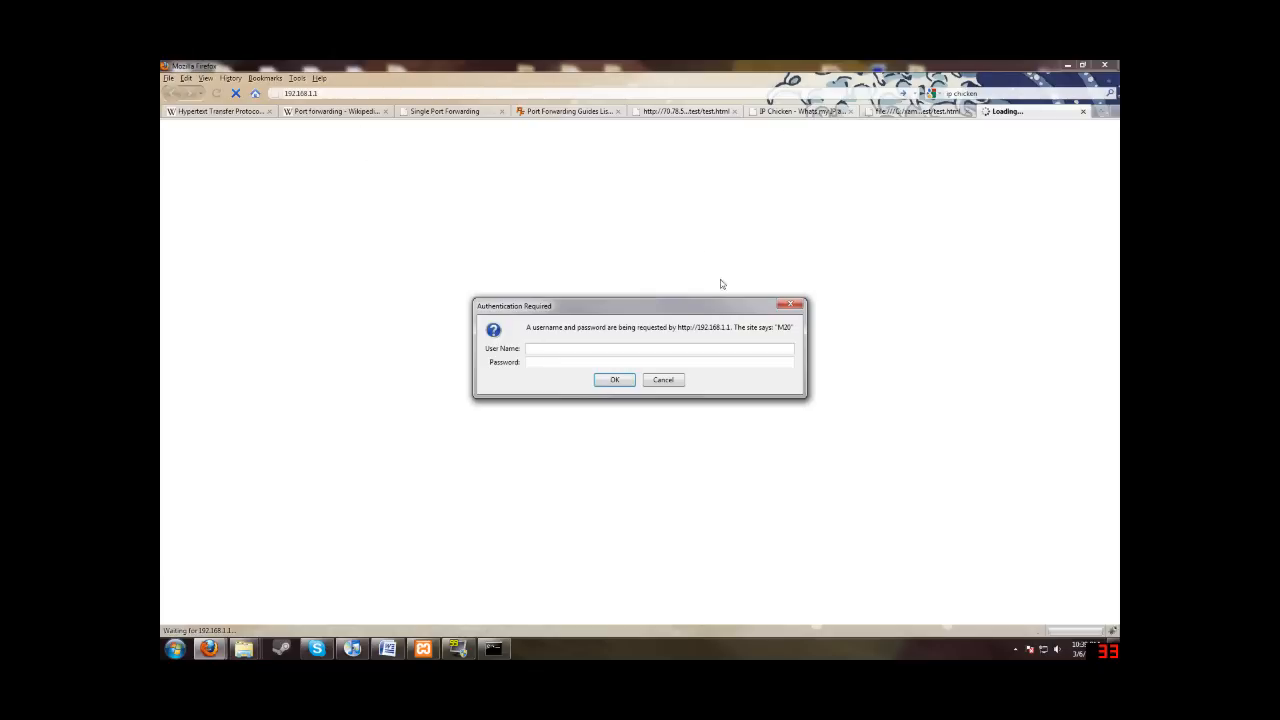
{"action": "mouse_move", "coordinate": [628, 112]}
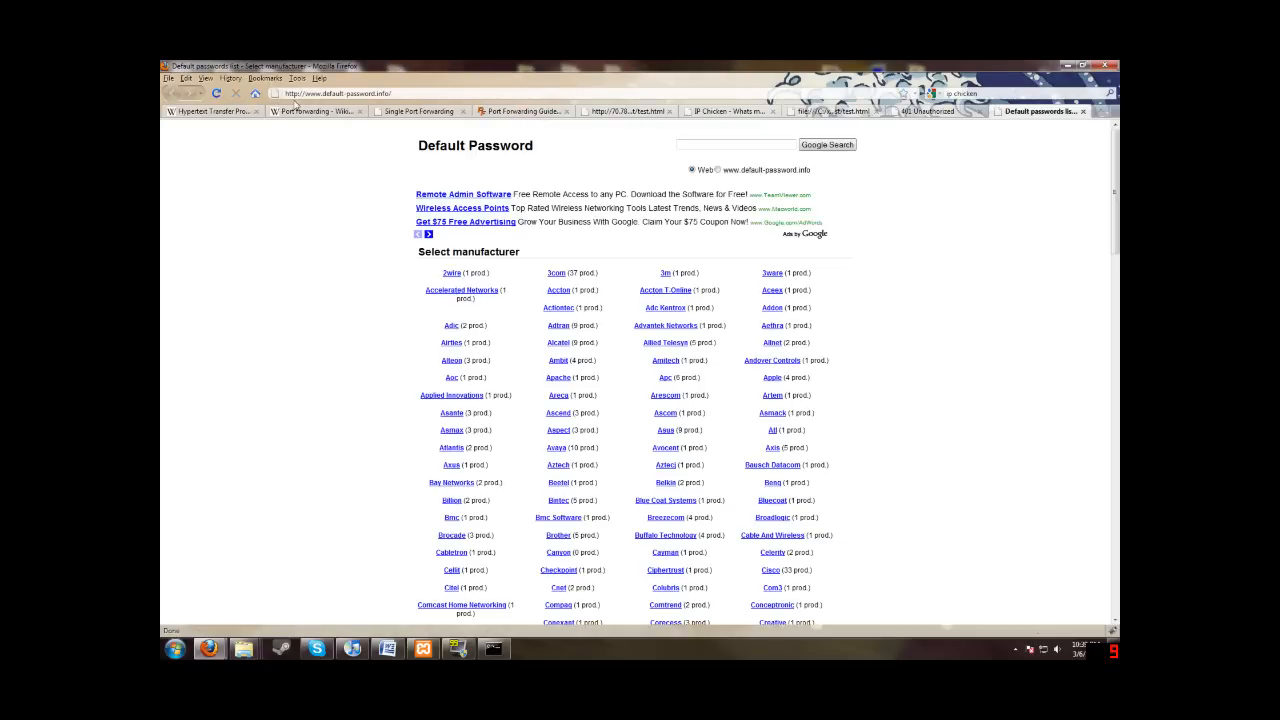
Step: Scroll through the default-password site's list of router manufacturers
{"action": "scroll", "scroll_direction": "down", "scroll_amount": 3}
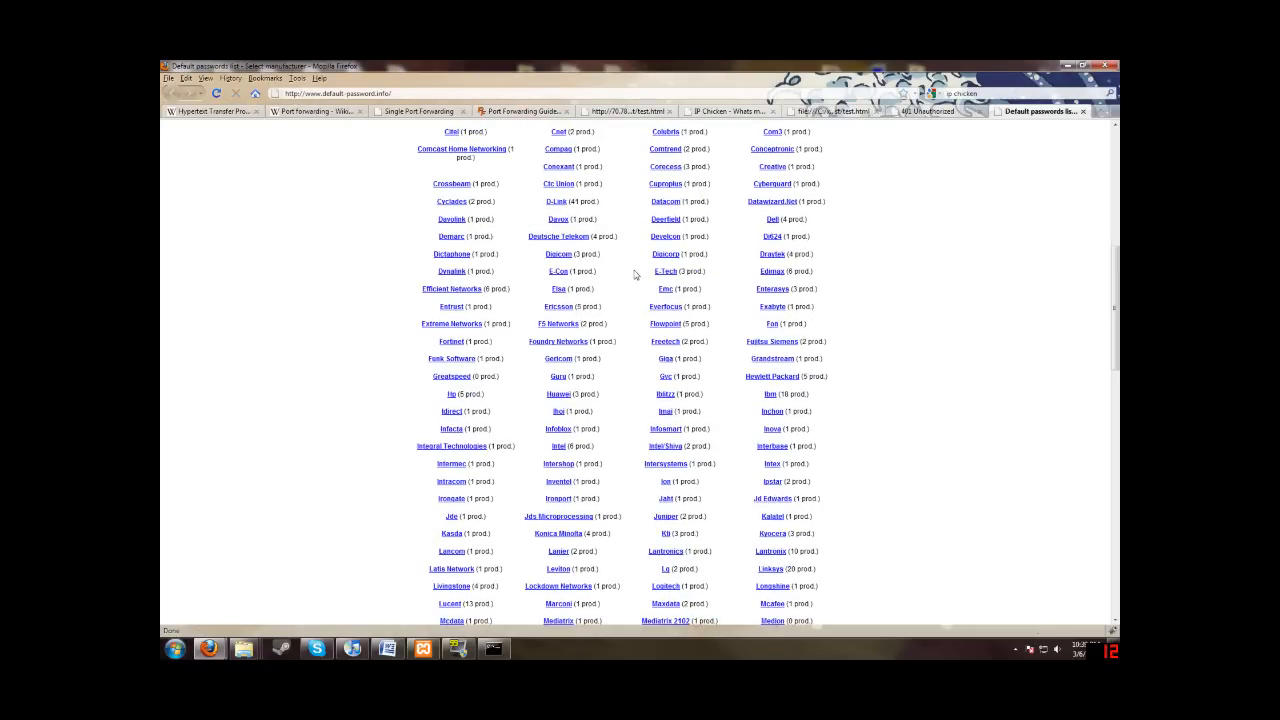
{"action": "scroll", "scroll_direction": "down", "scroll_amount": 3}
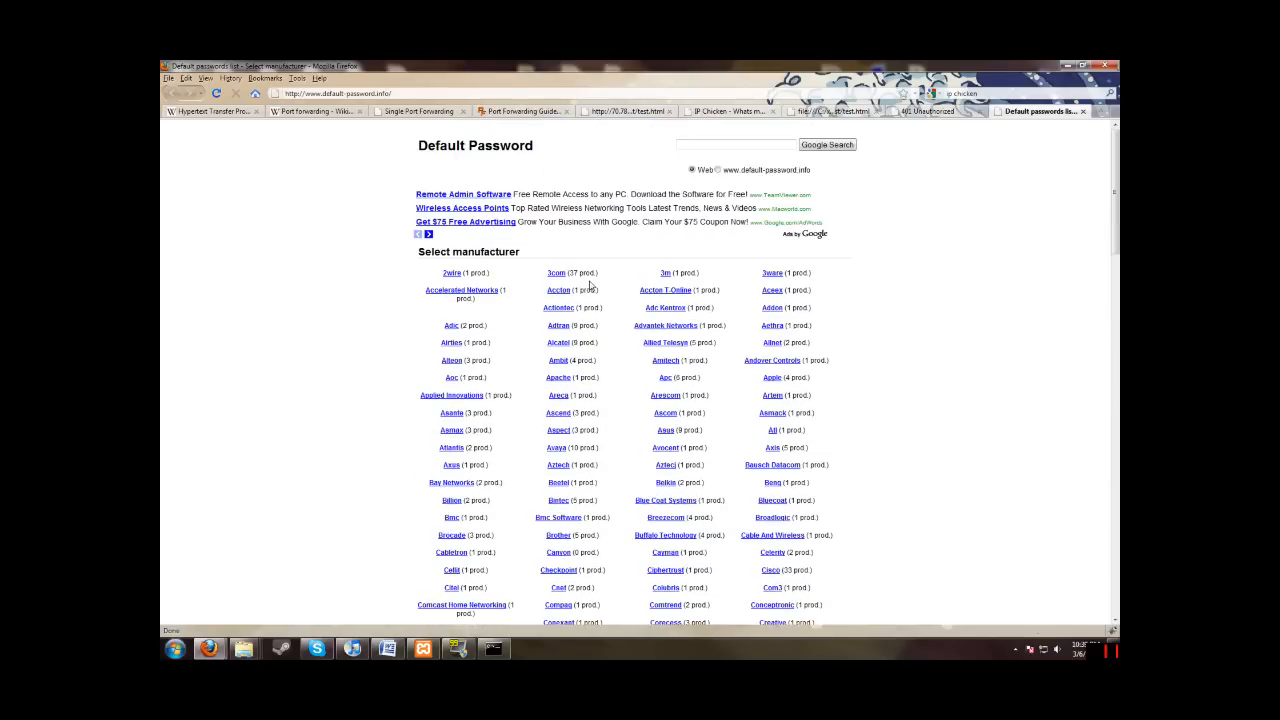
{"action": "mouse_move", "coordinate": [852, 298]}
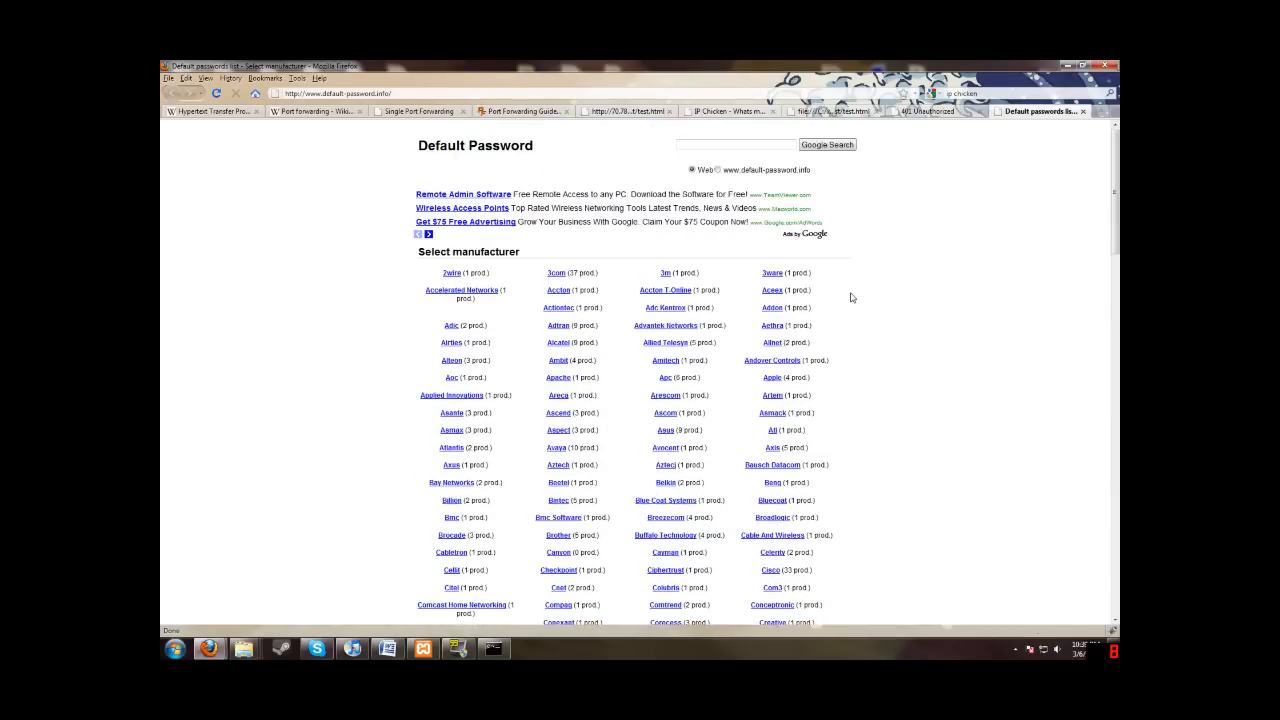
Step: Reload the 192.168.1.1 page and log in as admin to reach the Cisco Basic Setup page
{"action": "left_click", "coordinate": [928, 112]}
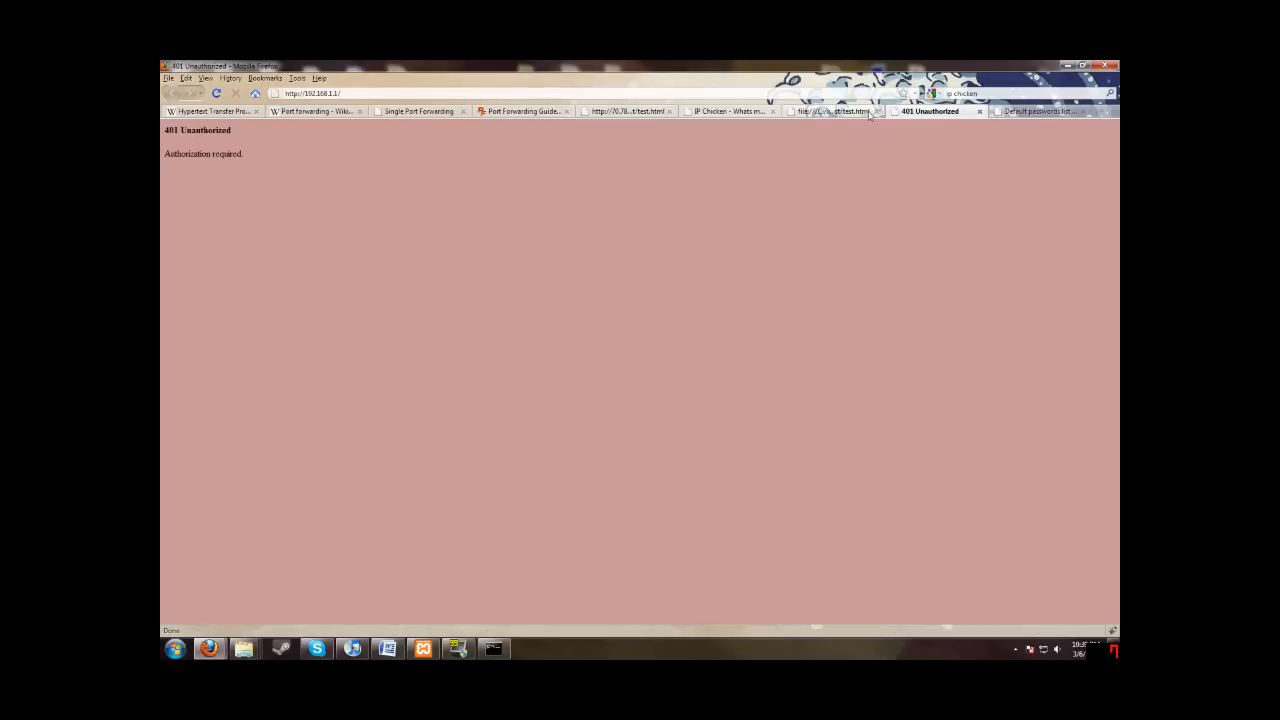
{"action": "left_click", "coordinate": [312, 94]}
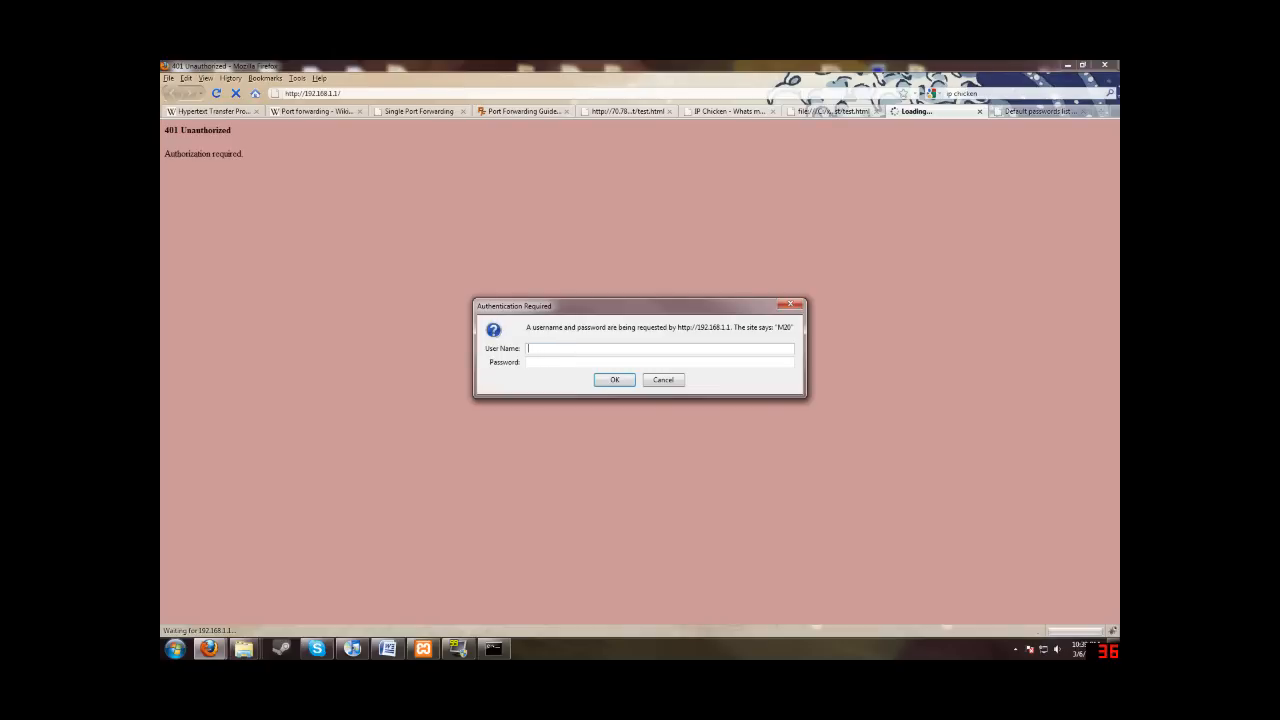
{"action": "type", "text": "admin"}
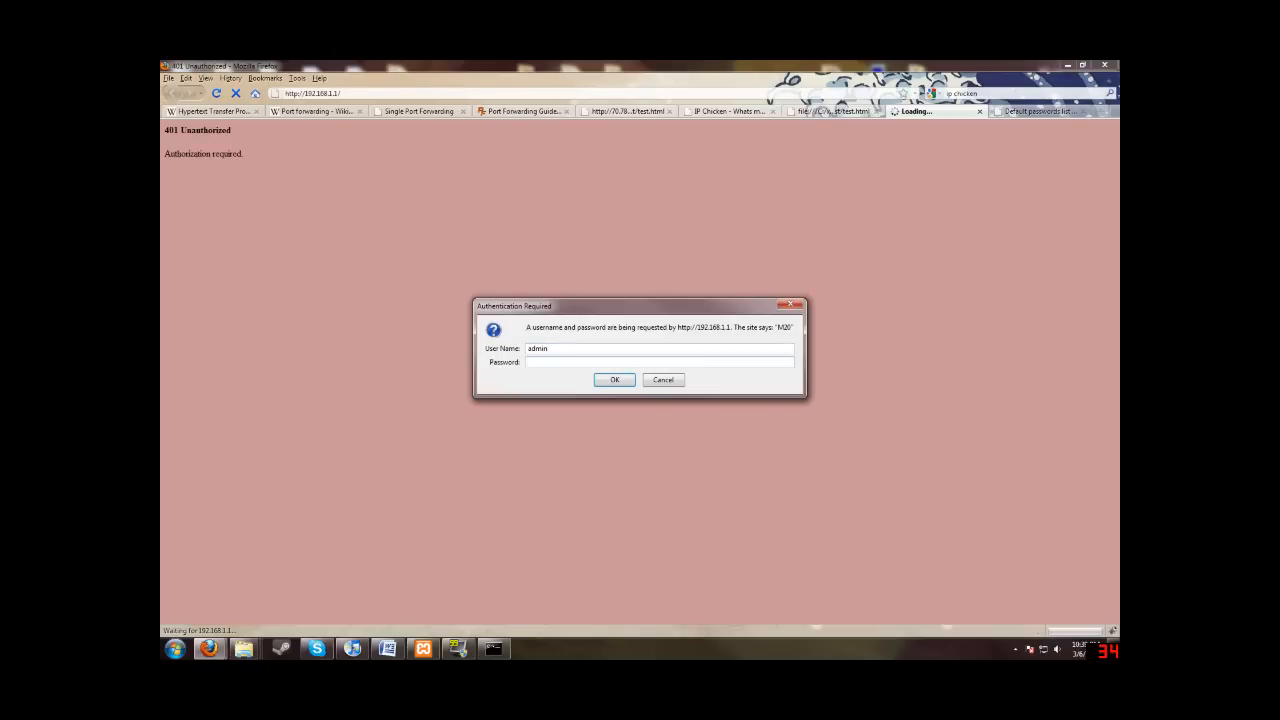
{"action": "type", "text": "password"}
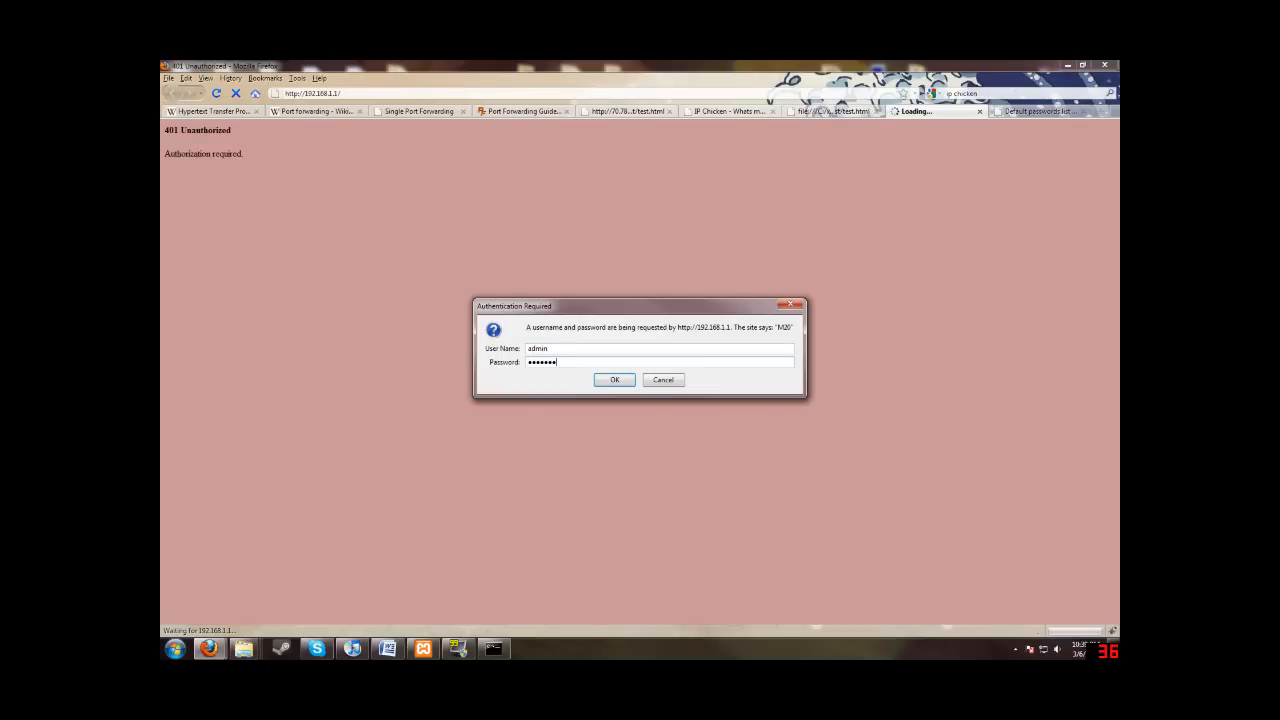
{"action": "left_click", "coordinate": [614, 380]}
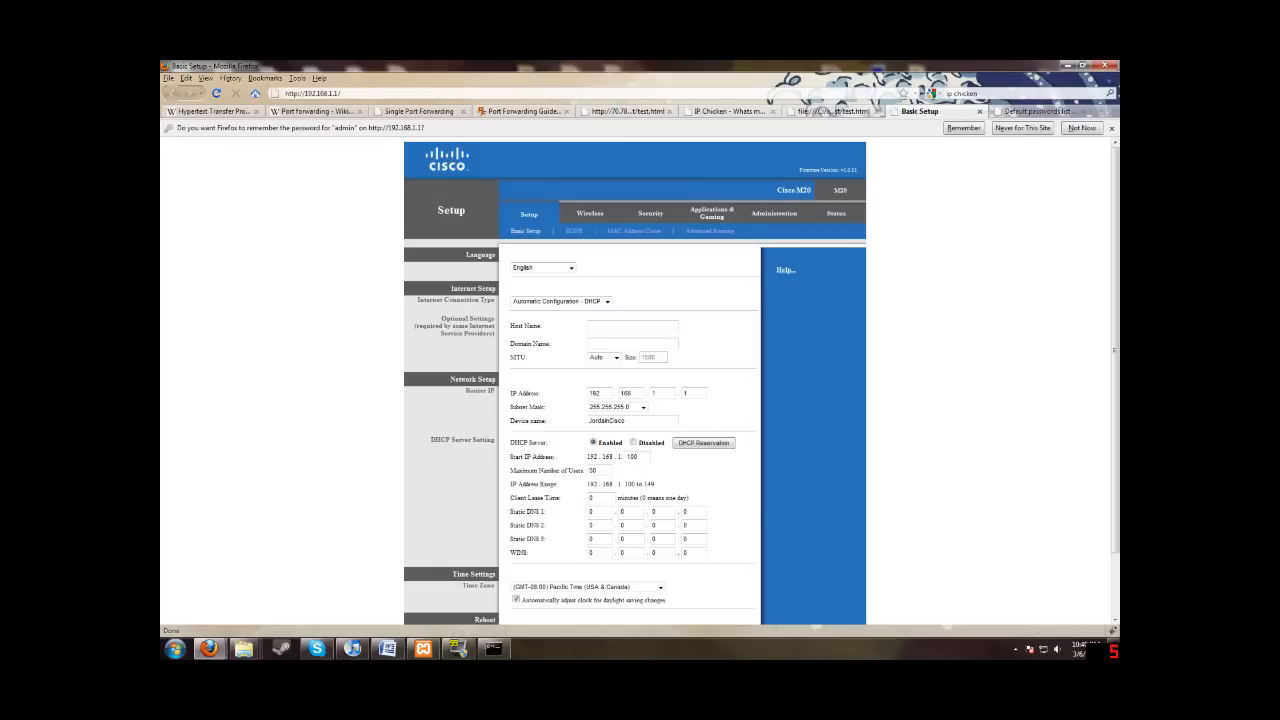
{"action": "mouse_move", "coordinate": [712, 212]}
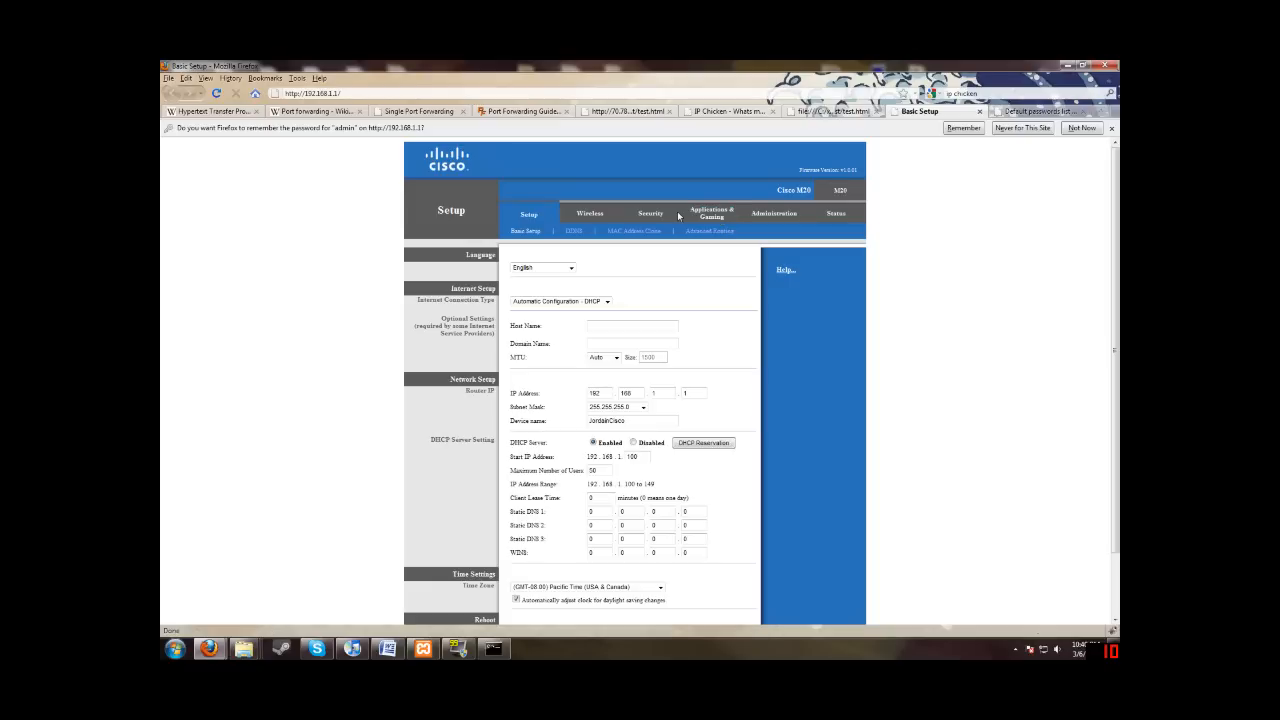
Step: Go to Applications & Gaming to show the Single Port Forwarding page
{"action": "left_click", "coordinate": [712, 212]}
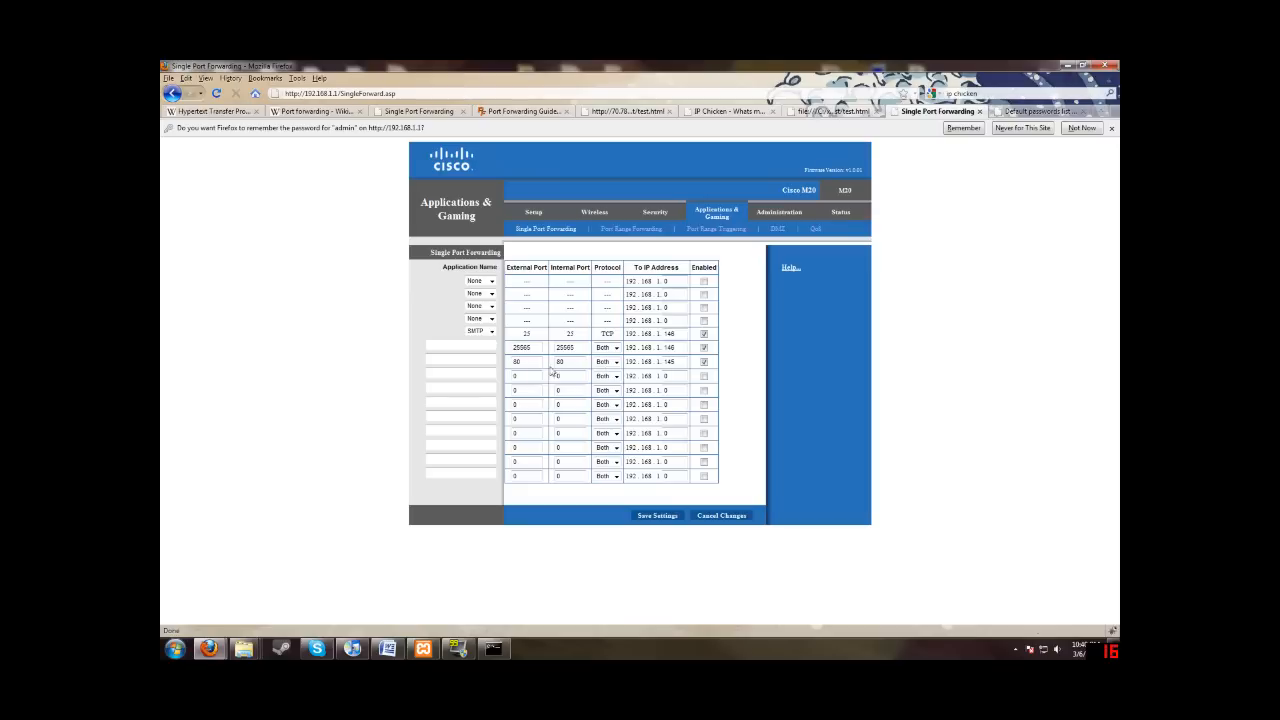
Step: Dismiss the out-of-range alert and cancel changes so the port 80 row is blank again
{"action": "left_click", "coordinate": [656, 516]}
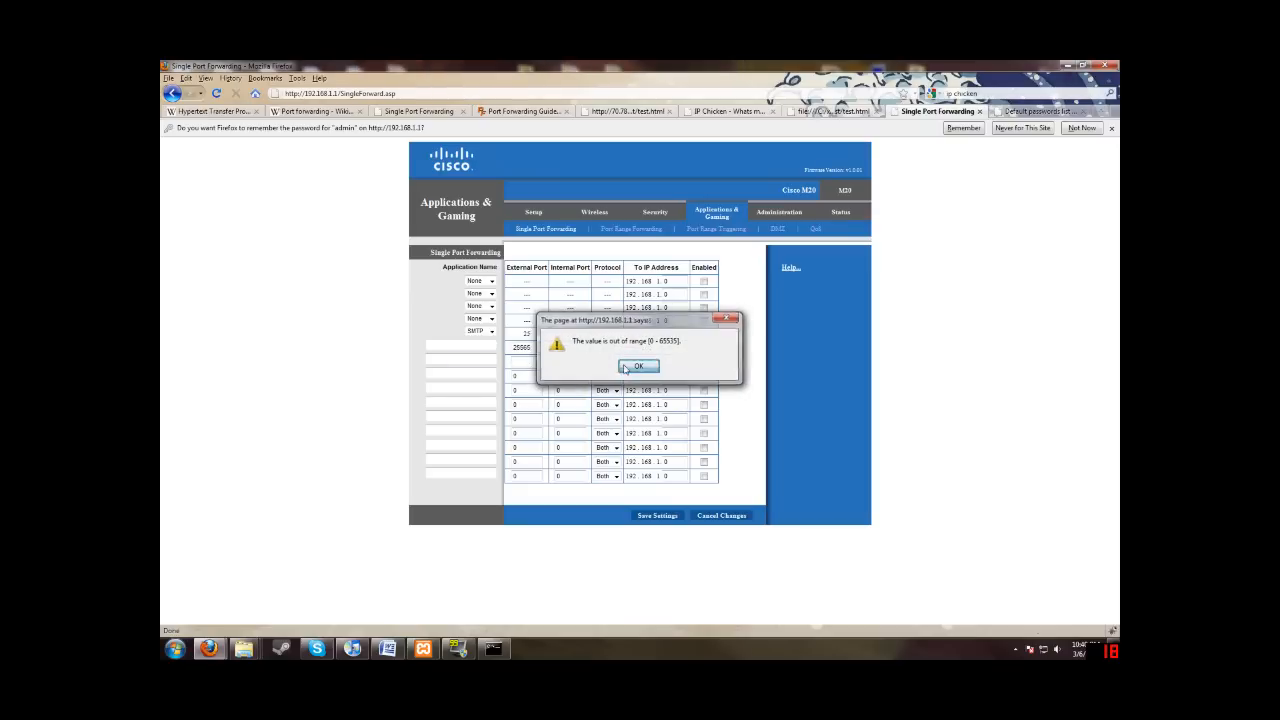
{"action": "left_click", "coordinate": [638, 366]}
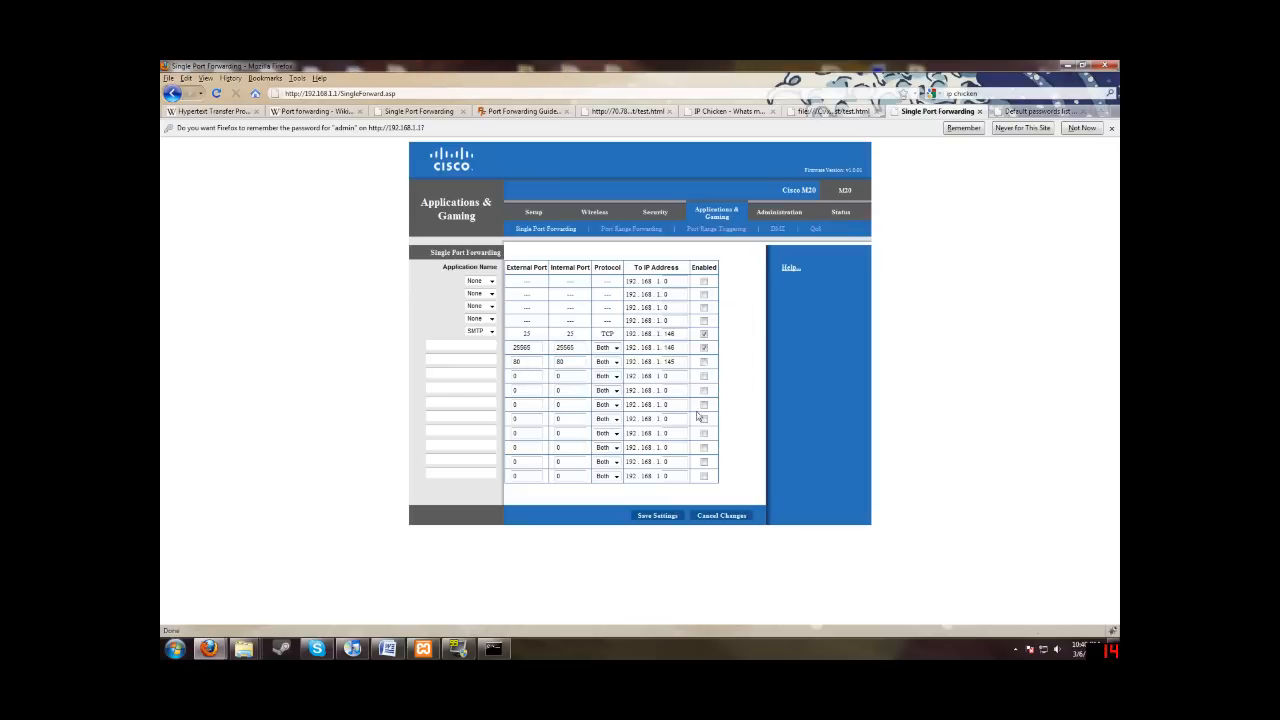
{"action": "left_click", "coordinate": [1080, 128]}
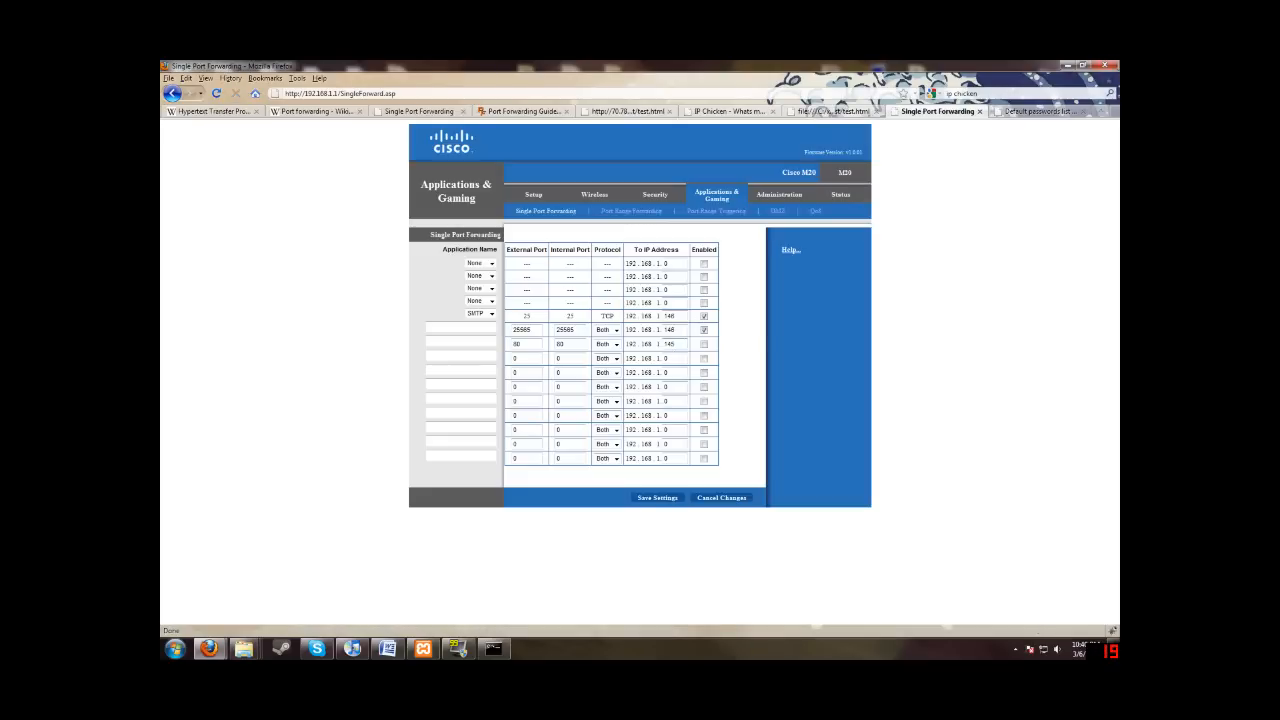
{"action": "triple_click", "coordinate": [570, 344]}
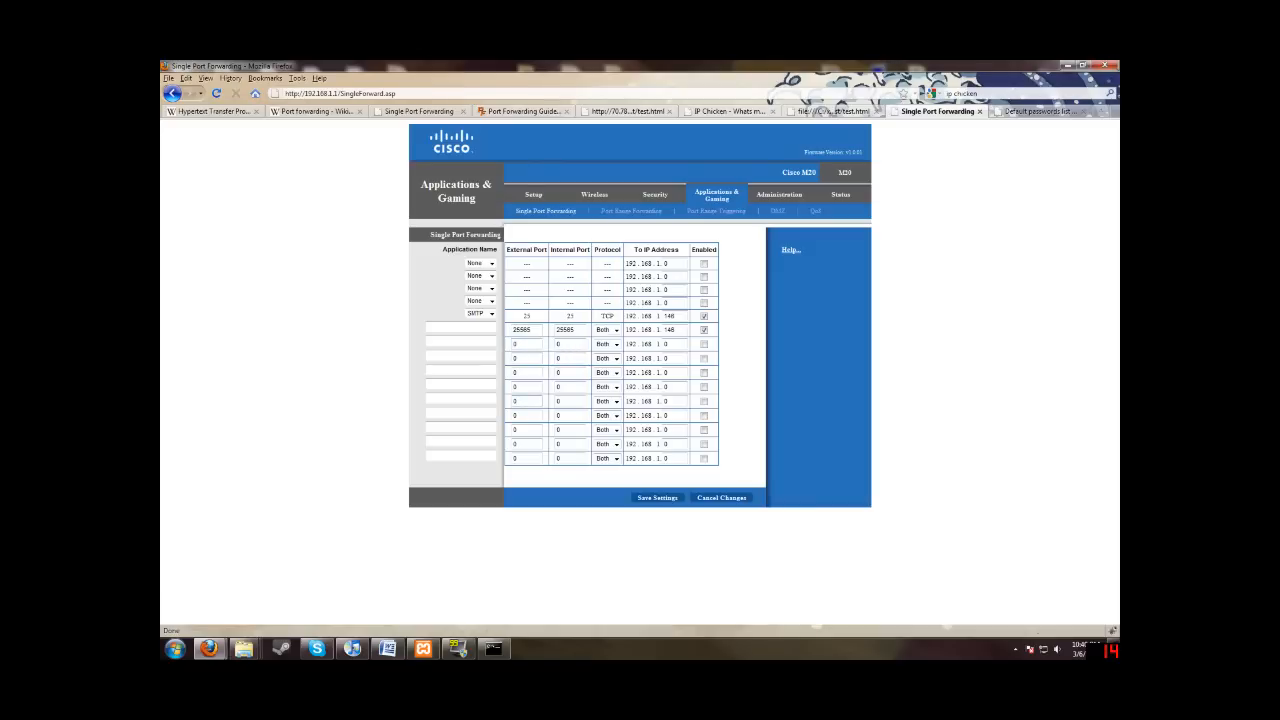
{"action": "left_click", "coordinate": [524, 400]}
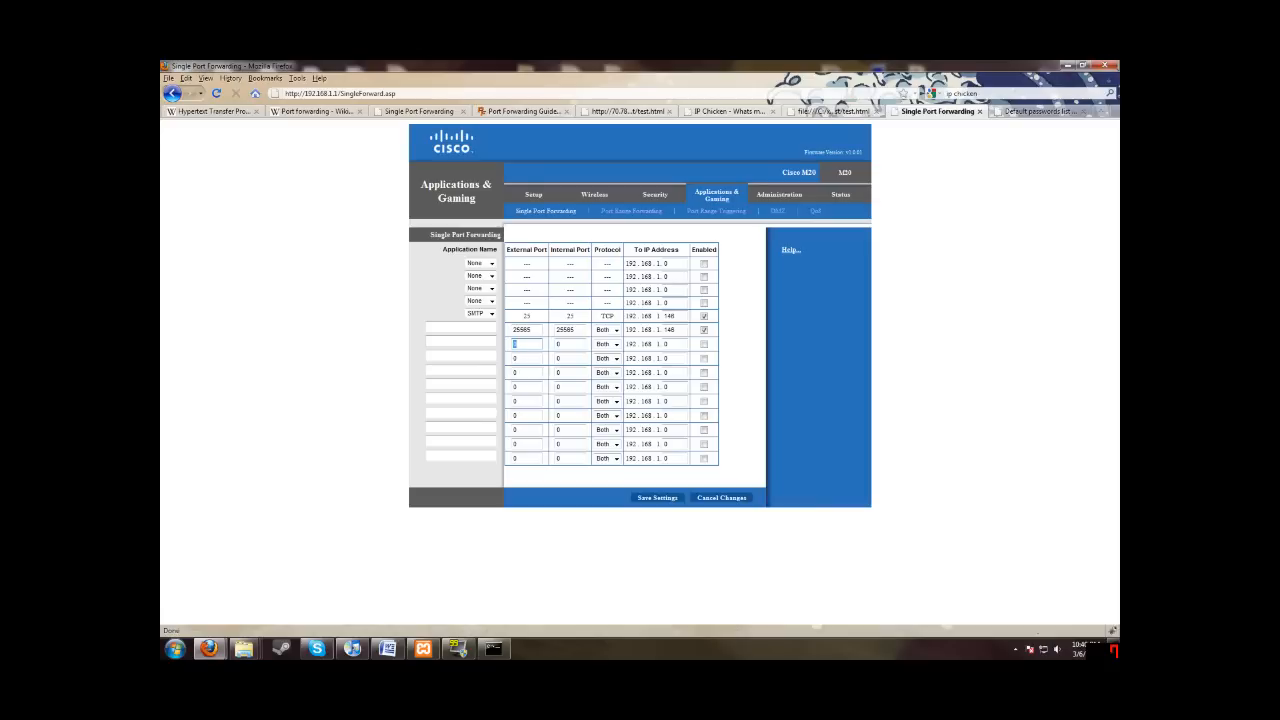
Step: Add a port 80 forwarding rule (Both) to this computer's IP and mark it Enabled
{"action": "type", "text": "80"}
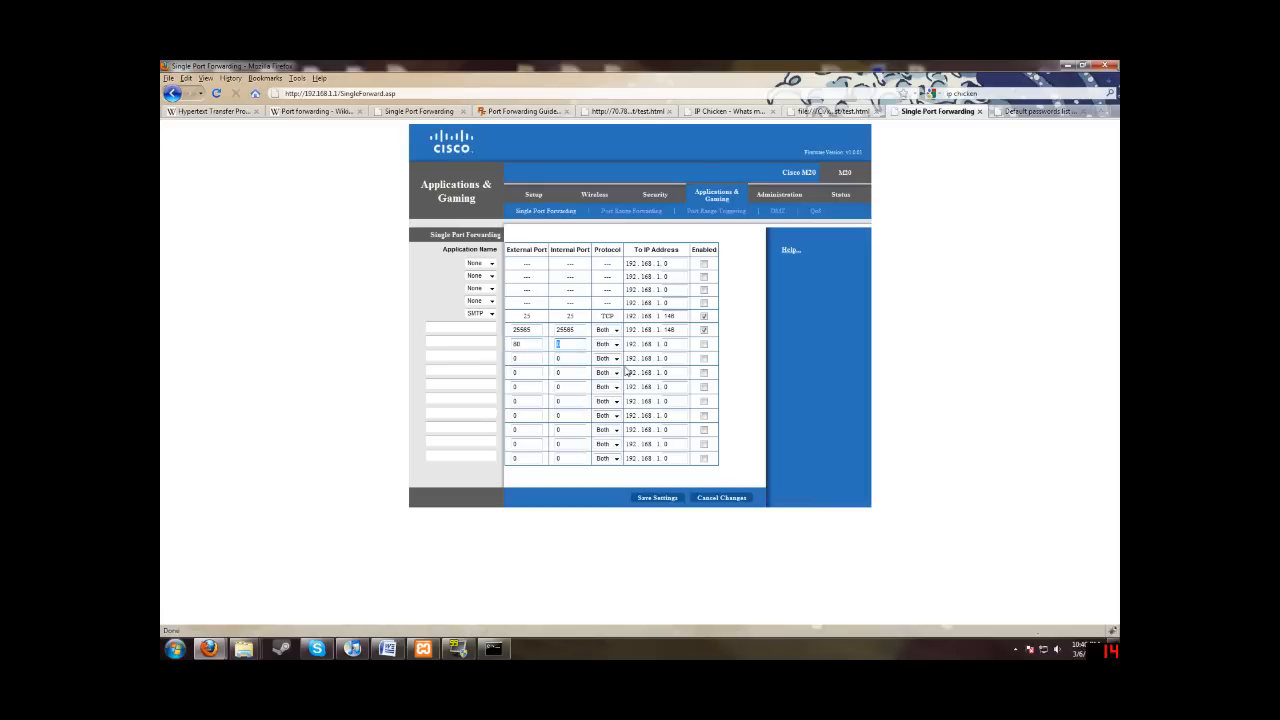
{"action": "type", "text": "80"}
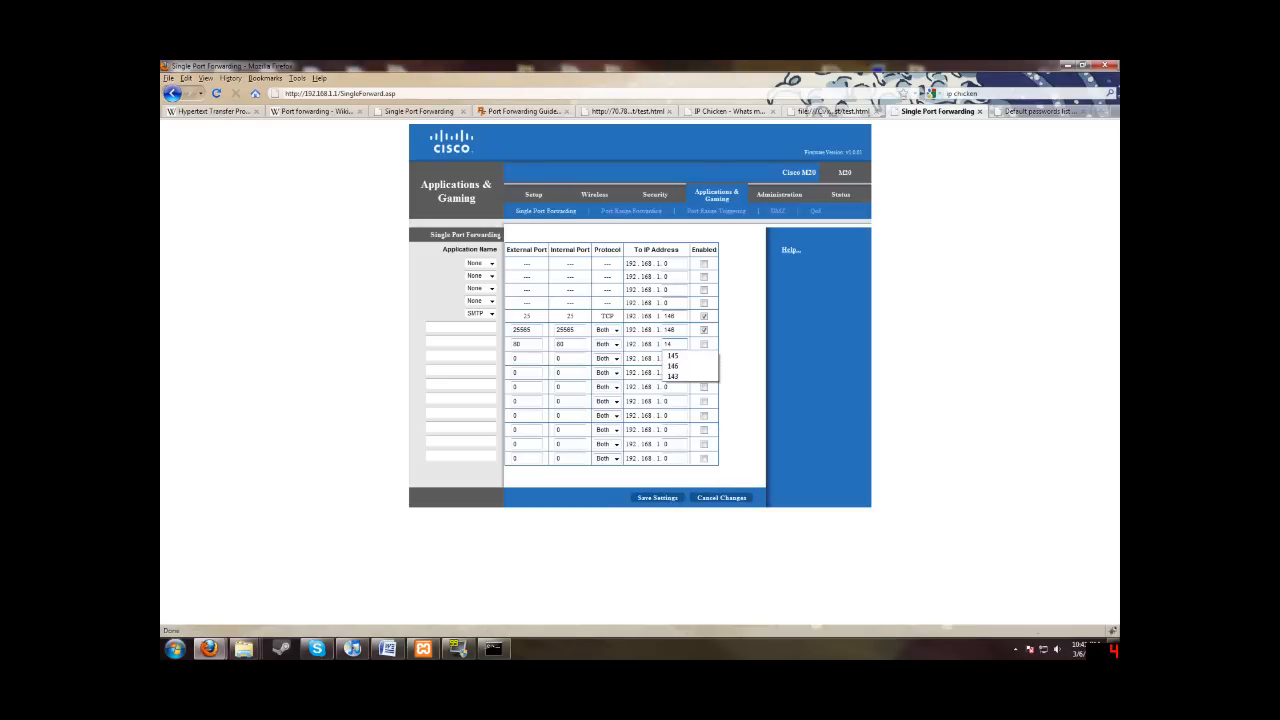
{"action": "left_click", "coordinate": [672, 356]}
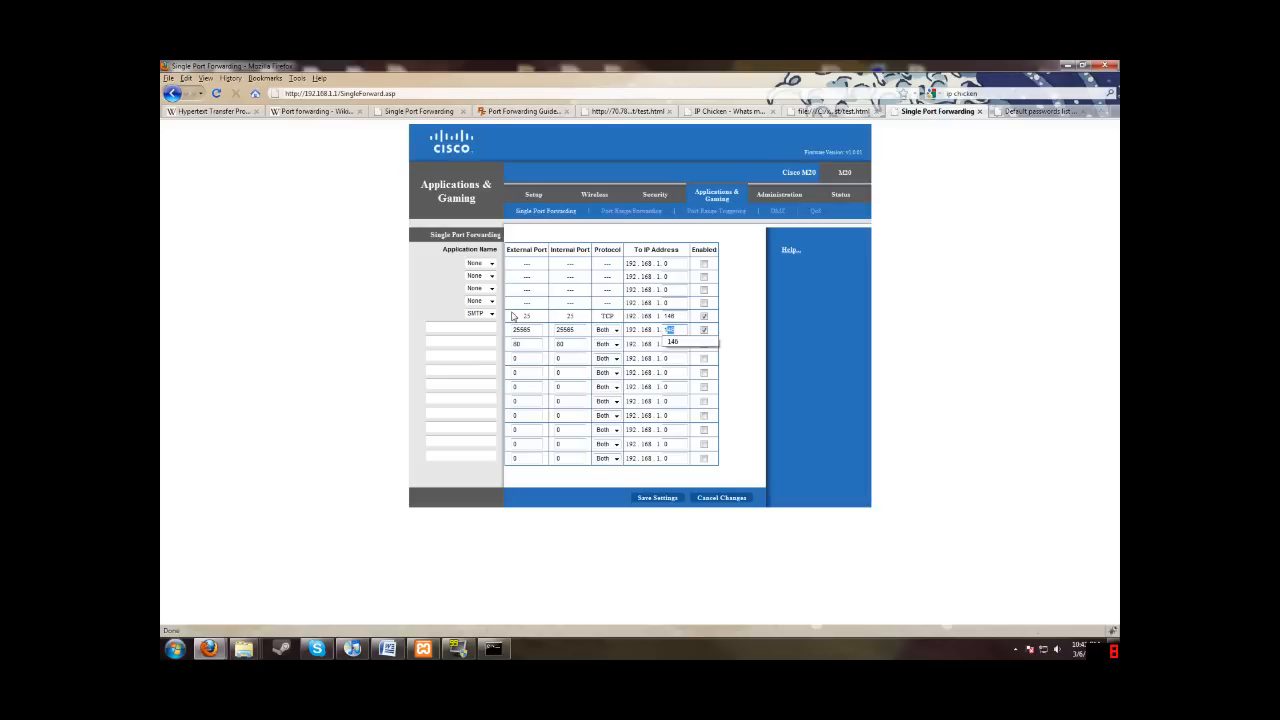
{"action": "left_click", "coordinate": [614, 344]}
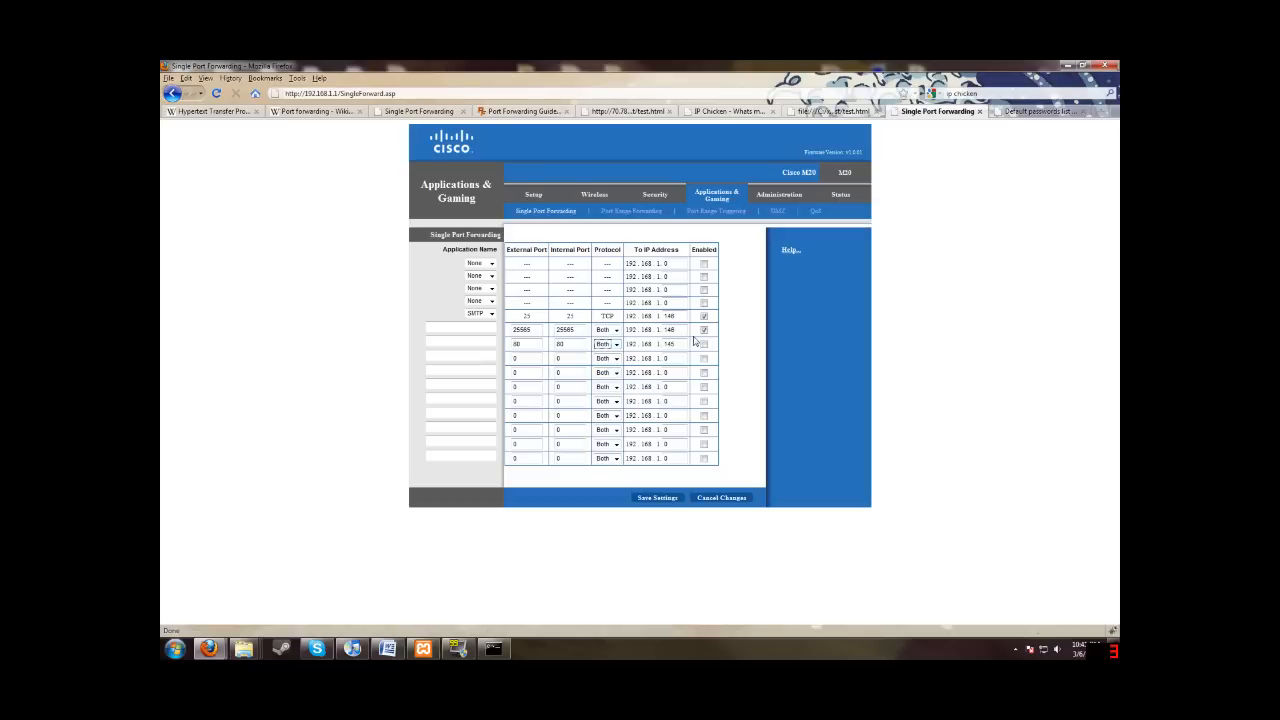
{"action": "left_click", "coordinate": [704, 344]}
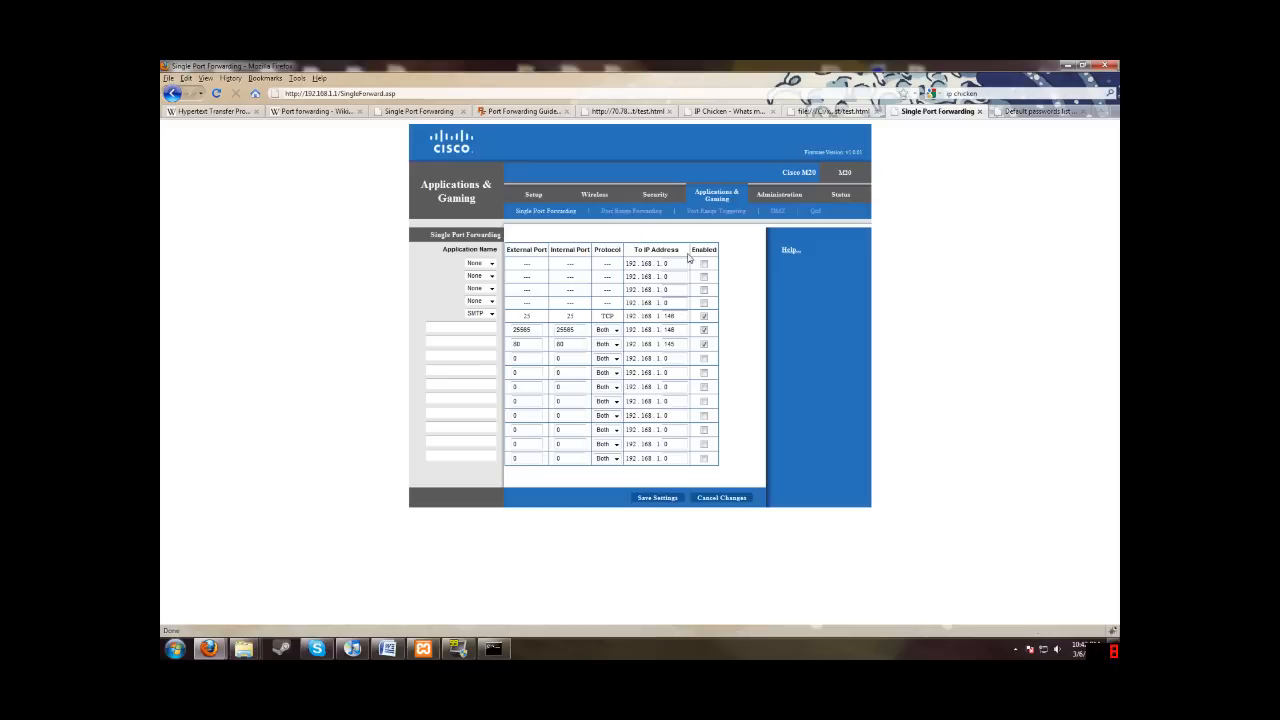
{"action": "mouse_move", "coordinate": [790, 186]}
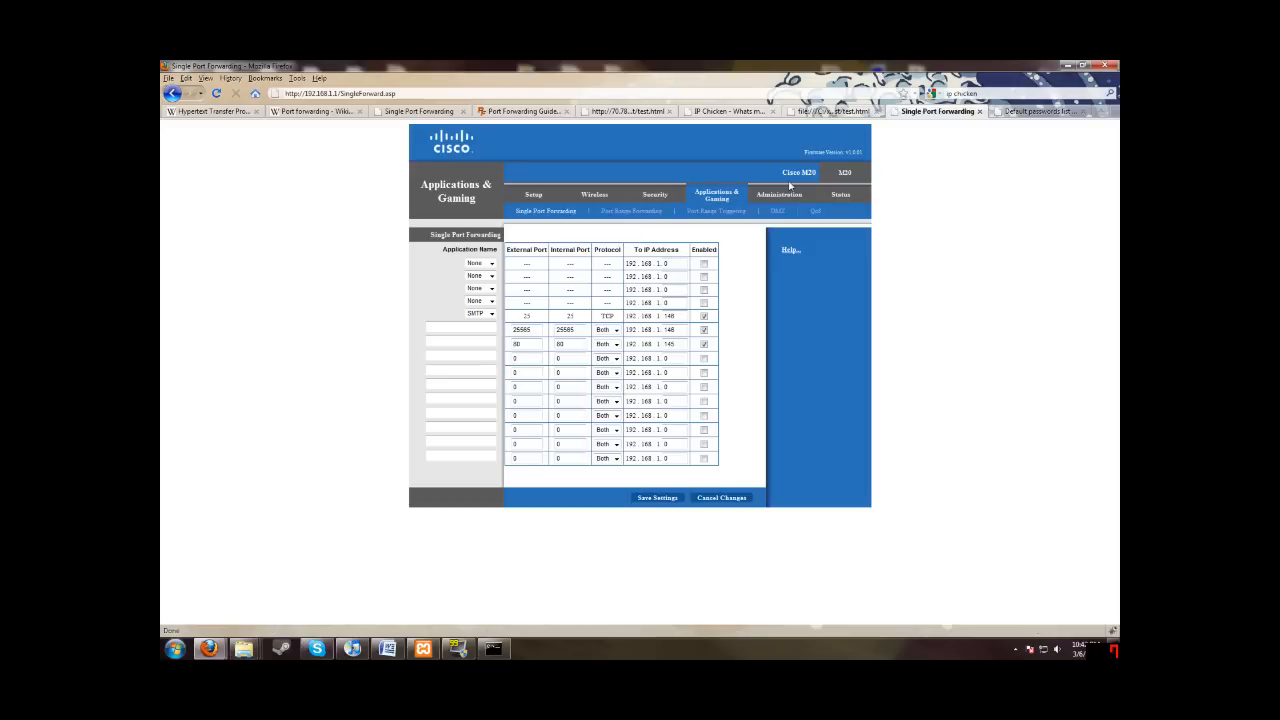
{"action": "mouse_move", "coordinate": [920, 138]}
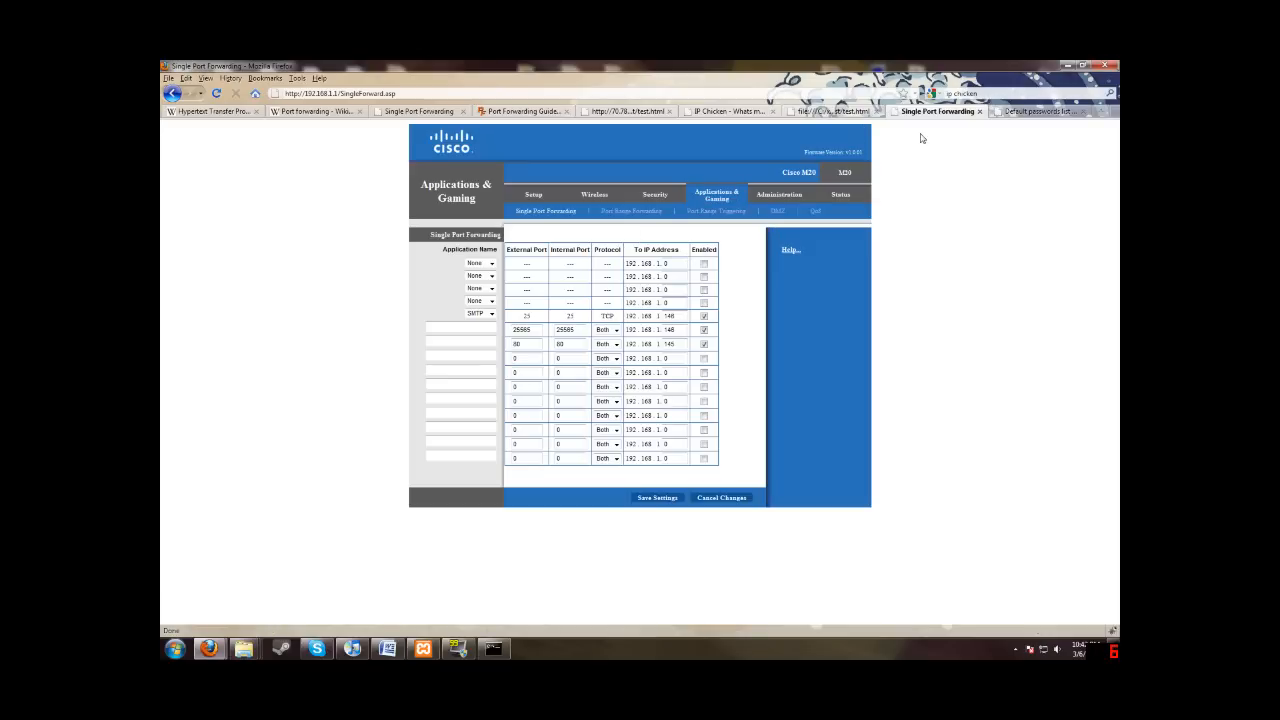
{"action": "mouse_move", "coordinate": [730, 112]}
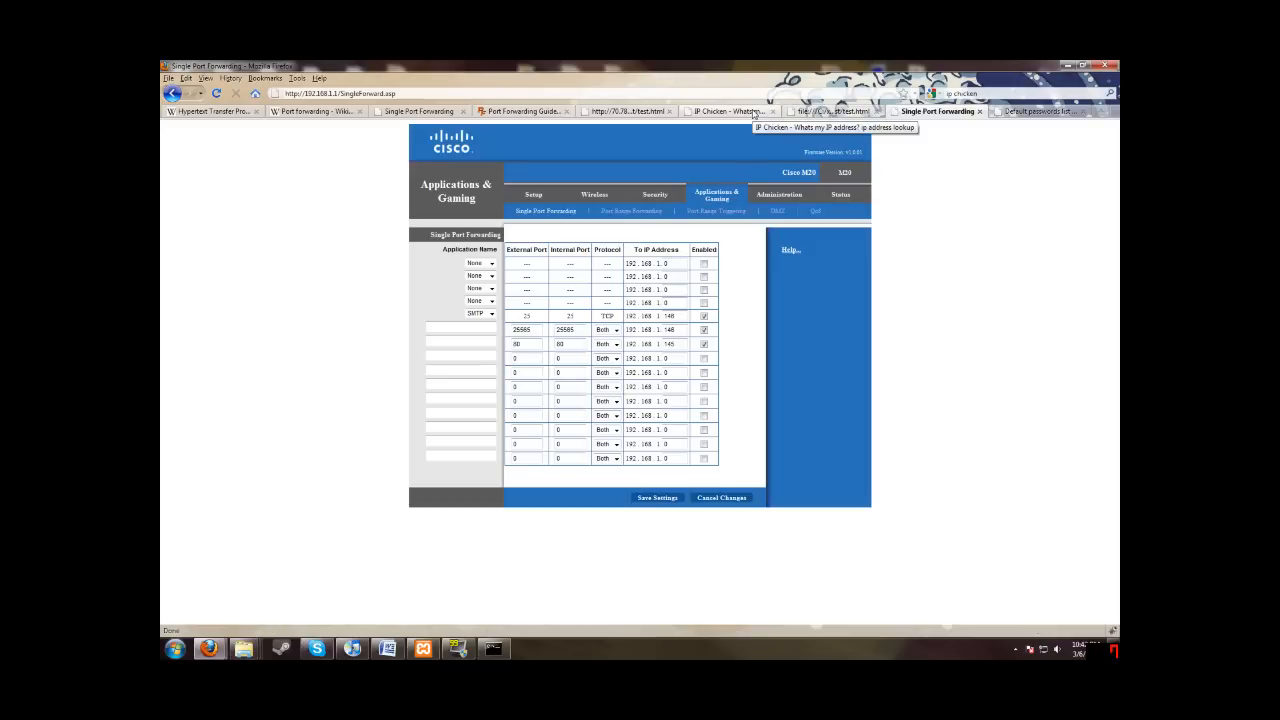
{"action": "left_click", "coordinate": [724, 112]}
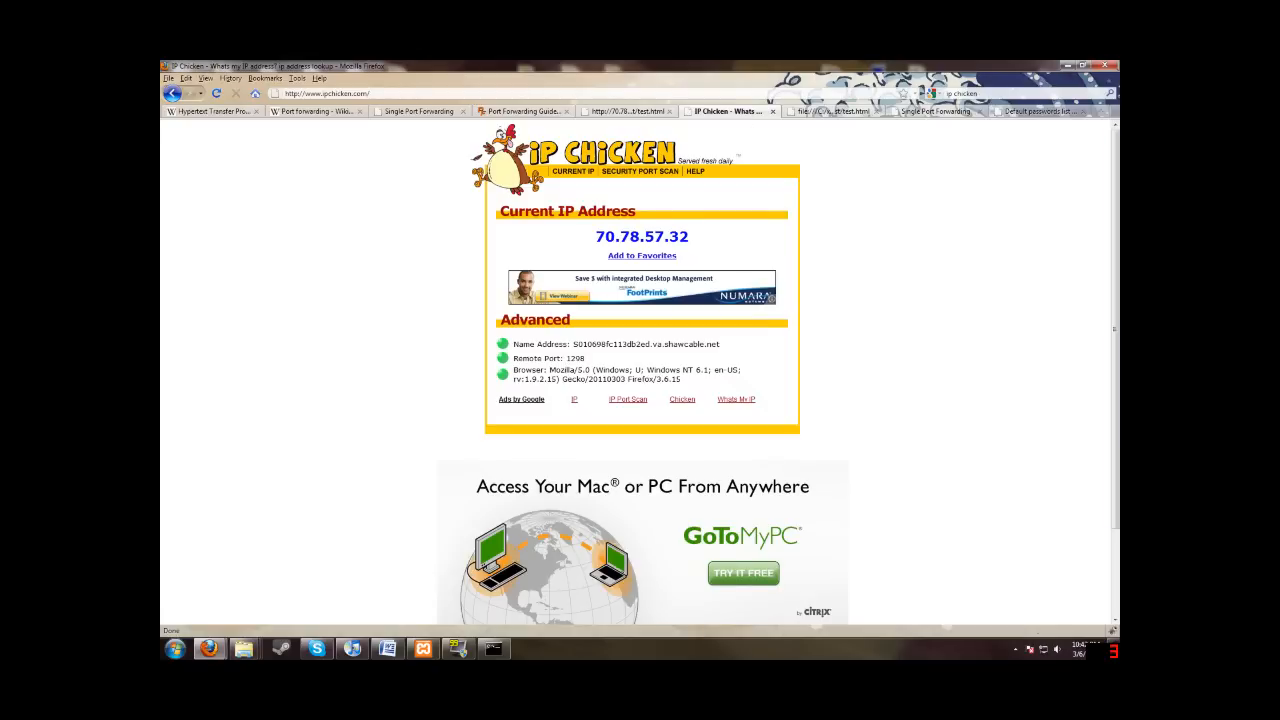
{"action": "mouse_move", "coordinate": [868, 150]}
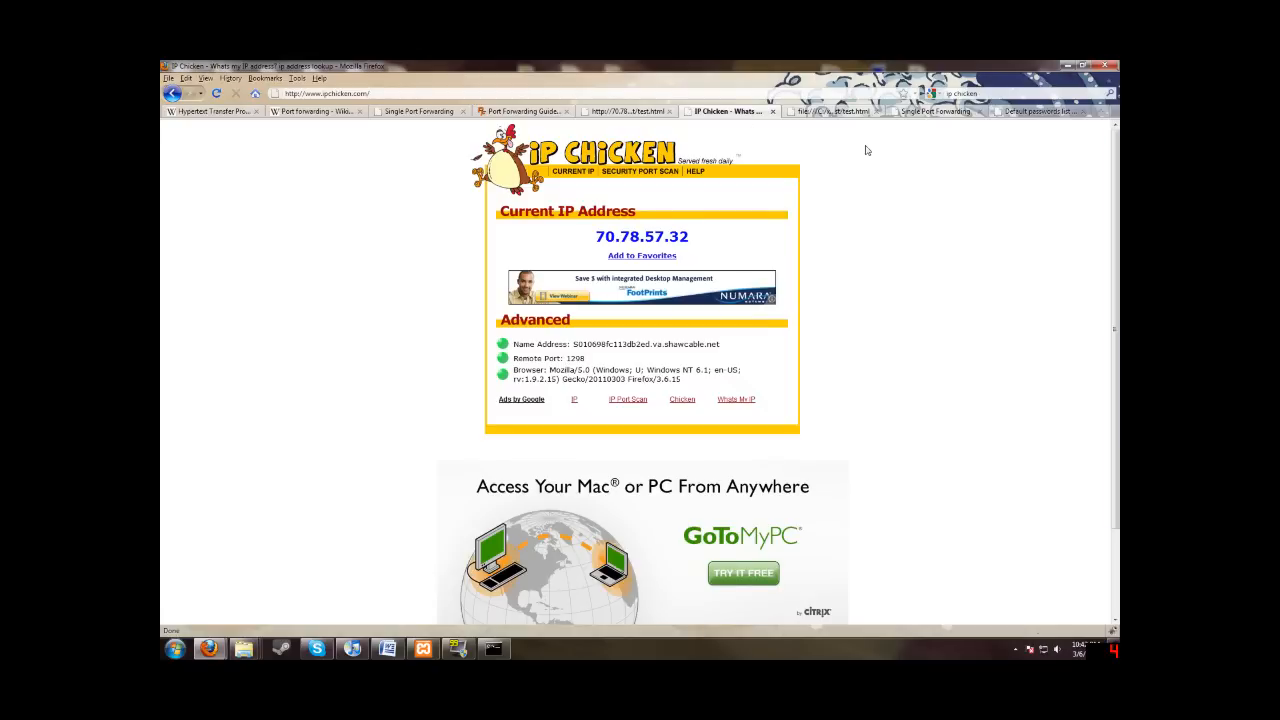
{"action": "double_click", "coordinate": [640, 236]}
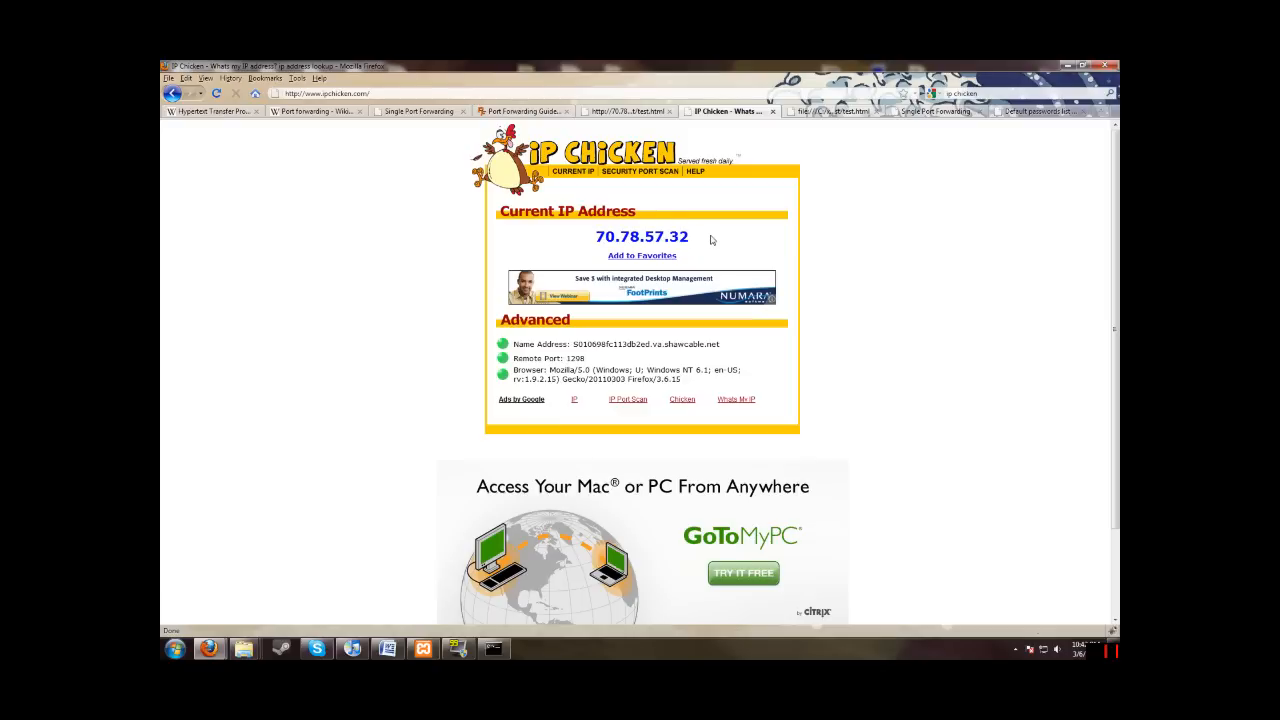
{"action": "mouse_move", "coordinate": [458, 648]}
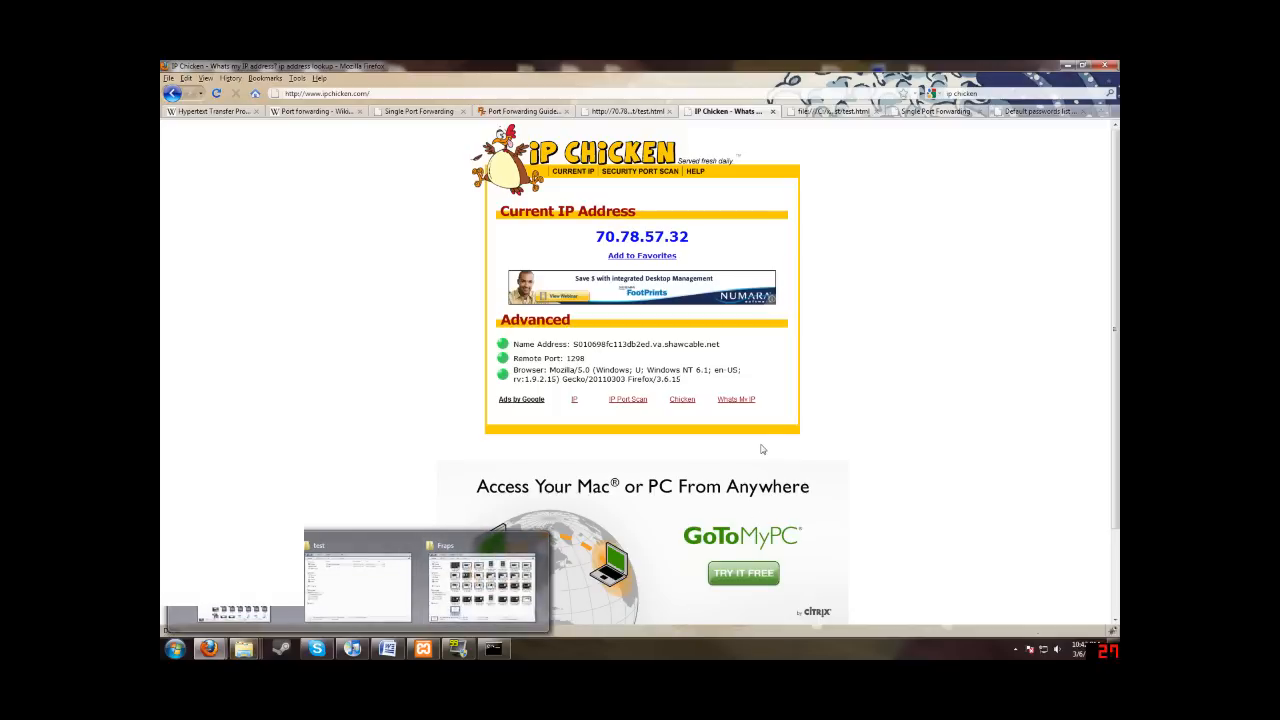
Step: Browse to C:\xampp\htdocs via Start > Computer
{"action": "left_click", "coordinate": [176, 650]}
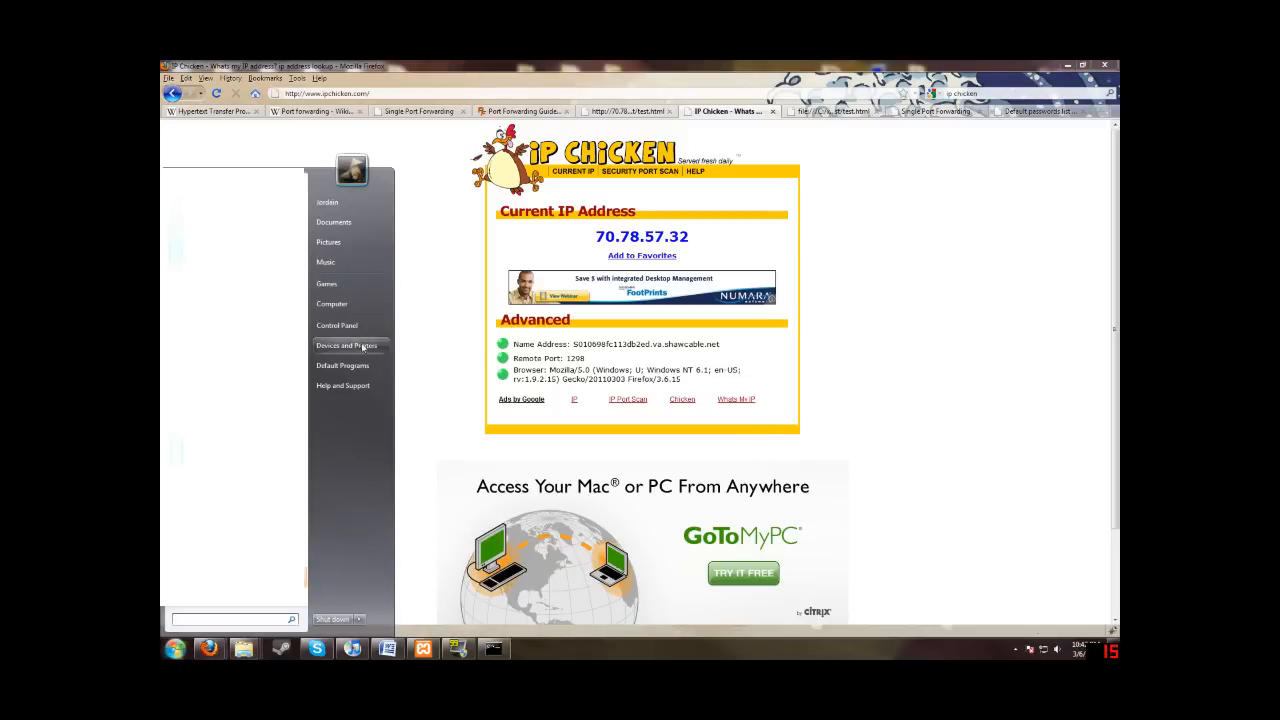
{"action": "left_click", "coordinate": [332, 304]}
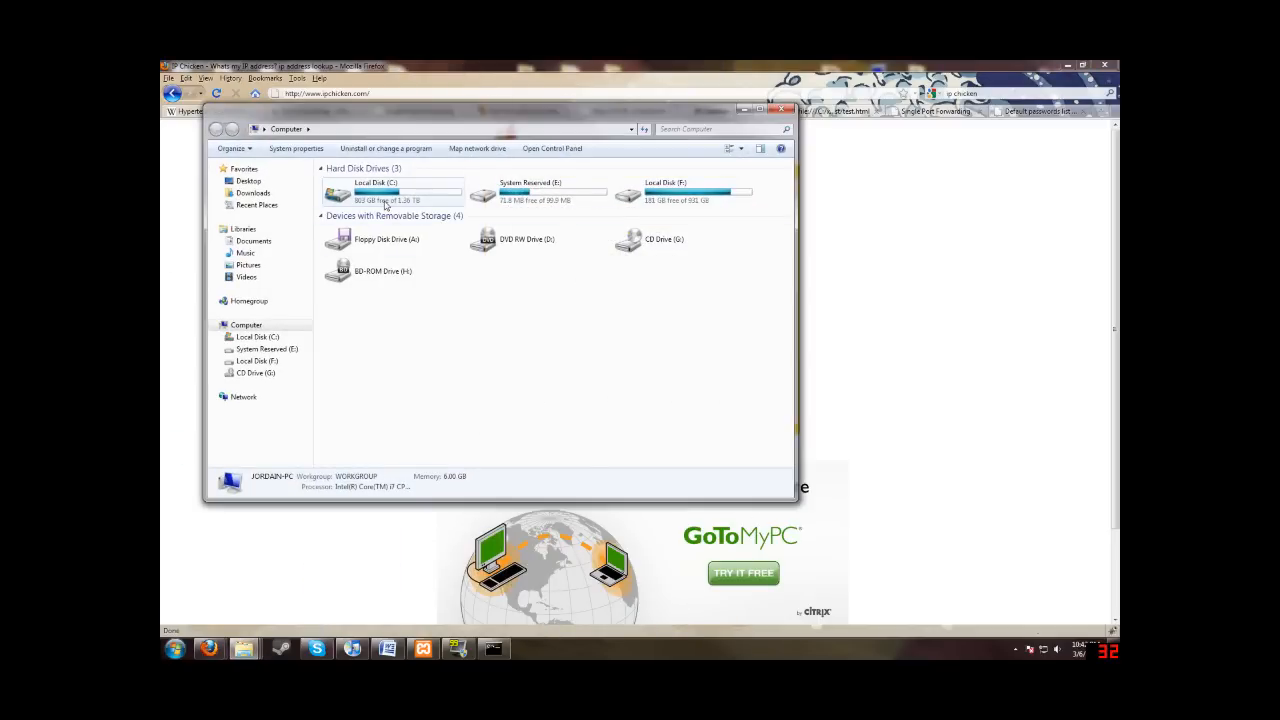
{"action": "double_click", "coordinate": [376, 188]}
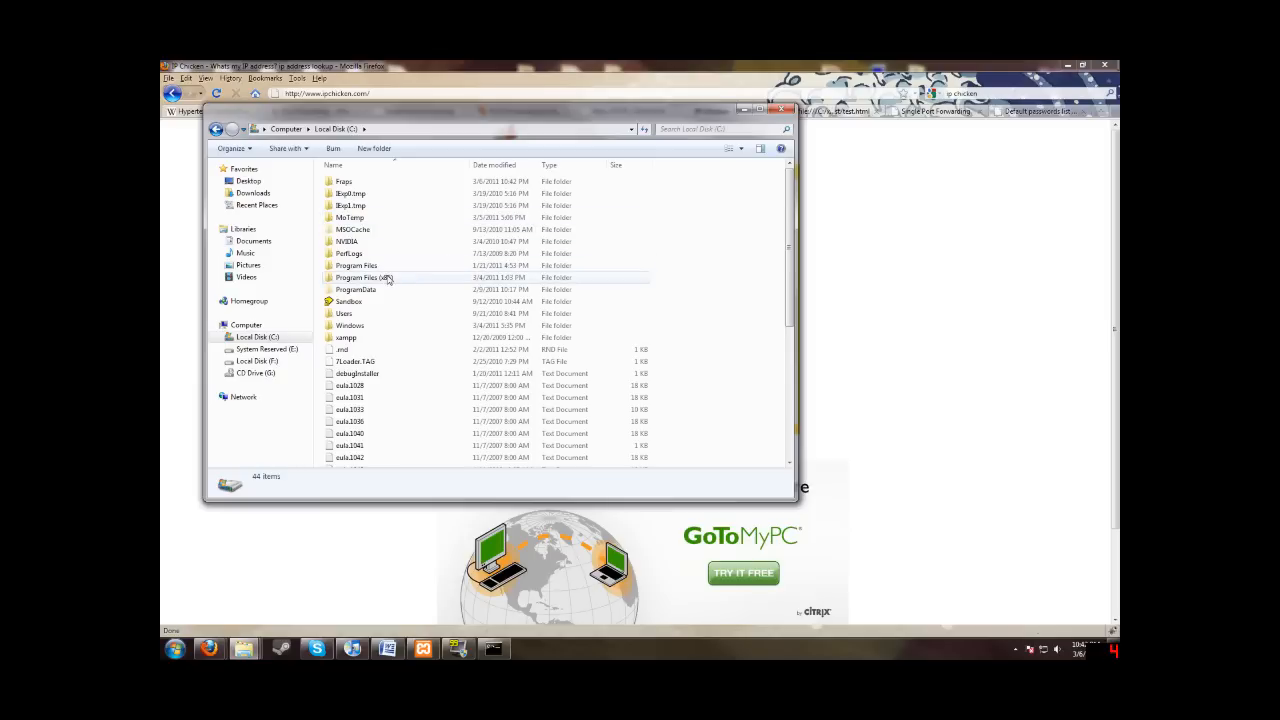
{"action": "double_click", "coordinate": [346, 336]}
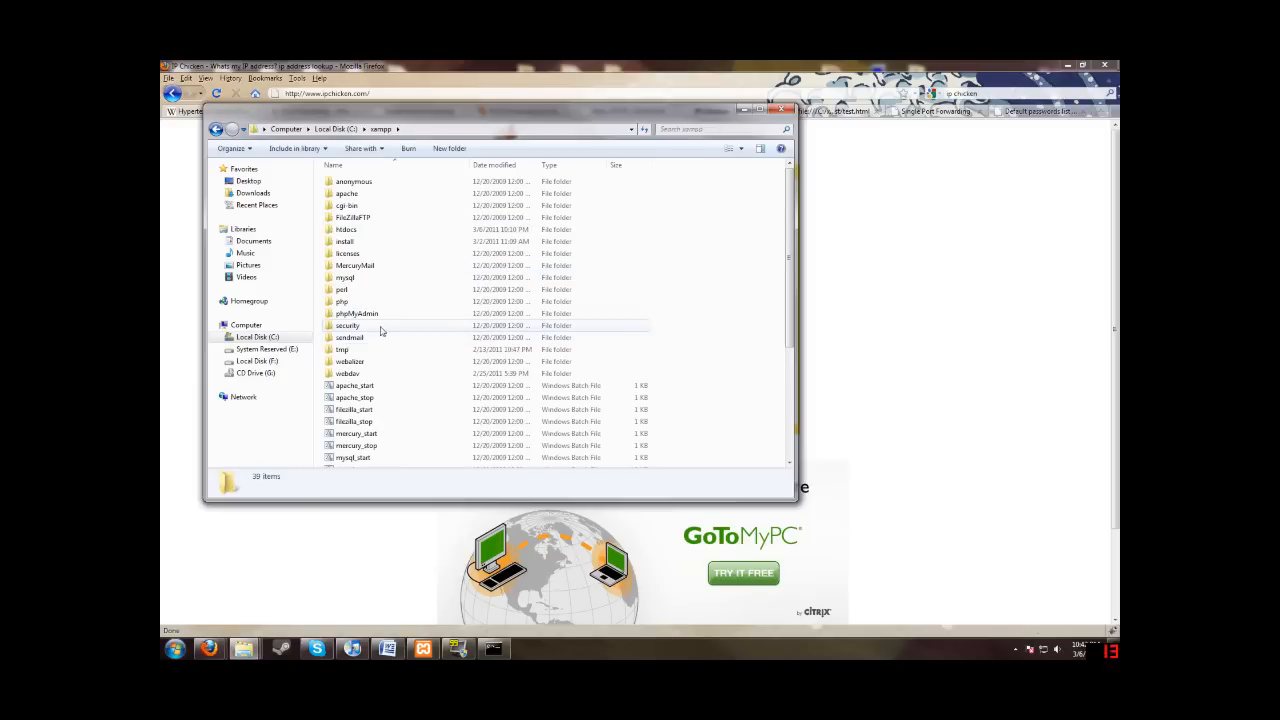
{"action": "double_click", "coordinate": [346, 228]}
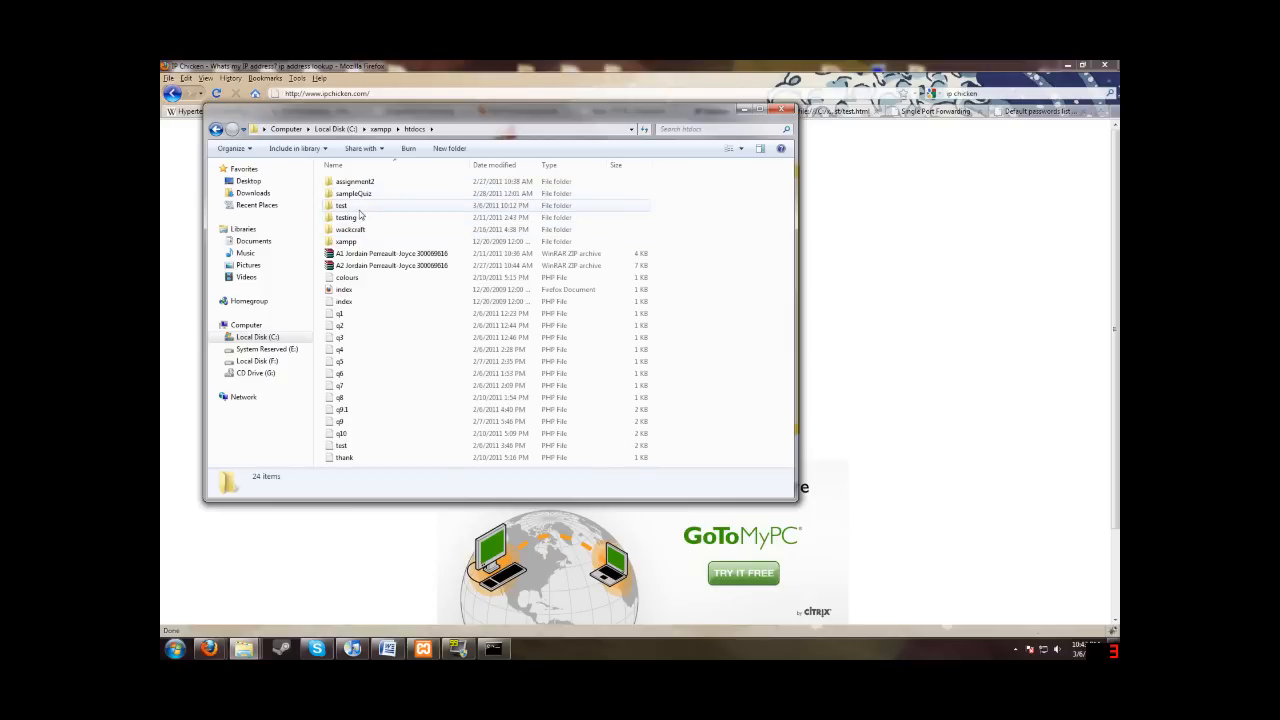
Step: Delete the old test folder and create a fresh empty folder named test
{"action": "left_click", "coordinate": [342, 204]}
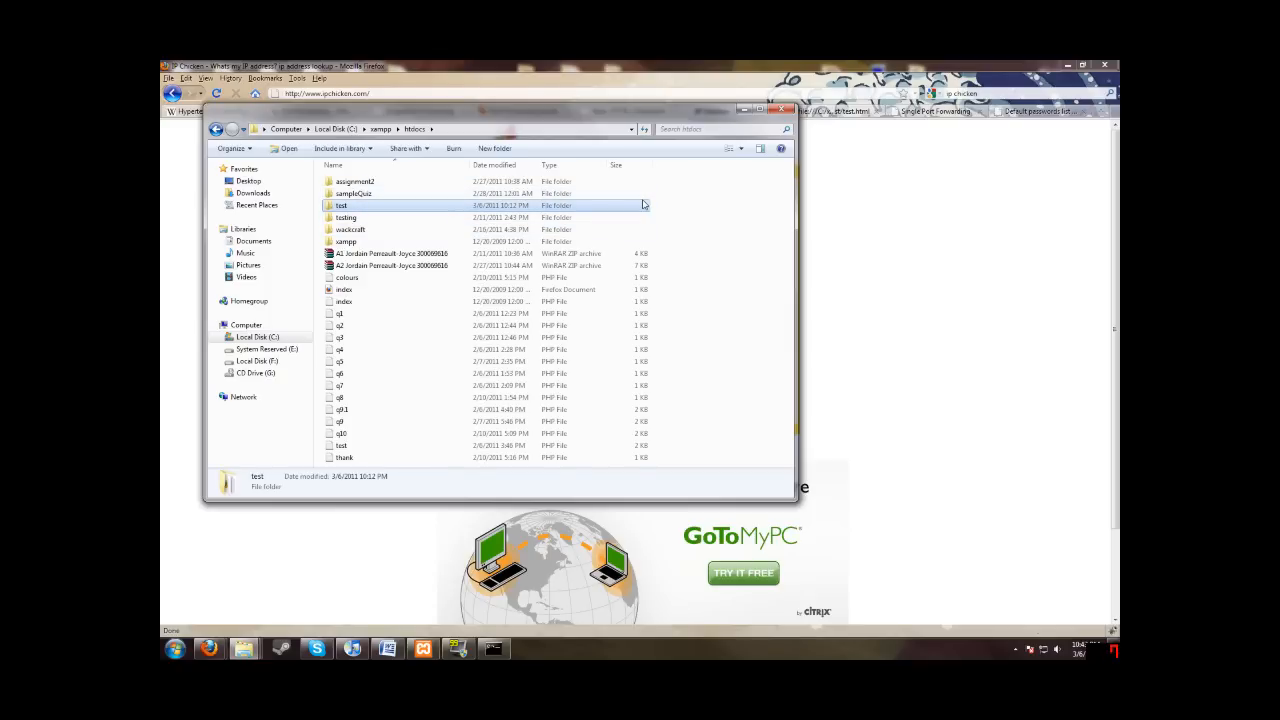
{"action": "key", "text": "Delete"}
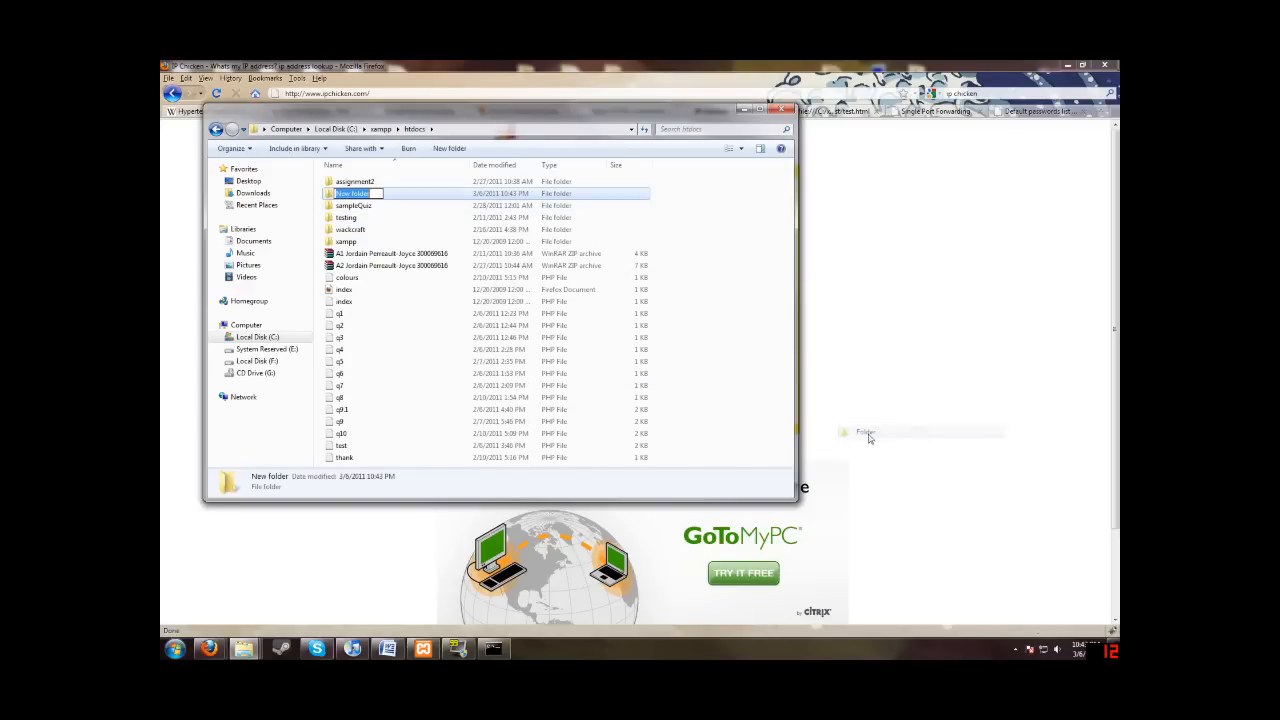
{"action": "key", "text": "Return"}
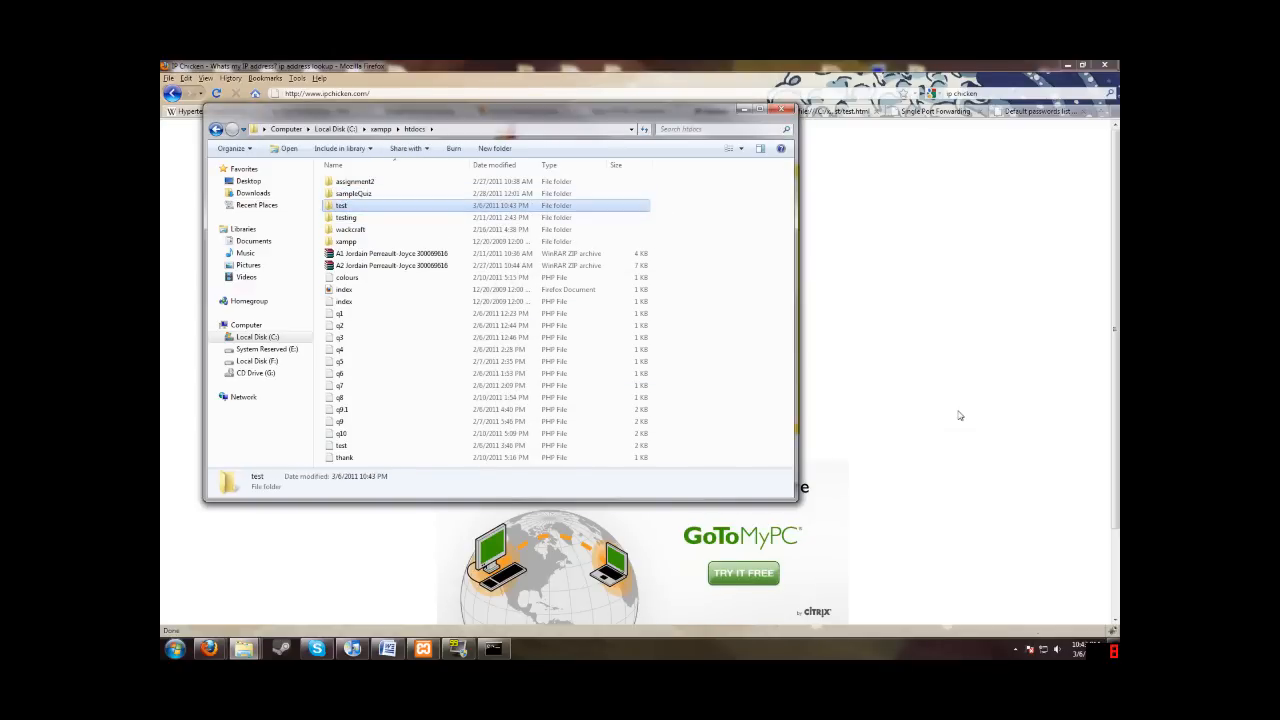
{"action": "mouse_move", "coordinate": [548, 218]}
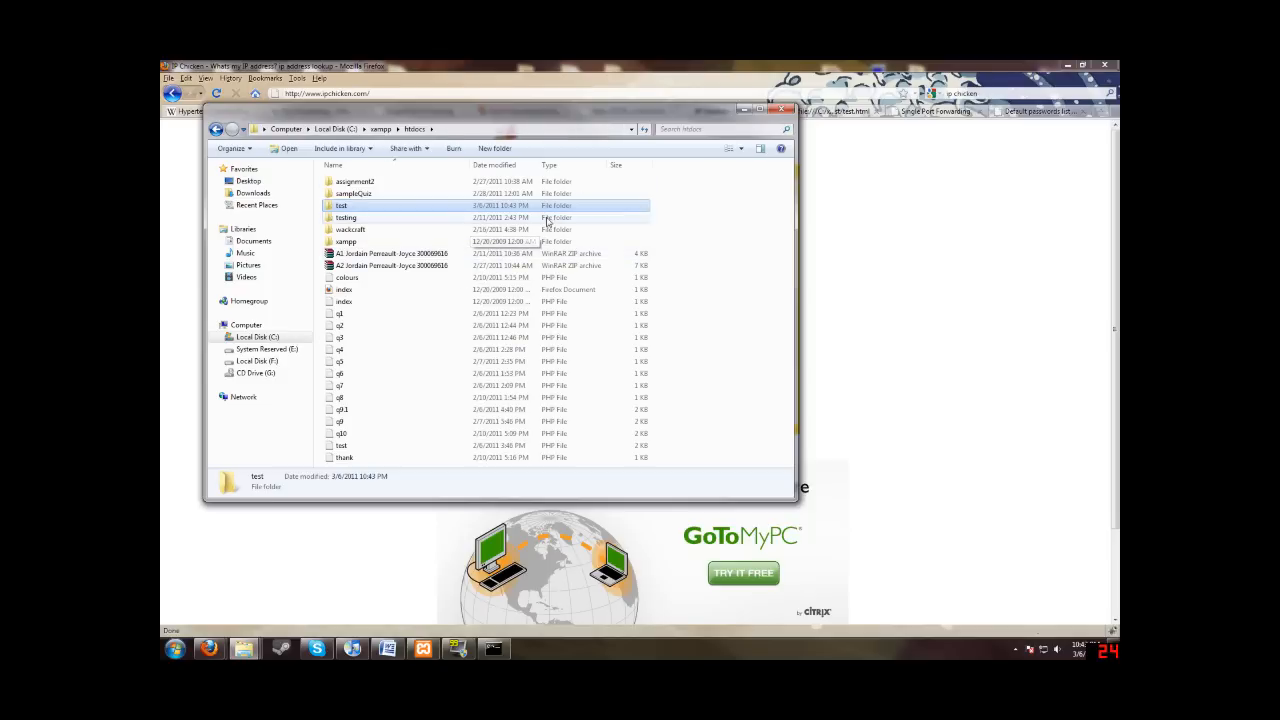
{"action": "mouse_move", "coordinate": [592, 260]}
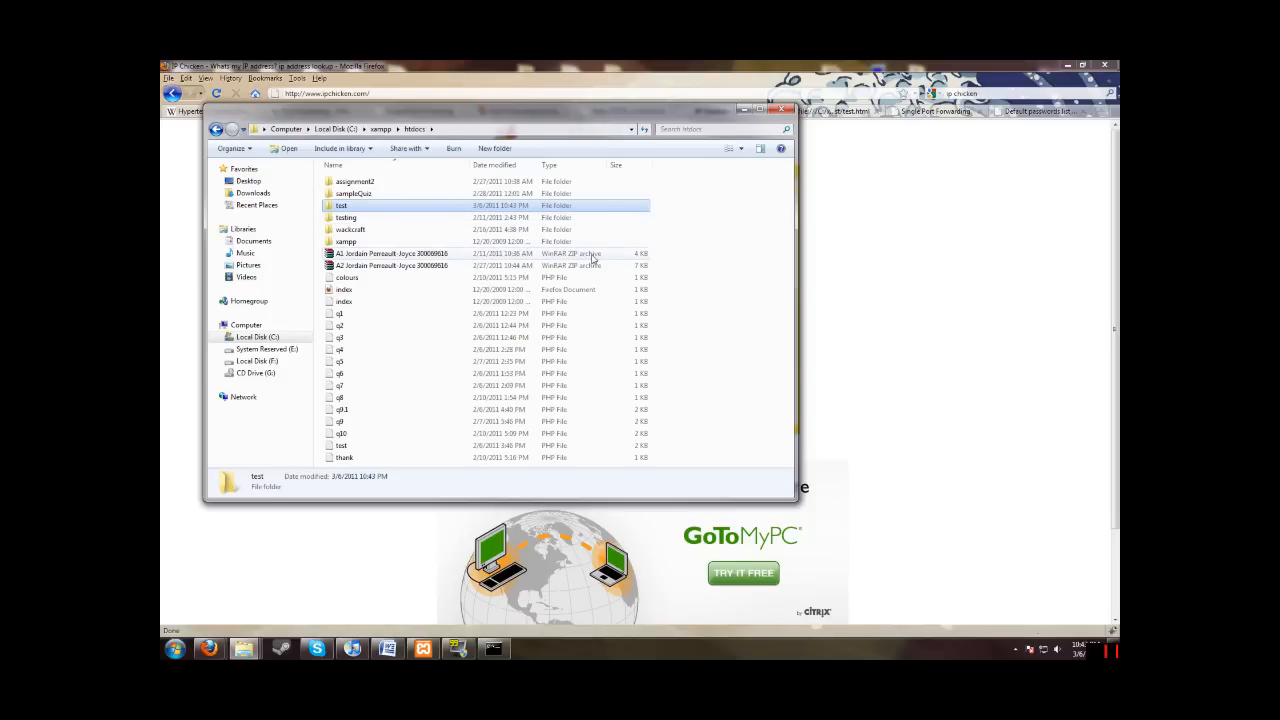
{"action": "mouse_move", "coordinate": [750, 256]}
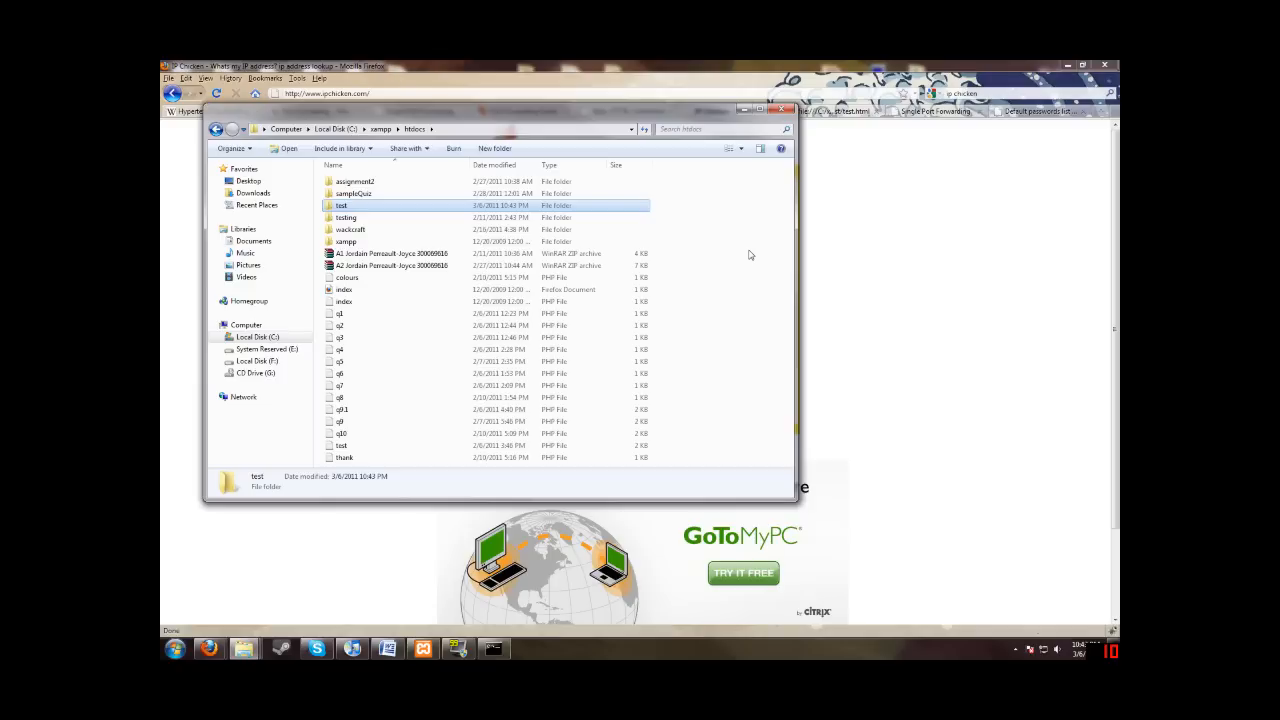
{"action": "mouse_move", "coordinate": [372, 218]}
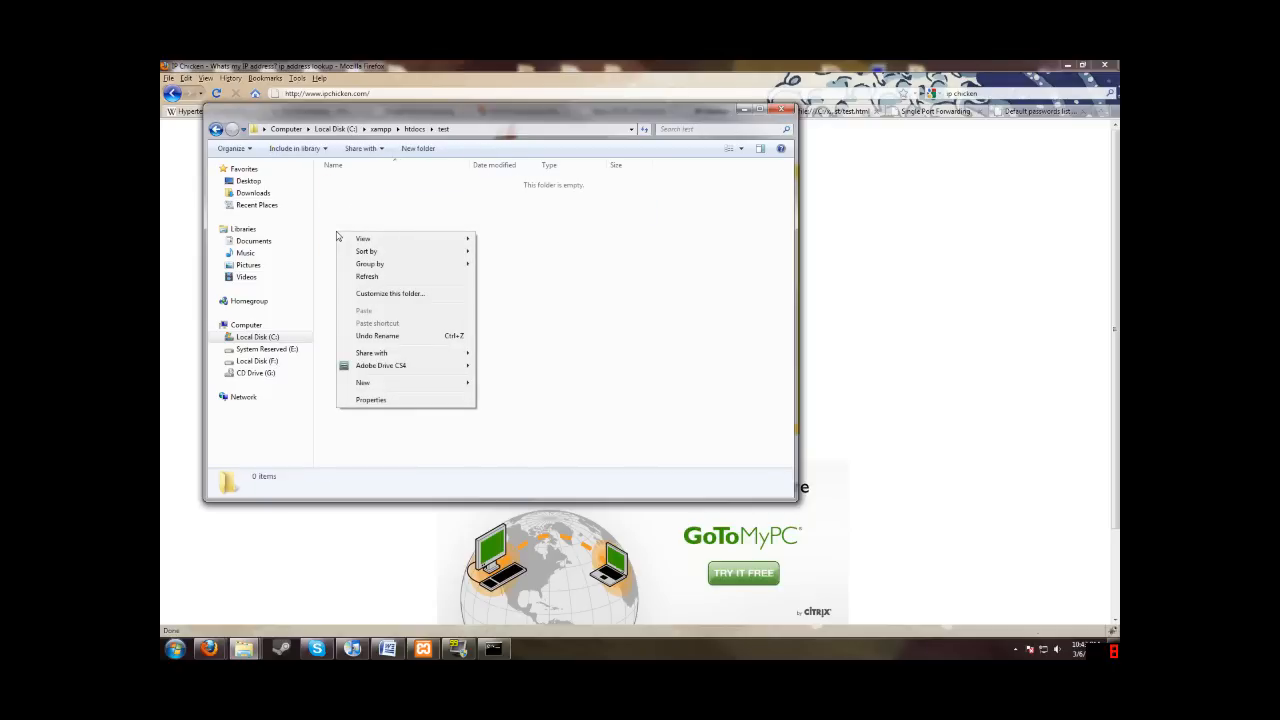
Step: Create a new text document named test in the folder and open it in Notepad
{"action": "left_click", "coordinate": [364, 382]}
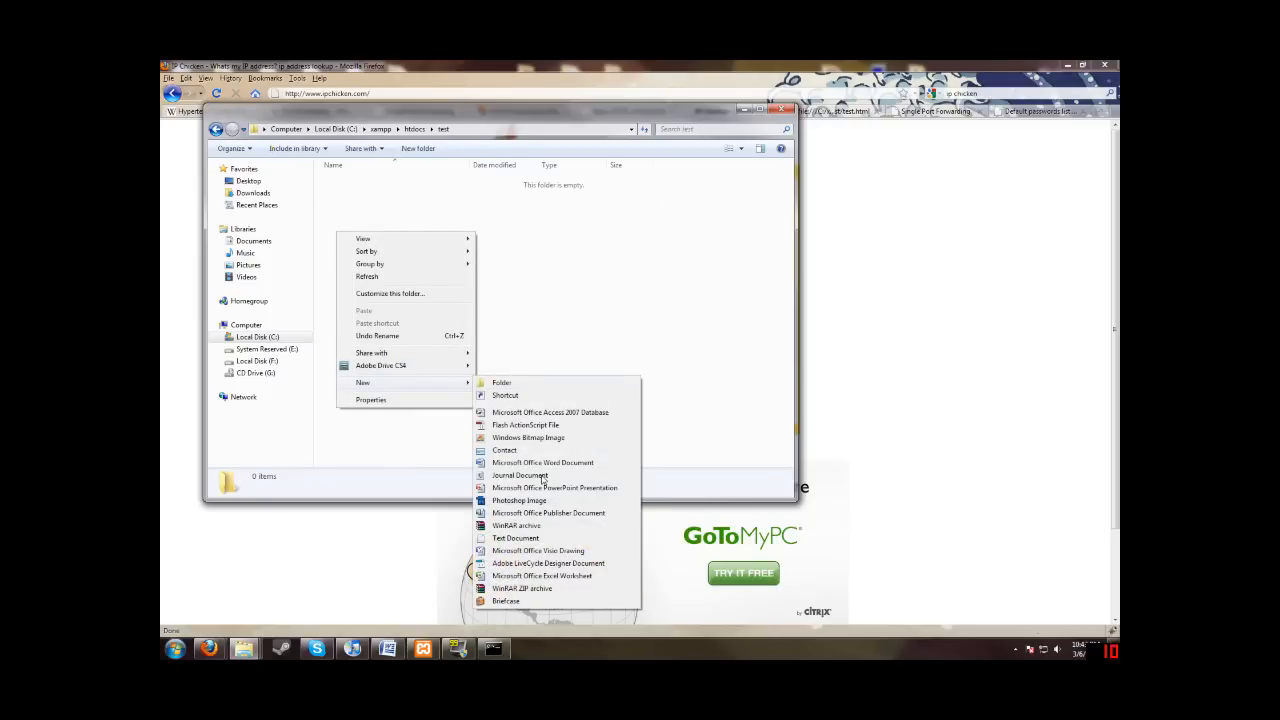
{"action": "left_click", "coordinate": [516, 538]}
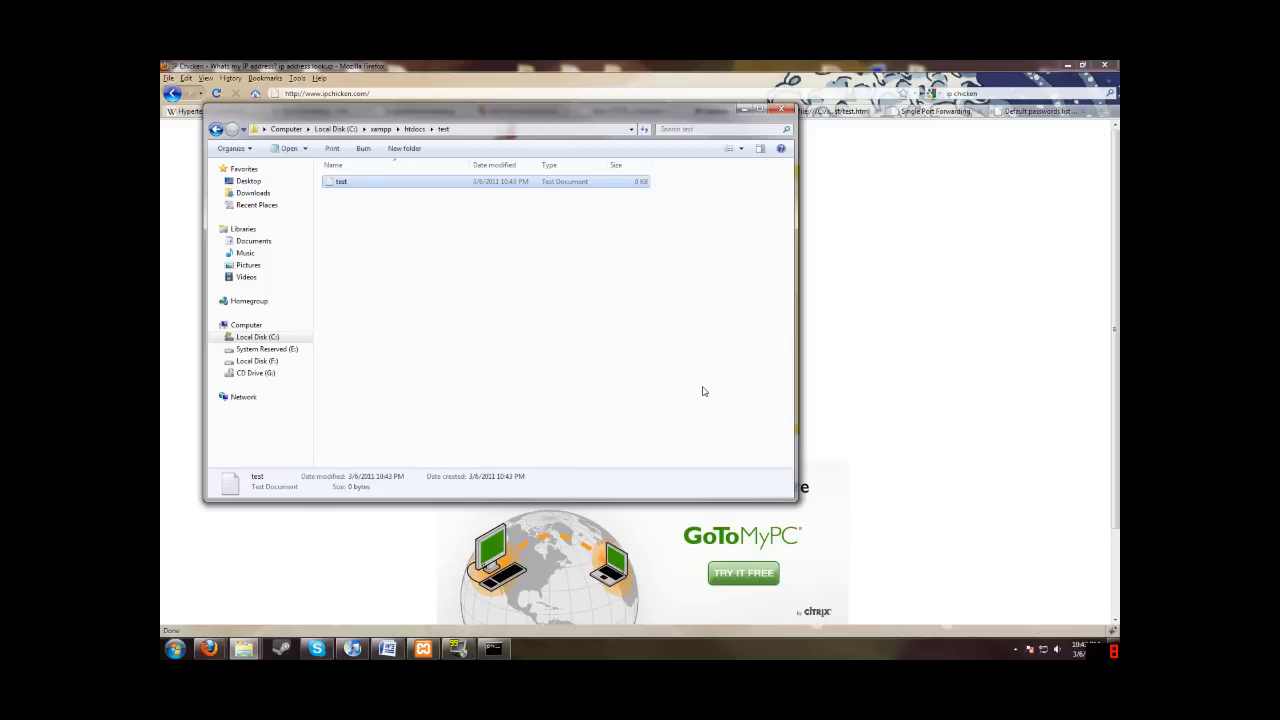
{"action": "double_click", "coordinate": [340, 180]}
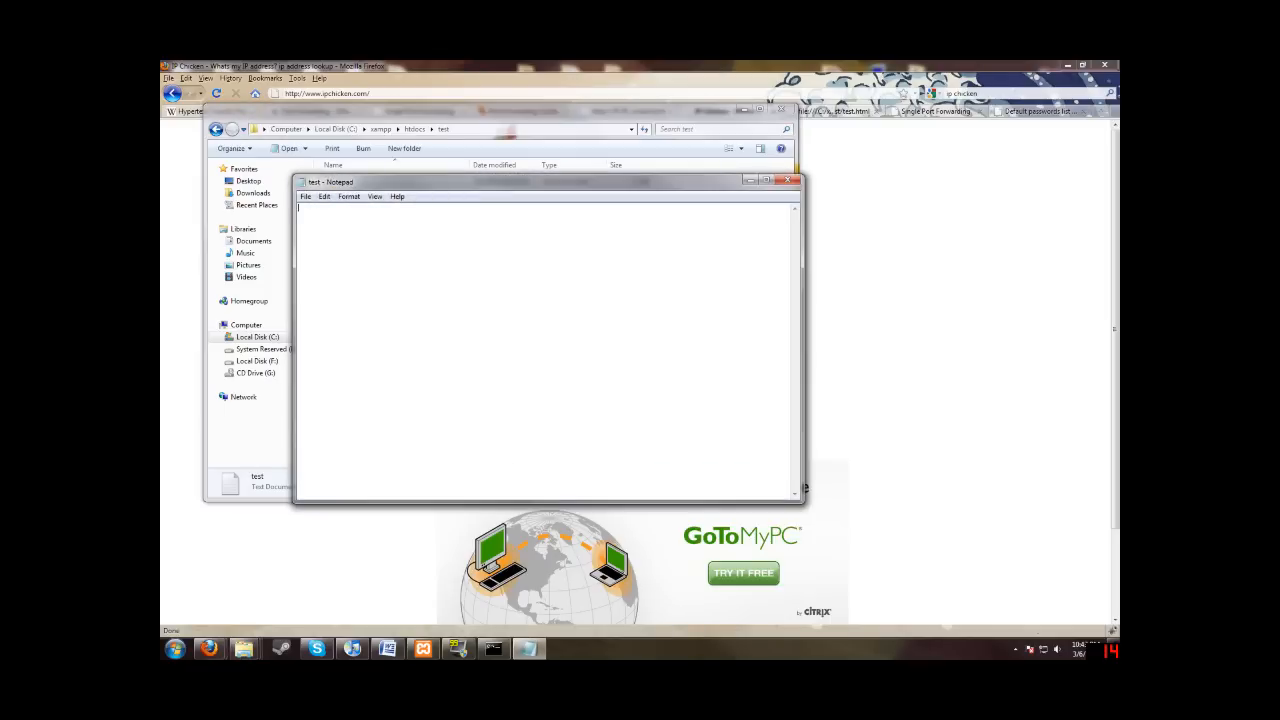
Step: Write the short HTML page content, starting with the <html> tag, in Notepad
{"action": "type", "text": "<html>"}
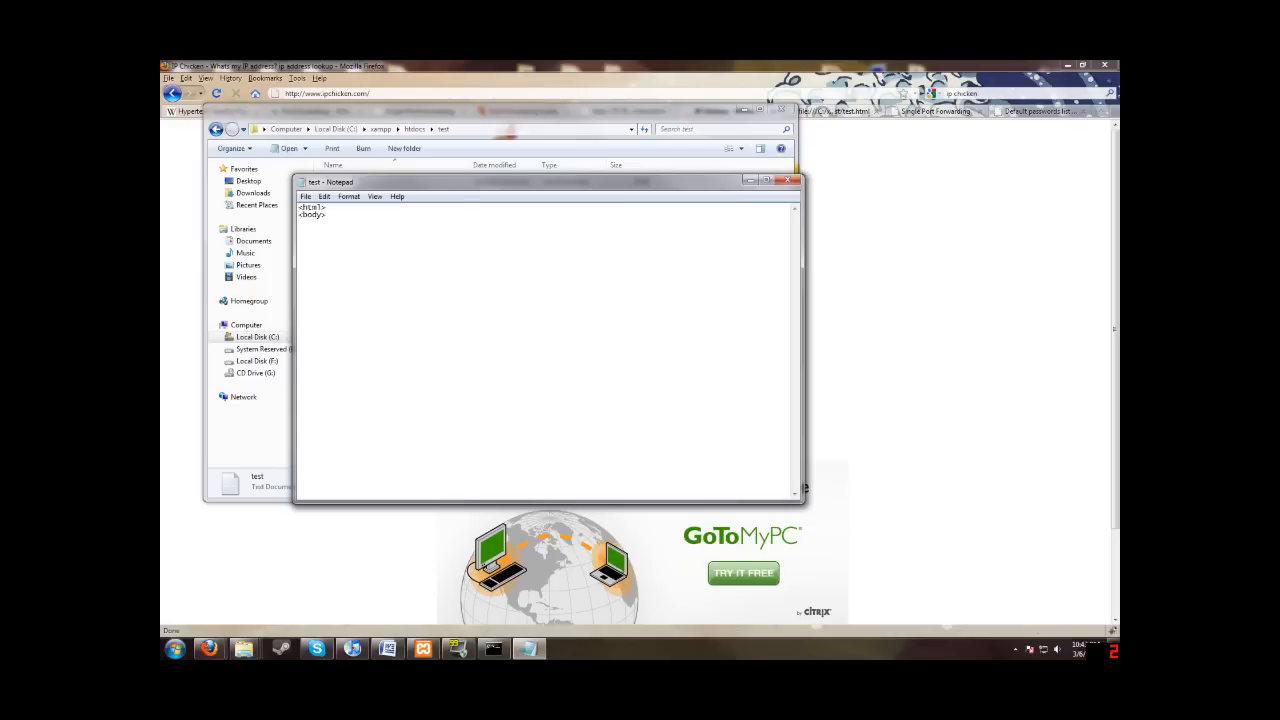
{"action": "type", "text": "It"}
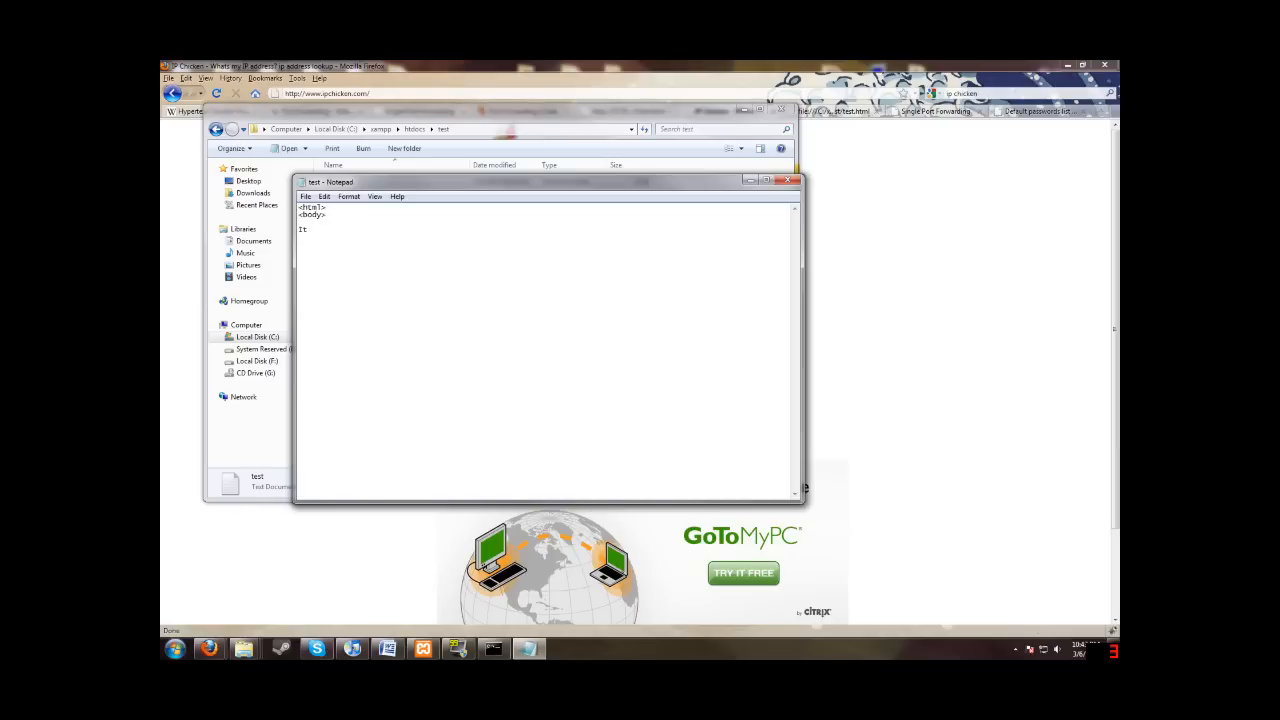
Step: Save the page as test.html with Save as type set to All Files in the htdocs test folder
{"action": "left_click", "coordinate": [304, 196]}
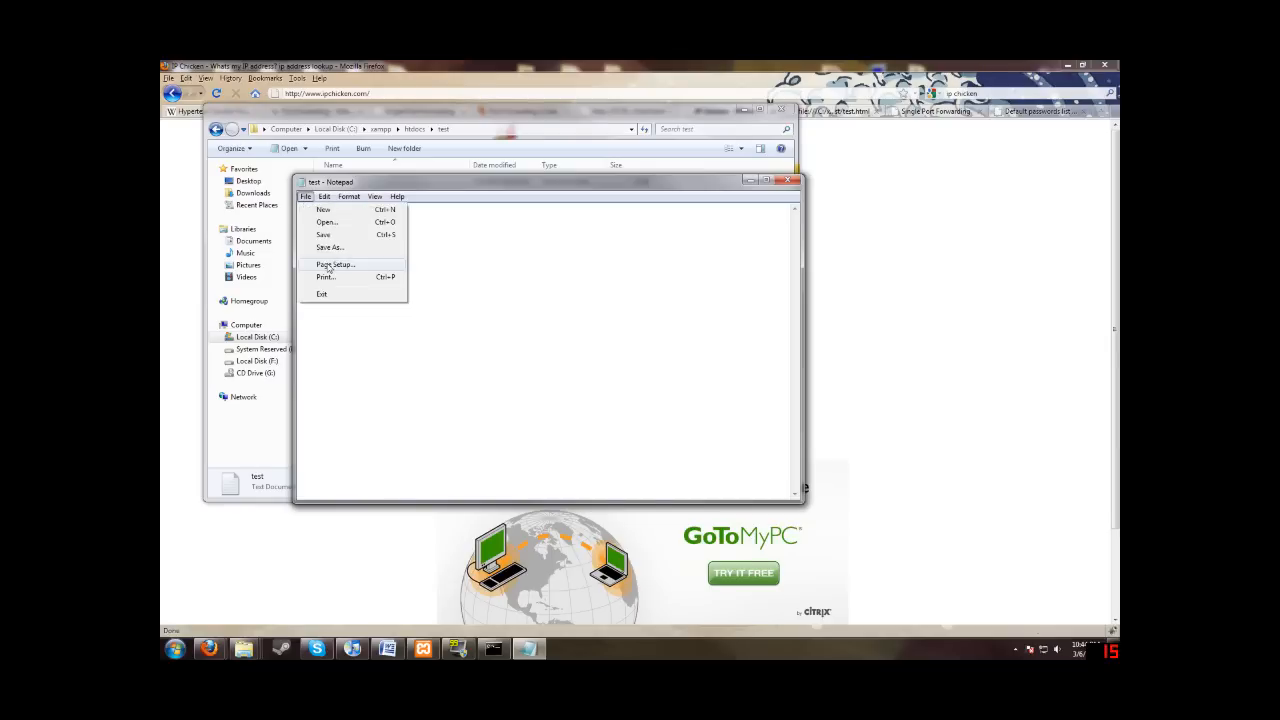
{"action": "left_click", "coordinate": [328, 248]}
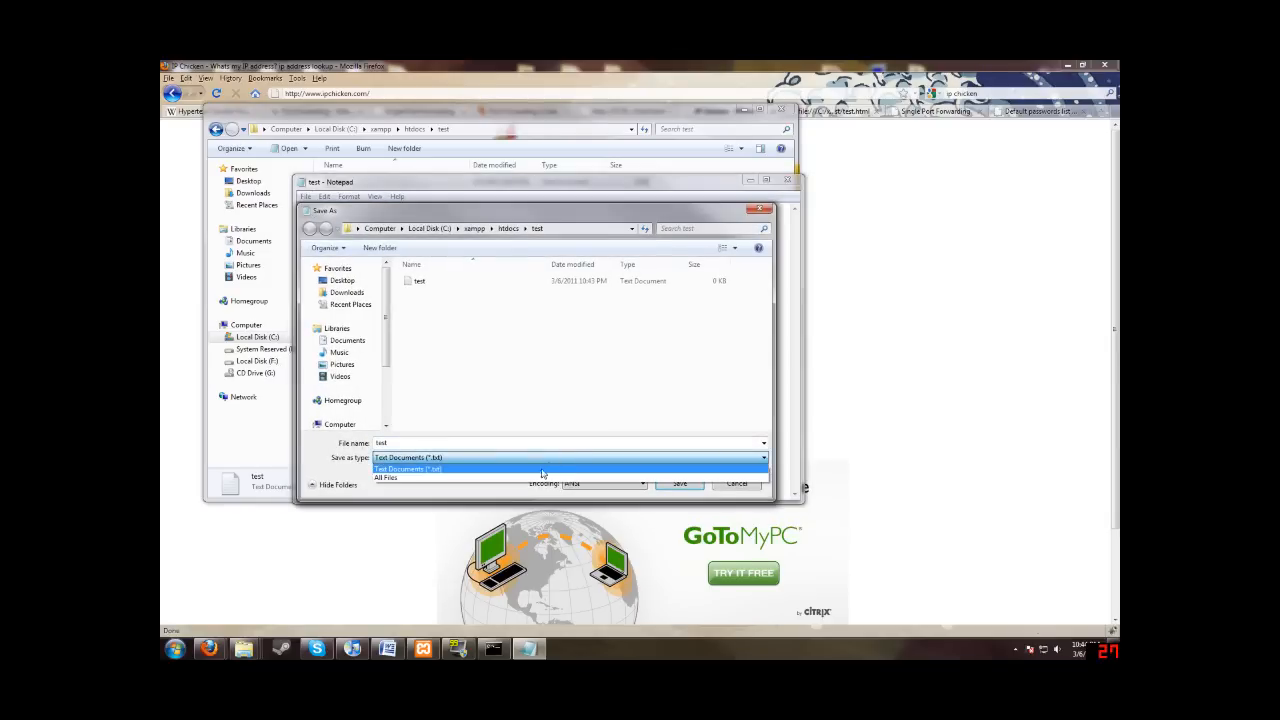
{"action": "left_click", "coordinate": [386, 476]}
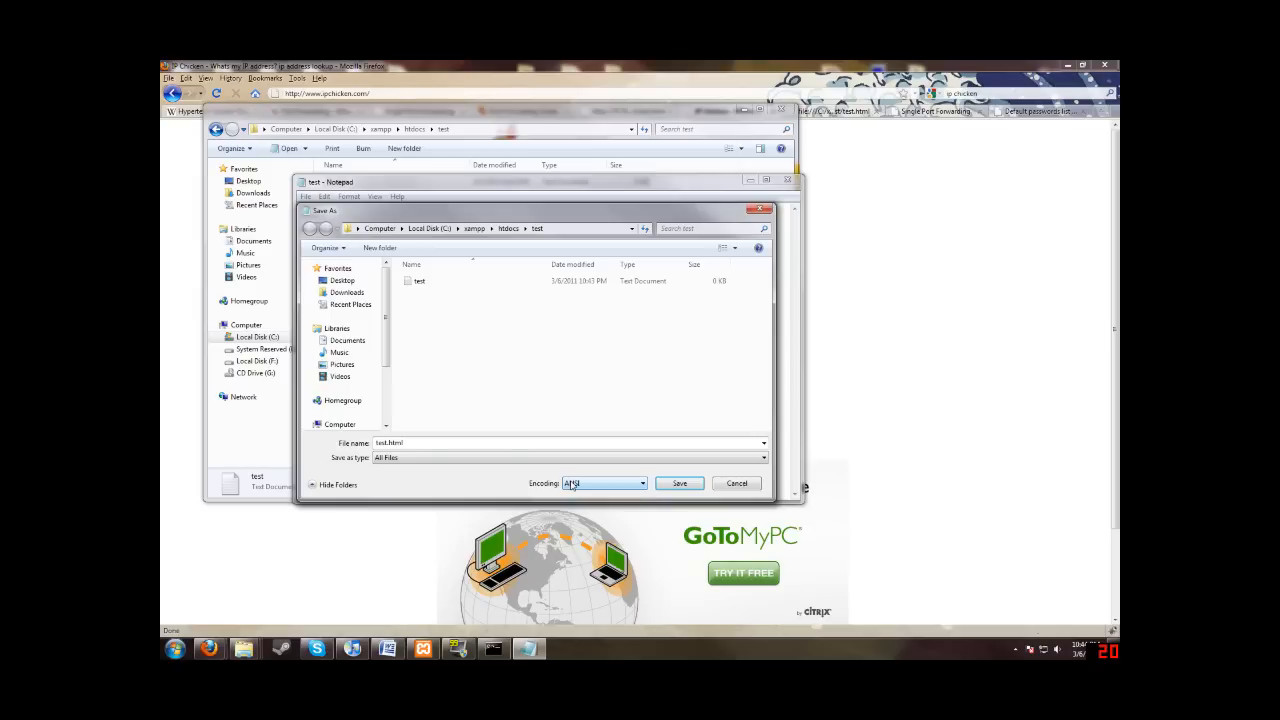
{"action": "left_click", "coordinate": [680, 482]}
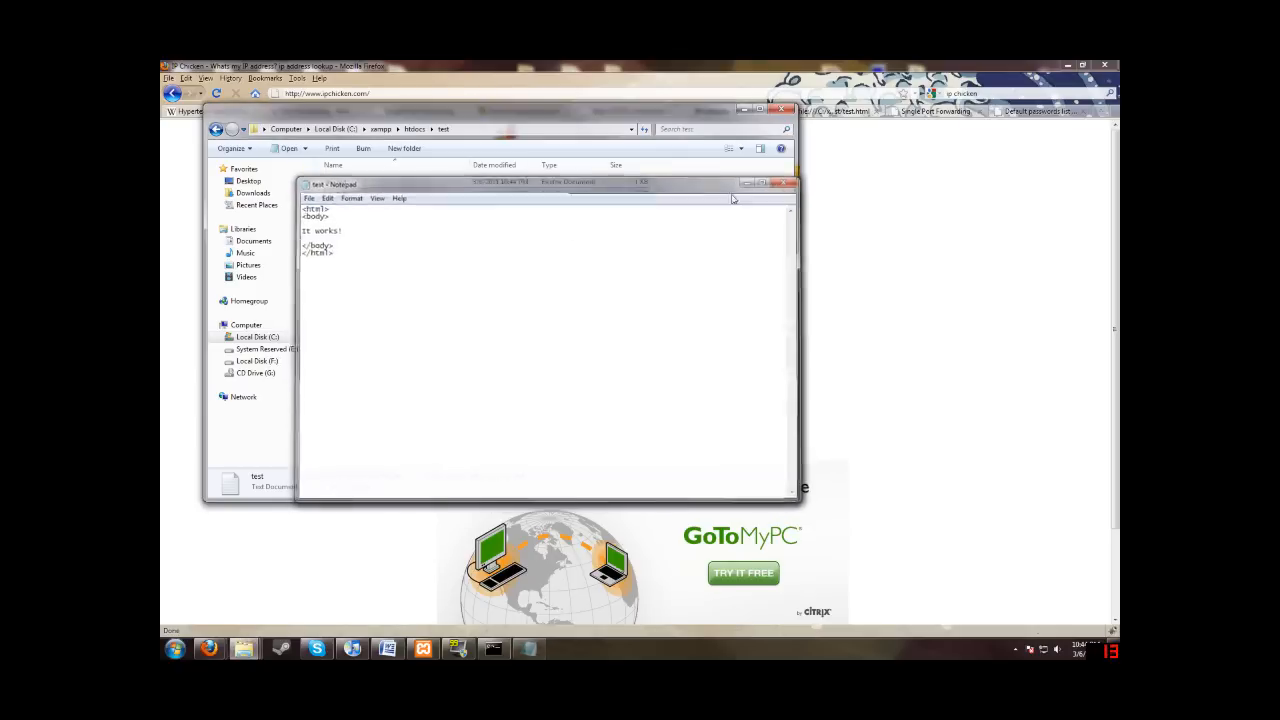
Step: Close Notepad and select the old plain text copy of test in the test folder for removal
{"action": "left_click", "coordinate": [788, 184]}
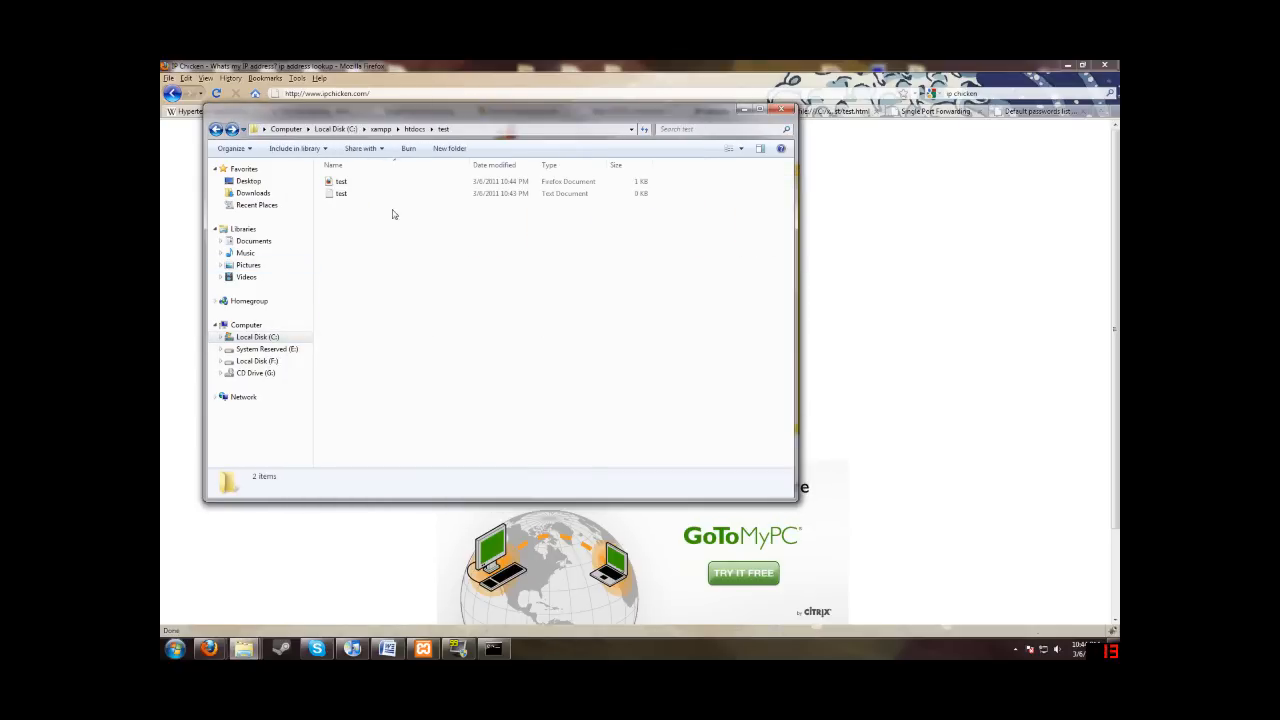
{"action": "left_click", "coordinate": [340, 192]}
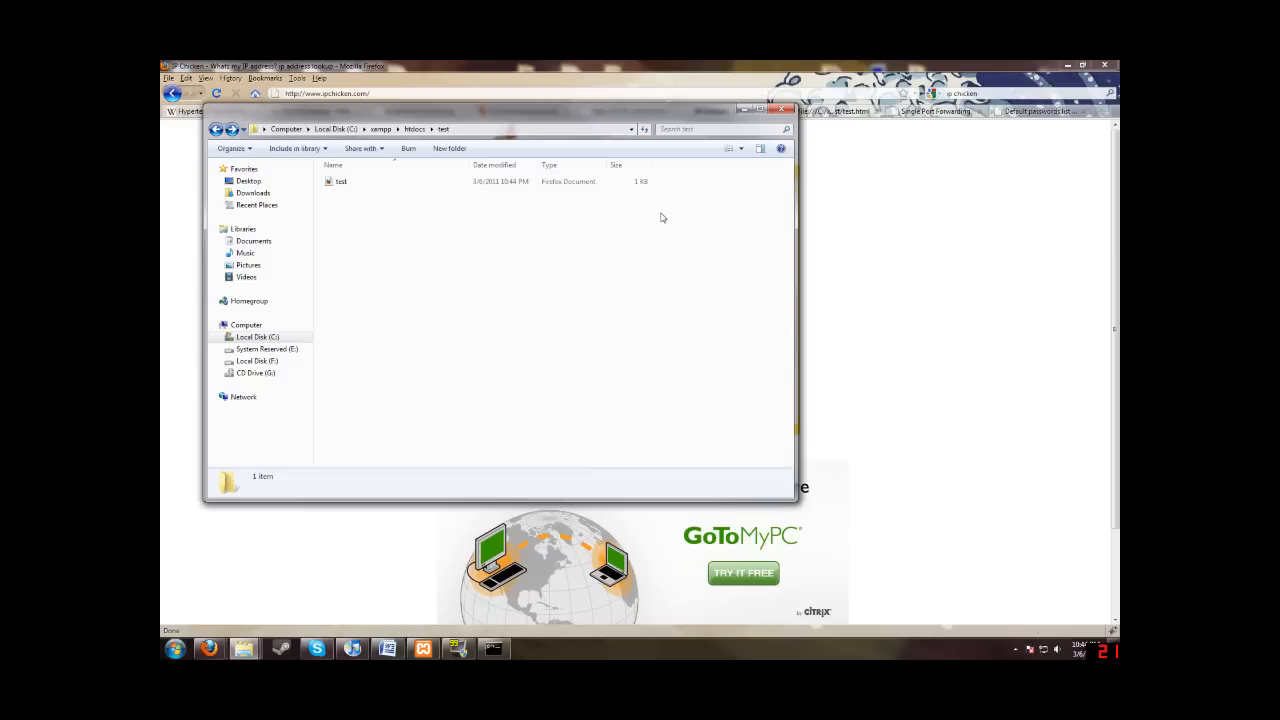
{"action": "mouse_move", "coordinate": [576, 206]}
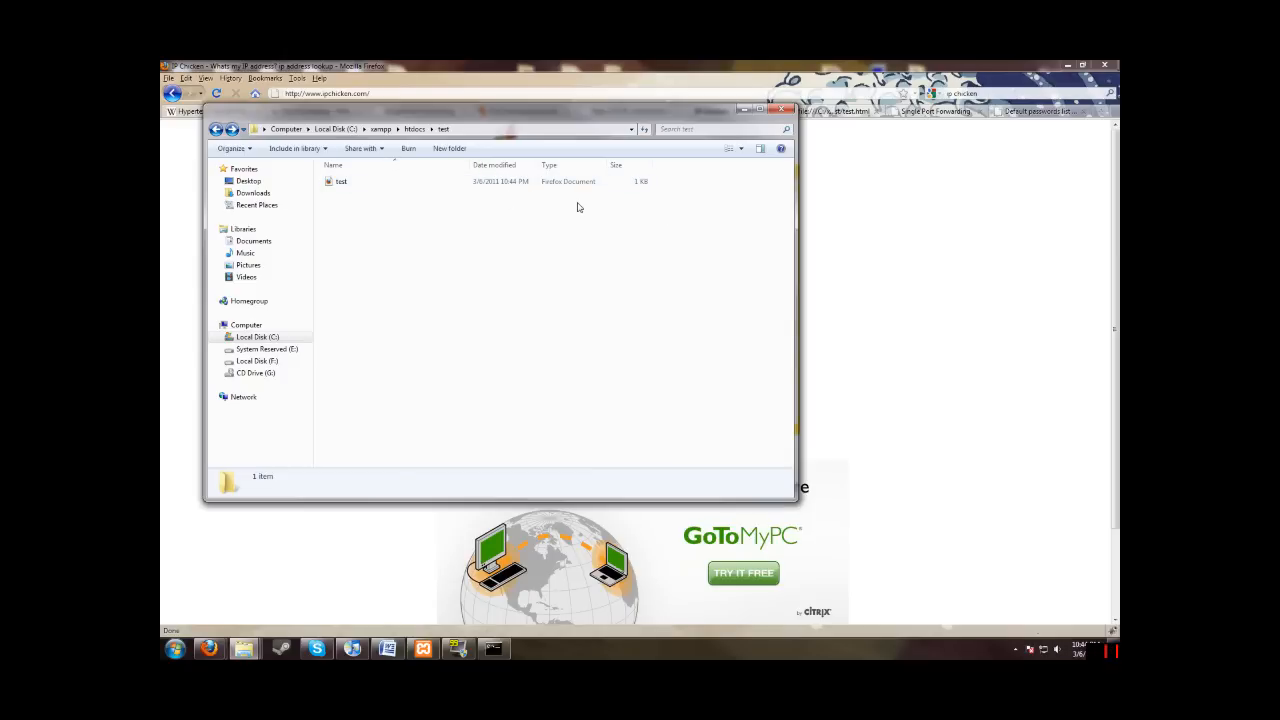
{"action": "mouse_move", "coordinate": [688, 200]}
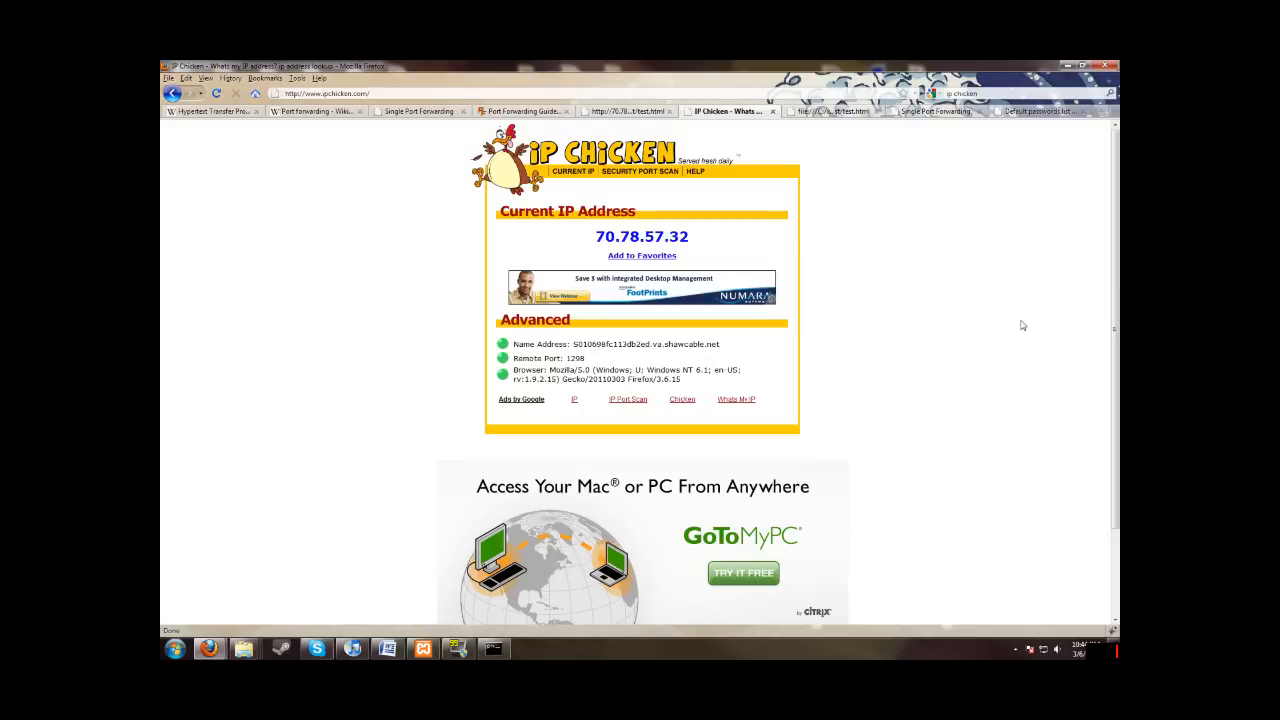
{"action": "mouse_move", "coordinate": [452, 106]}
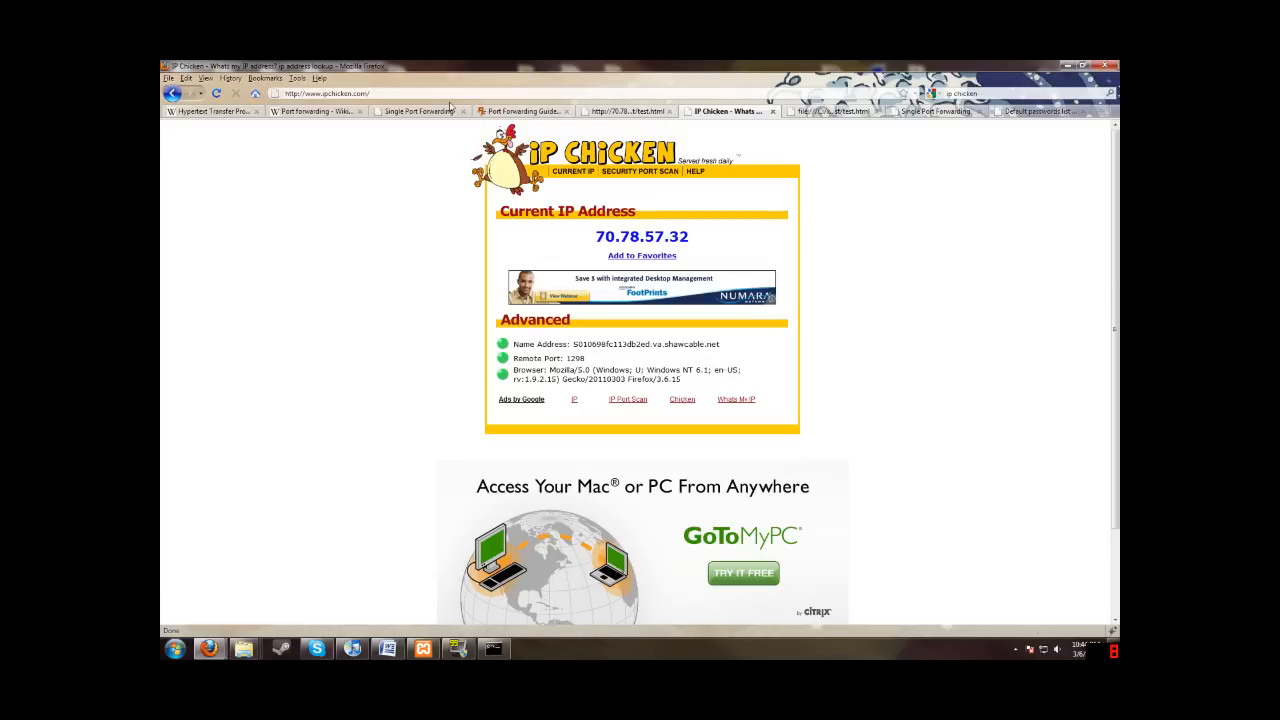
Step: Load 70.78.57.32/test/test.html in the address bar to view the test page over the external IP
{"action": "left_click", "coordinate": [320, 94]}
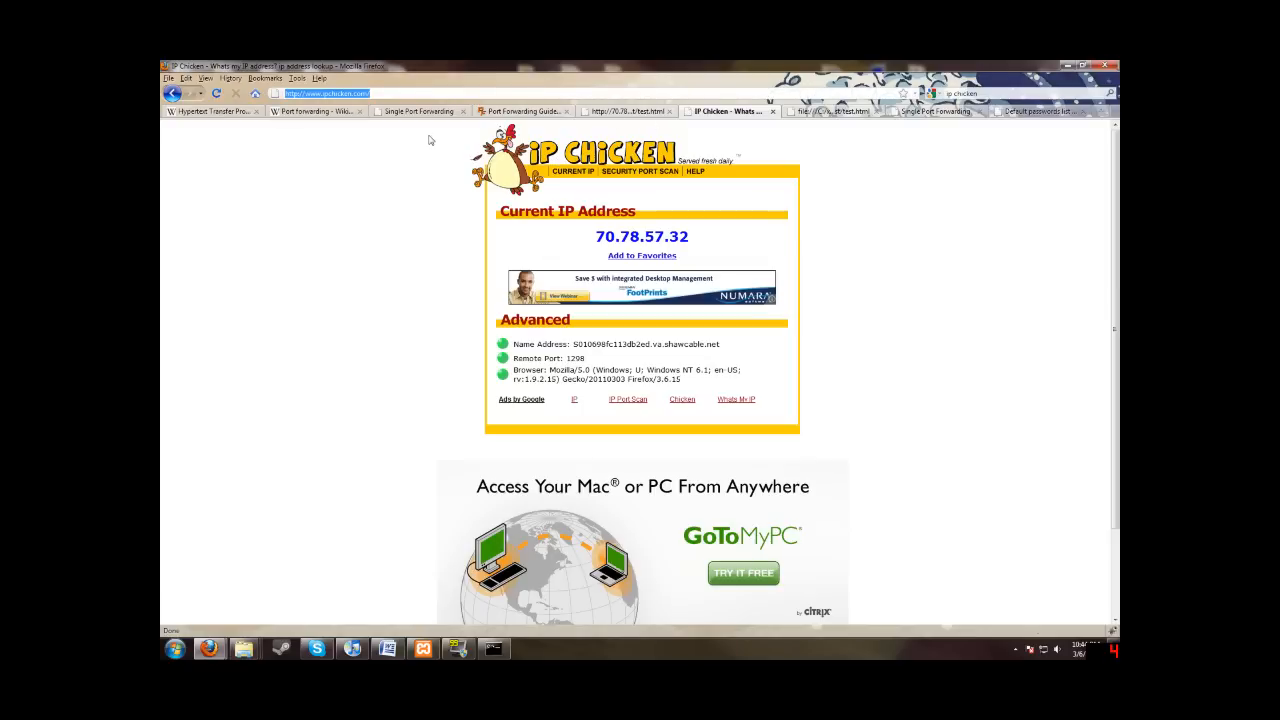
{"action": "type", "text": "70."}
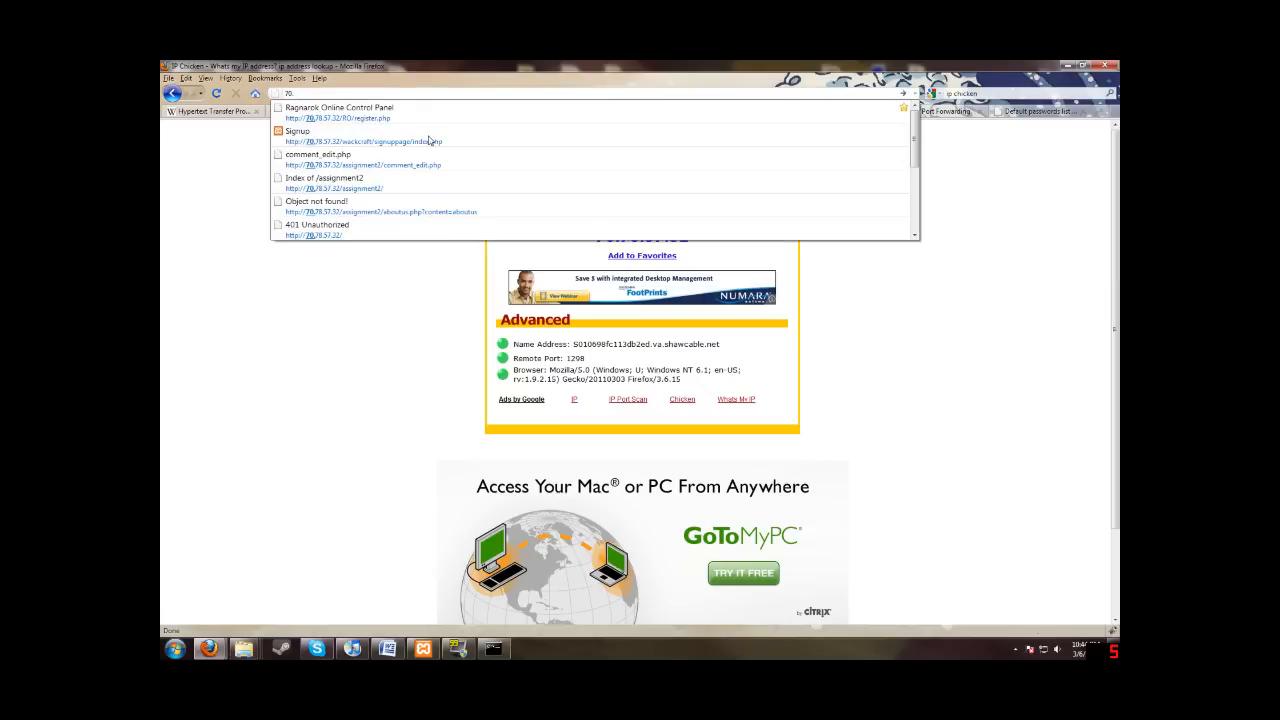
{"action": "type", "text": "78."}
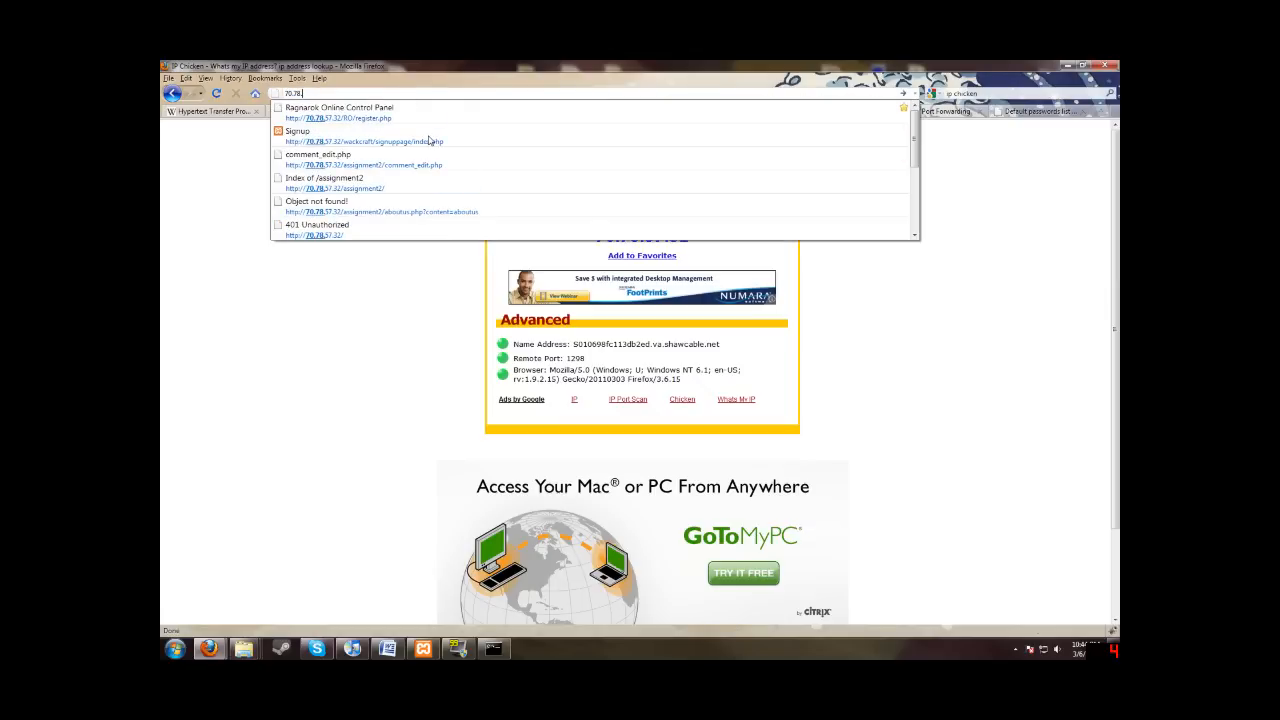
{"action": "type", "text": "57."}
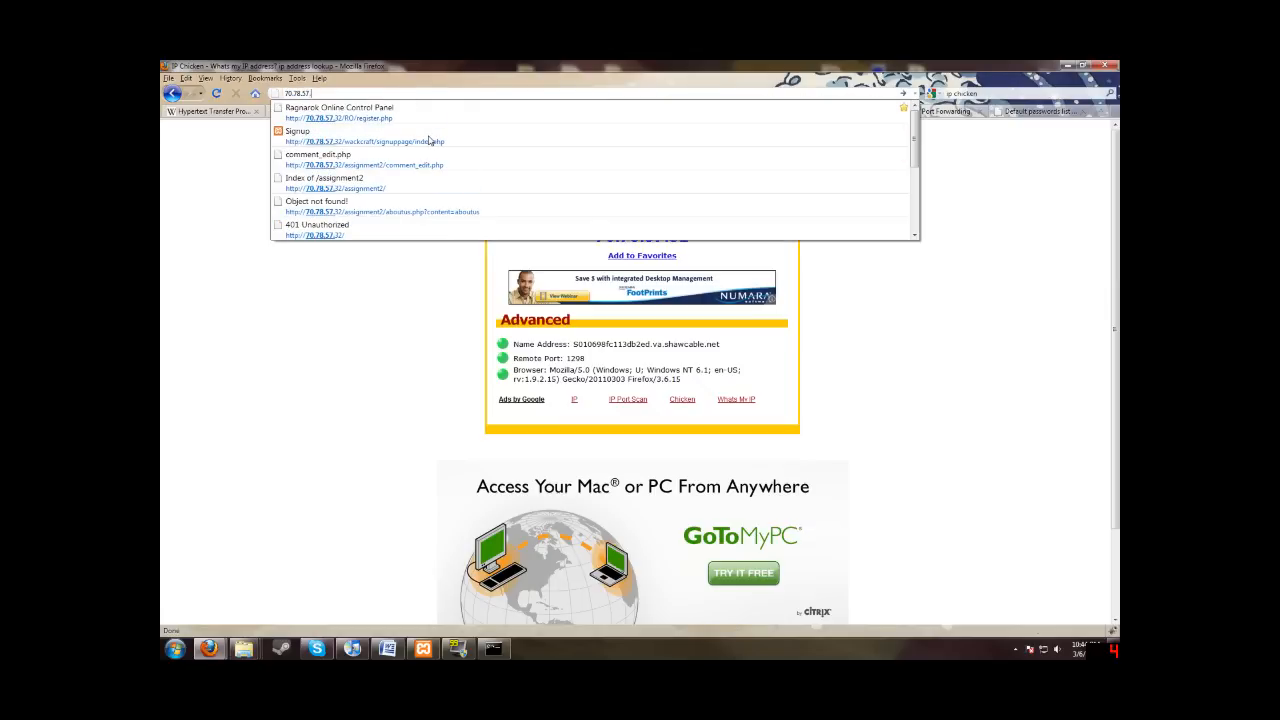
{"action": "type", "text": "32/te"}
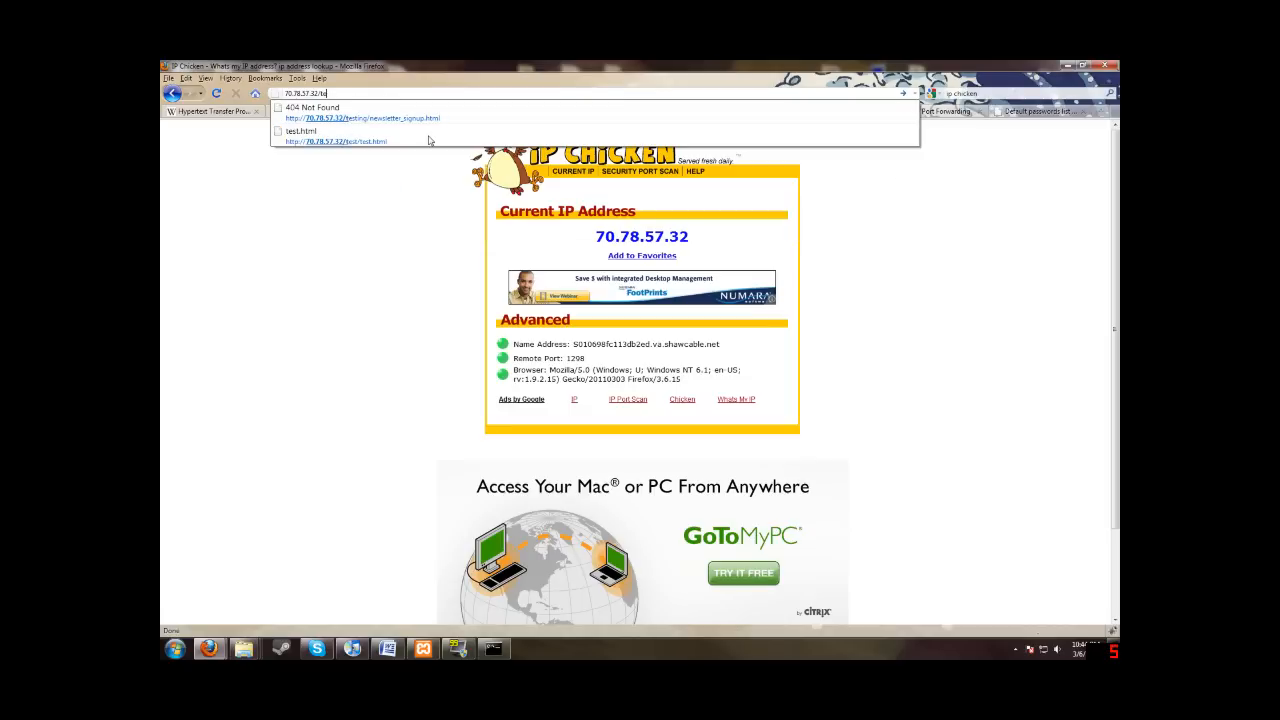
{"action": "type", "text": "st/test.html"}
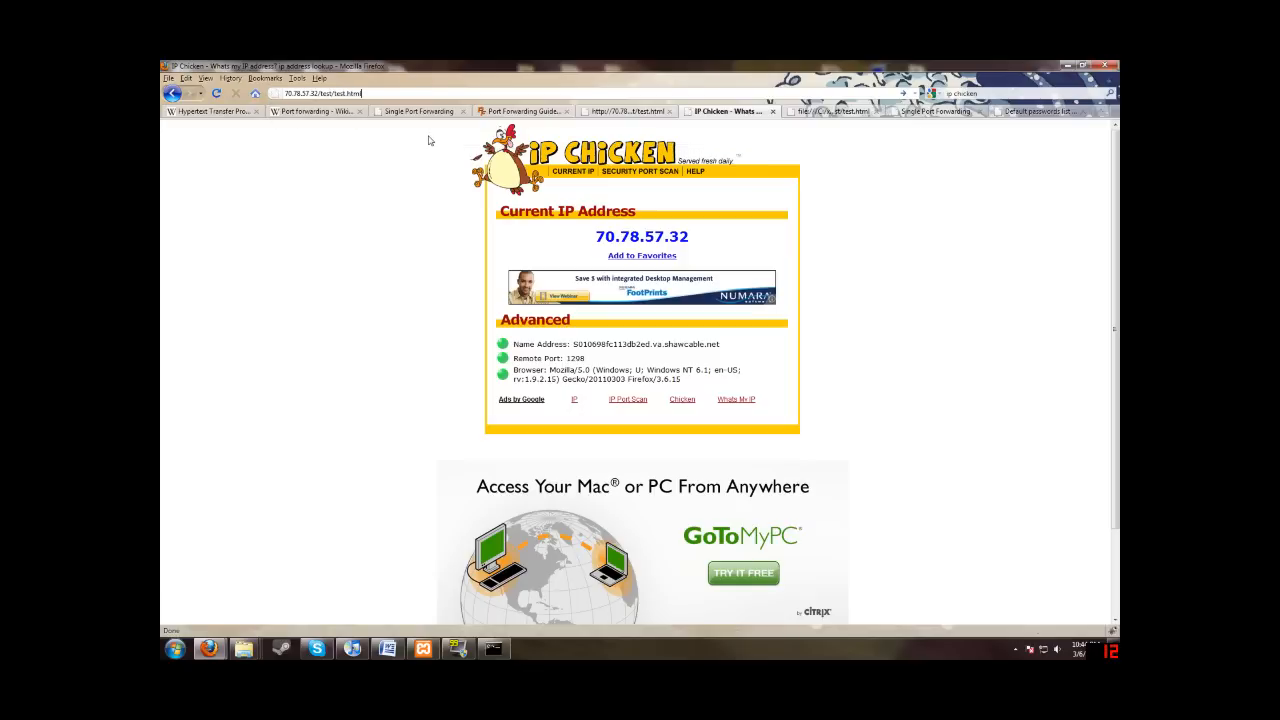
{"action": "left_click", "coordinate": [730, 112]}
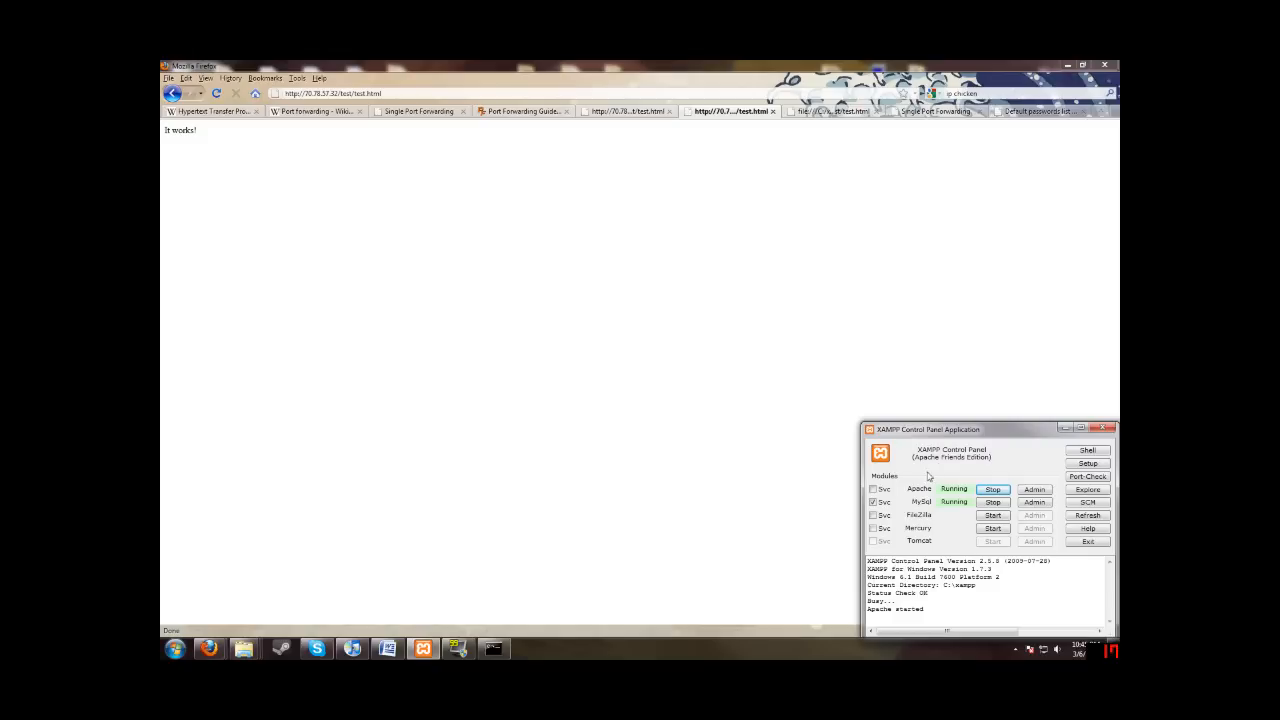
{"action": "mouse_move", "coordinate": [504, 278]}
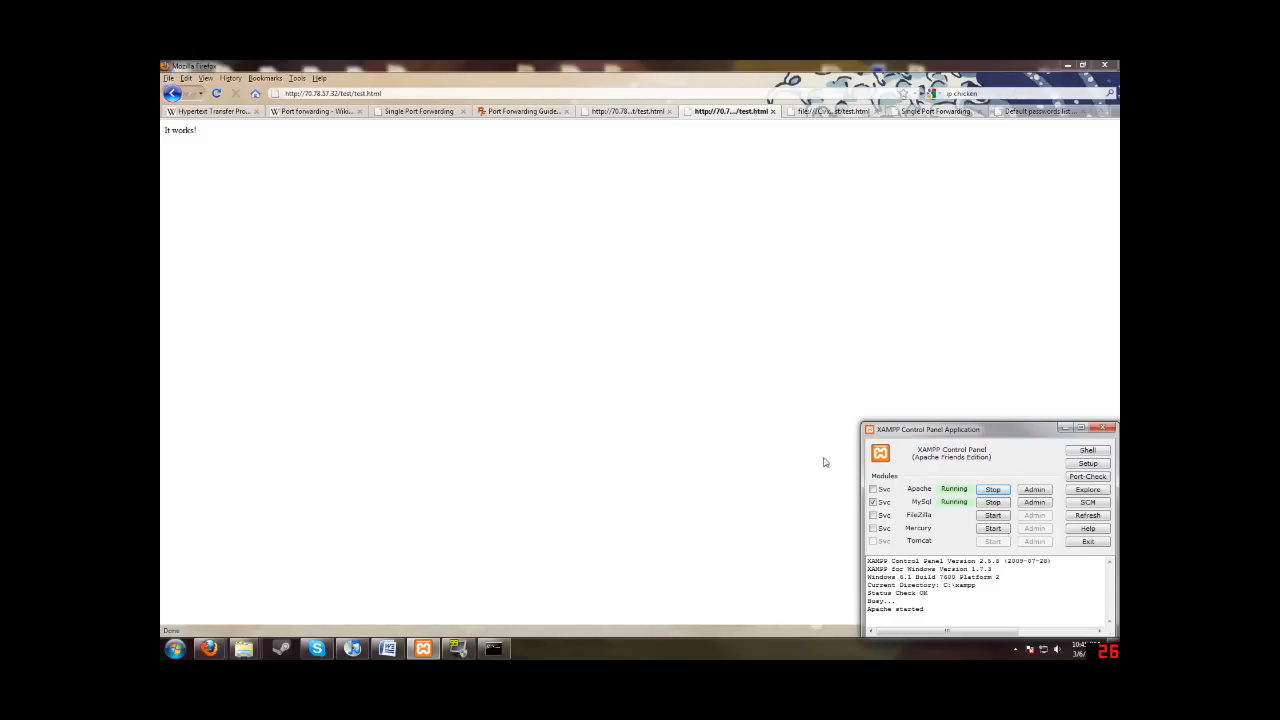
{"action": "mouse_move", "coordinate": [296, 152]}
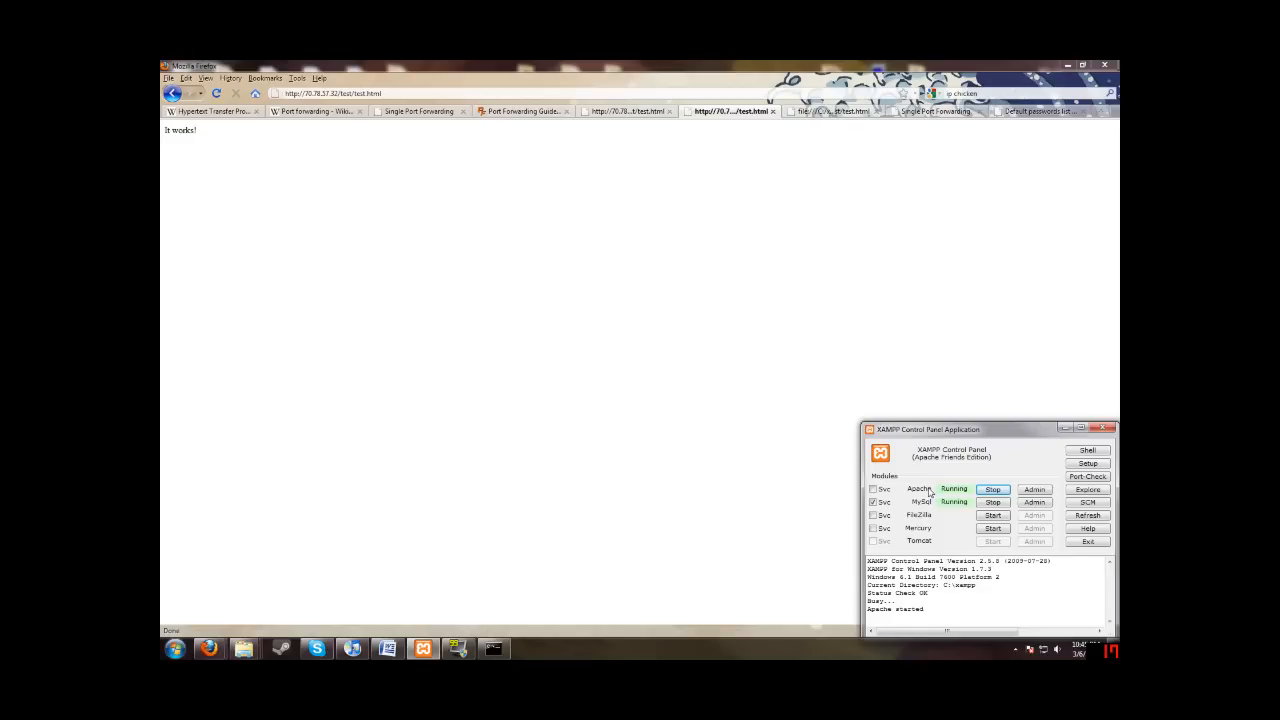
{"action": "mouse_move", "coordinate": [312, 638]}
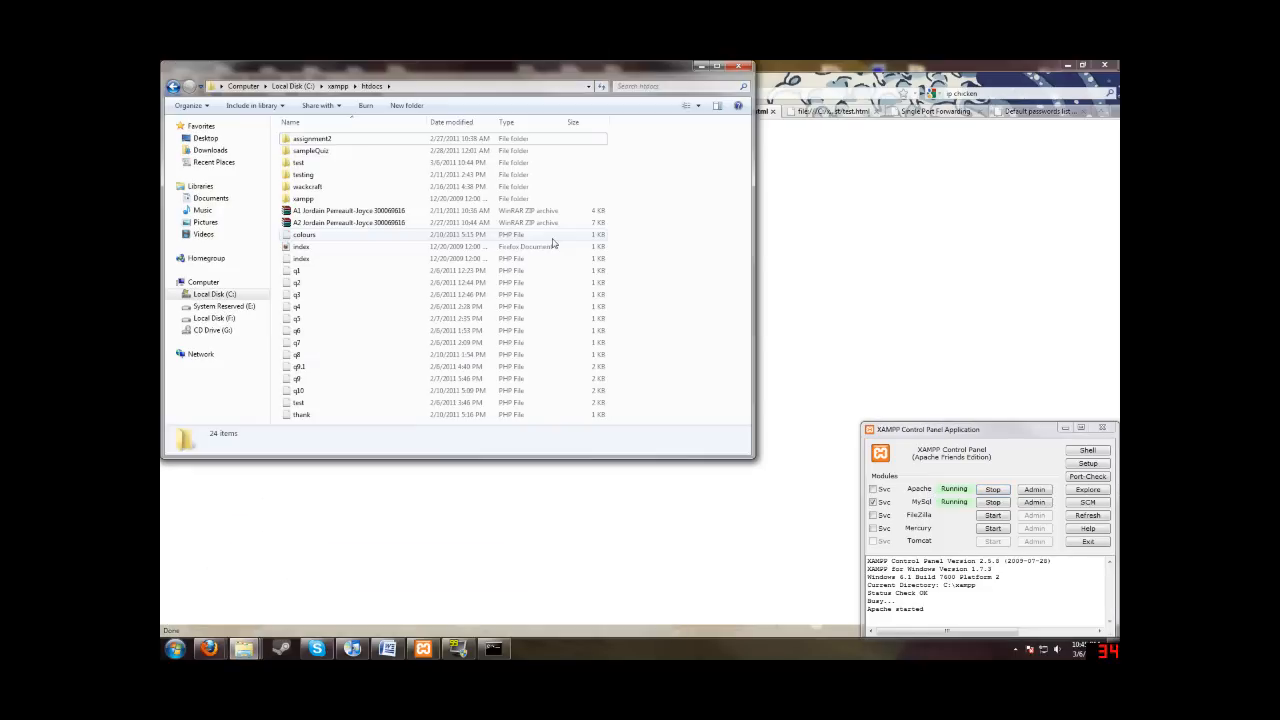
Step: View php.ini from the xampp php folder in Notepad, then close it
{"action": "left_click", "coordinate": [298, 162]}
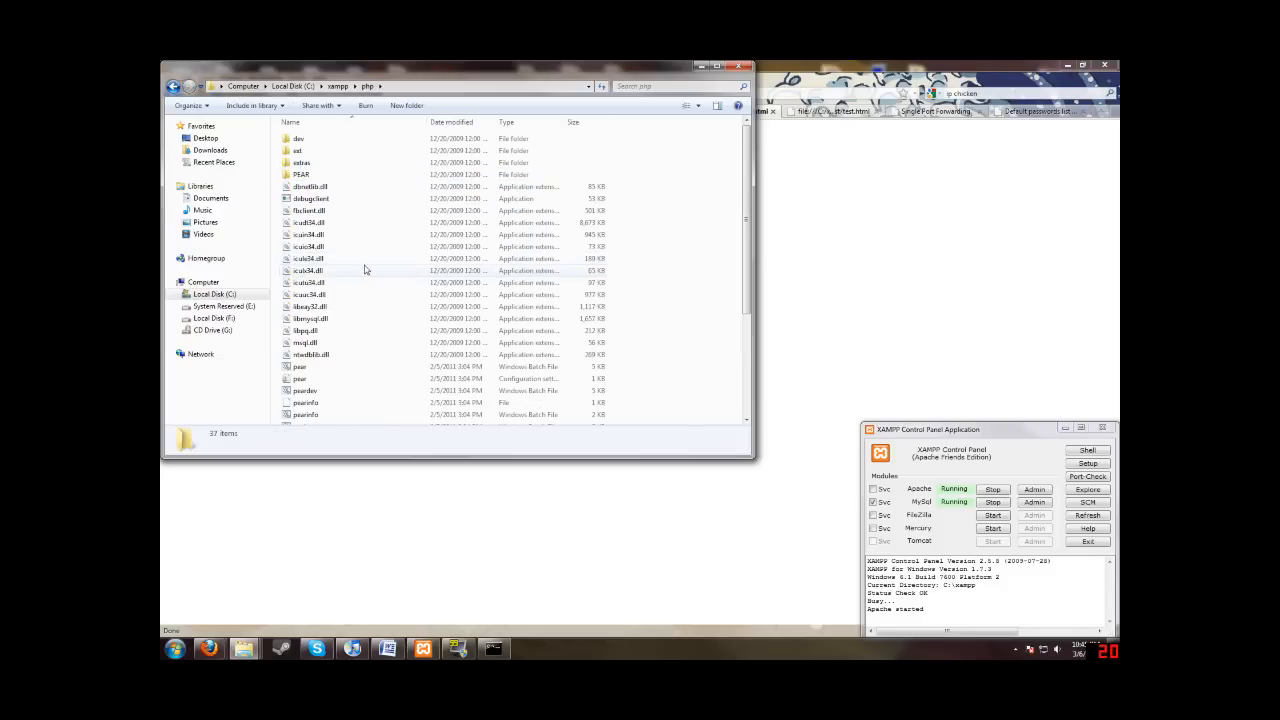
{"action": "scroll", "scroll_direction": "down", "scroll_amount": 3}
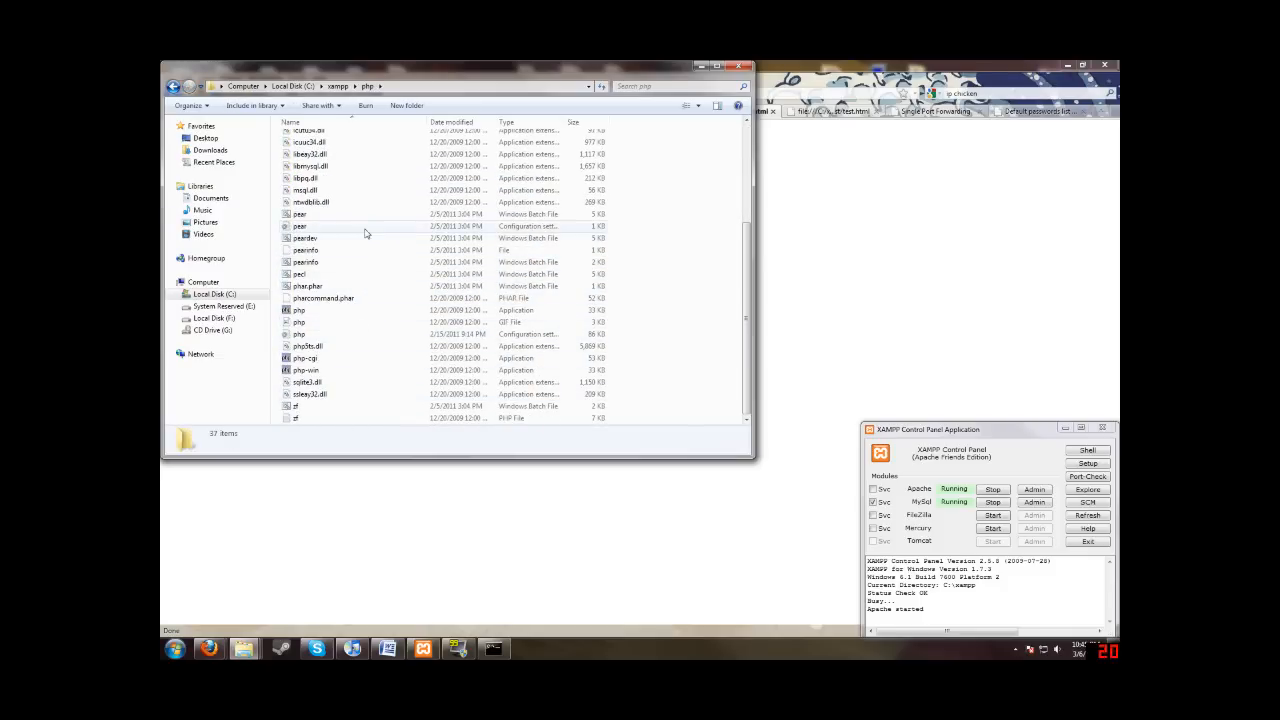
{"action": "left_click", "coordinate": [330, 334]}
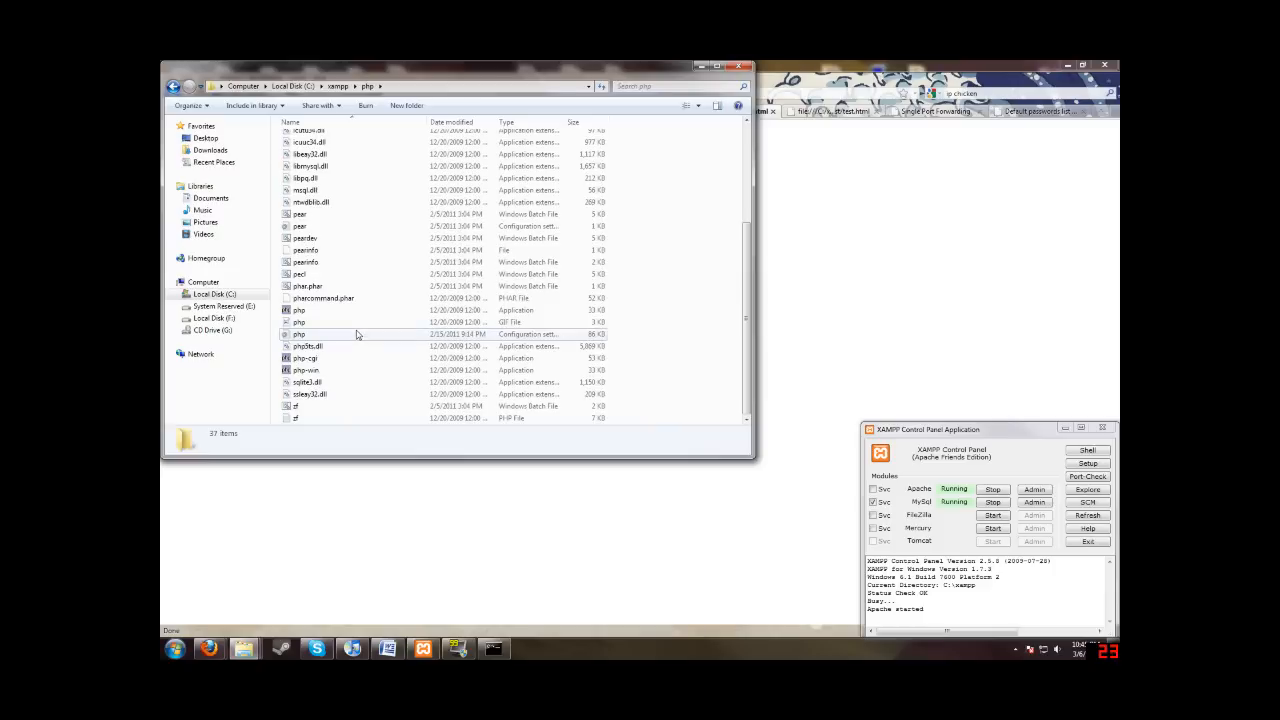
{"action": "double_click", "coordinate": [300, 334]}
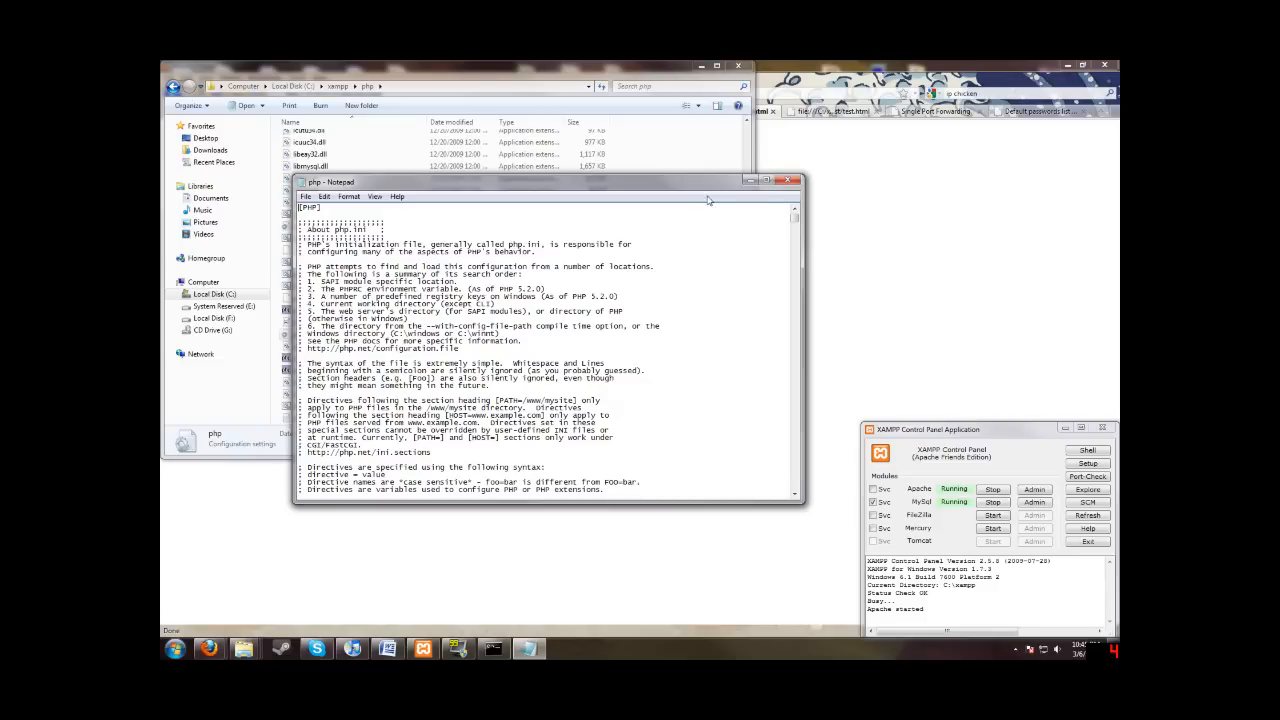
{"action": "left_click", "coordinate": [788, 180]}
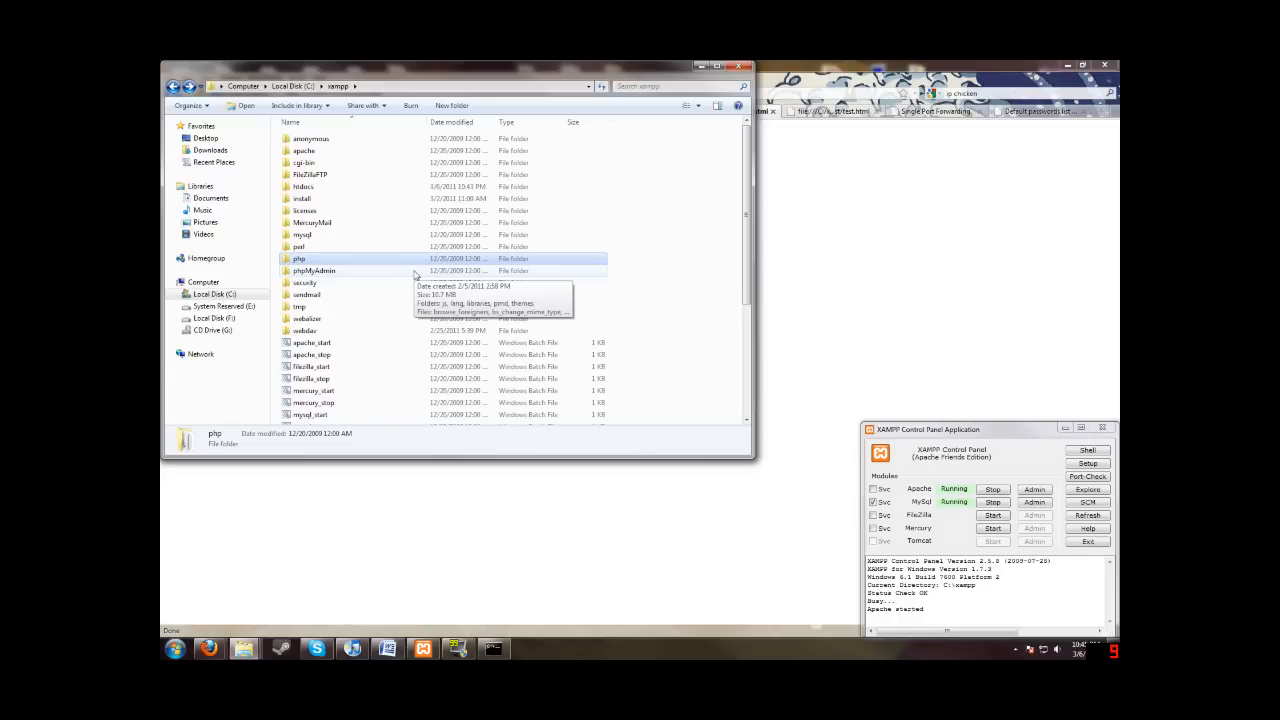
{"action": "mouse_move", "coordinate": [640, 216]}
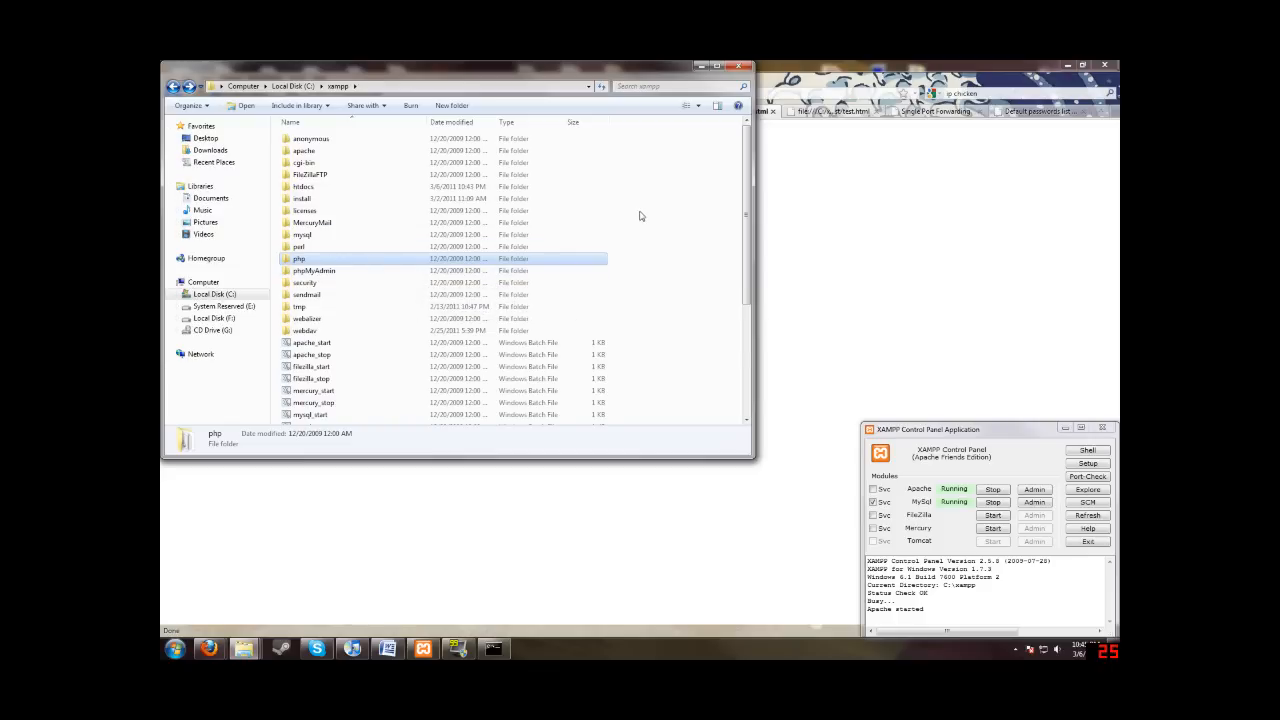